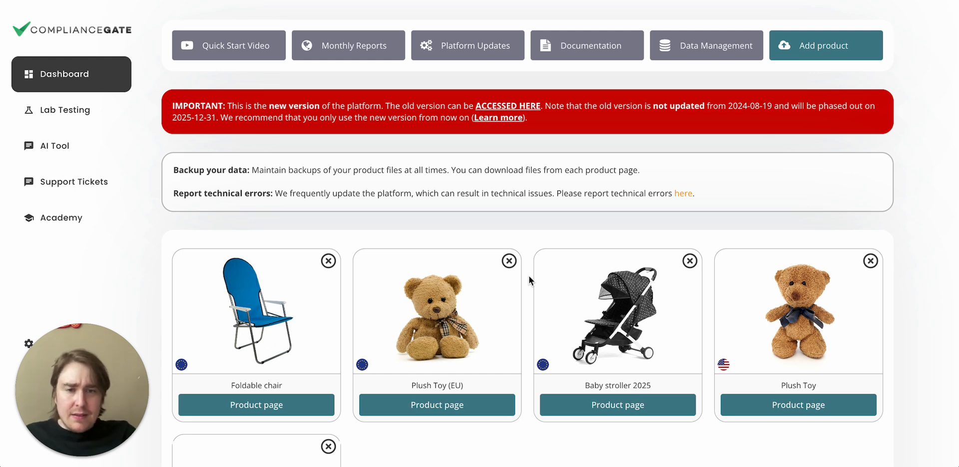
- Scroll the Dashboard product grid down to reach the Bluetooth Speaker entry
{"action": "scroll", "scroll_direction": "down", "scroll_amount": 3}
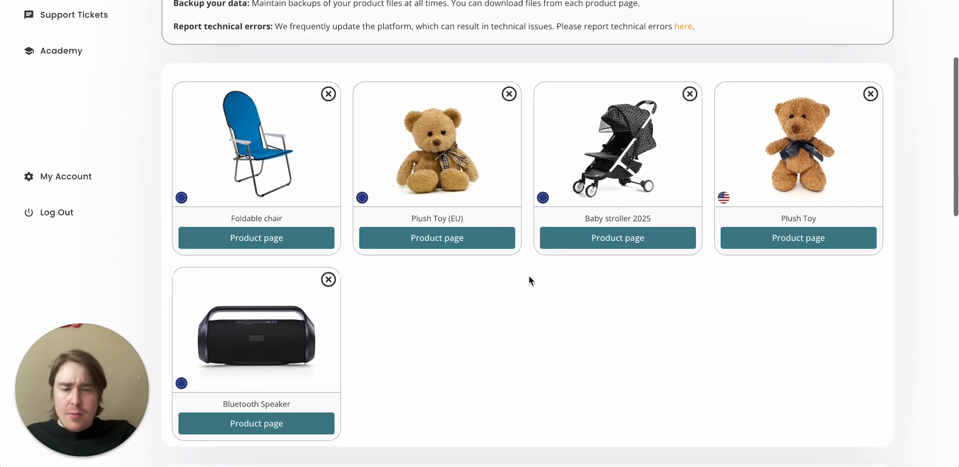
{"action": "scroll", "scroll_direction": "down", "scroll_amount": 3}
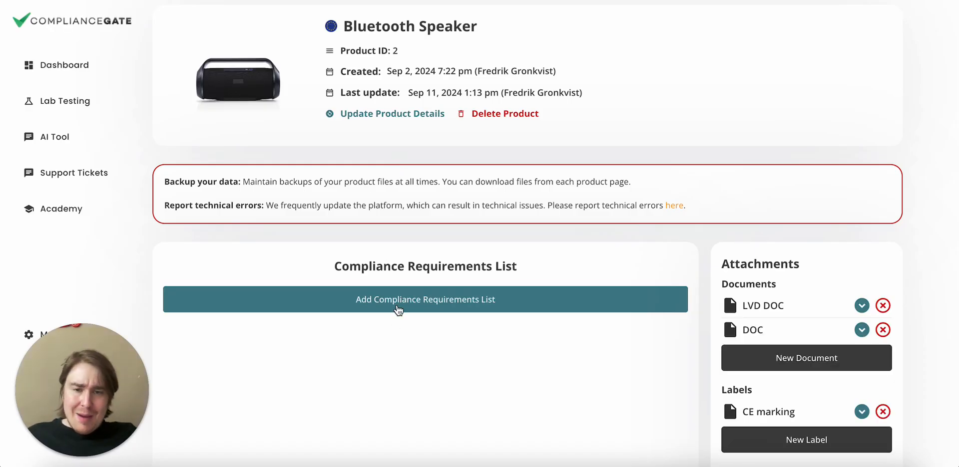
{"action": "mouse_move", "coordinate": [518, 263]}
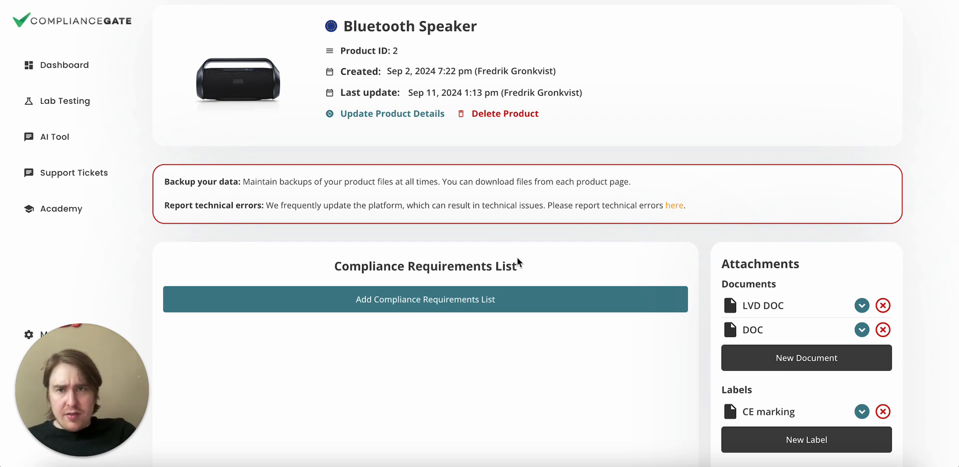
- Start a new compliance requirements list questionnaire for the Bluetooth Speaker
{"action": "left_click", "coordinate": [425, 299]}
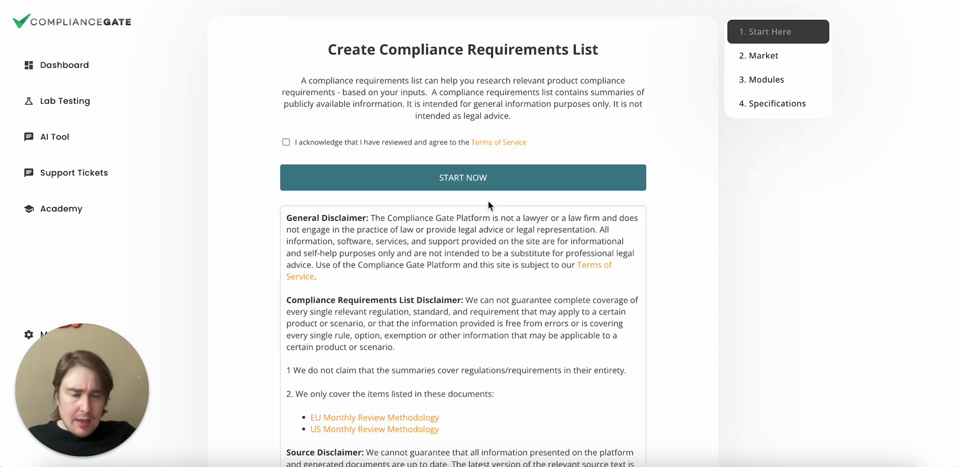
{"action": "left_click", "coordinate": [285, 142]}
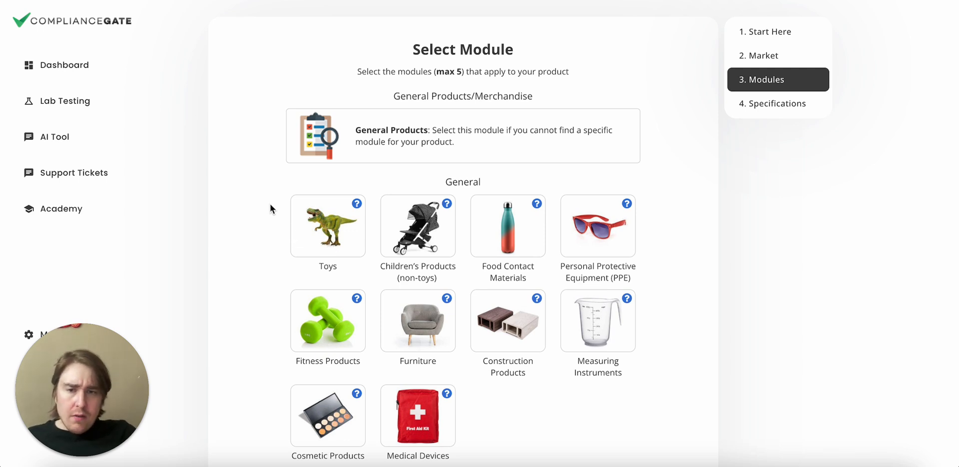
{"action": "mouse_move", "coordinate": [266, 222]}
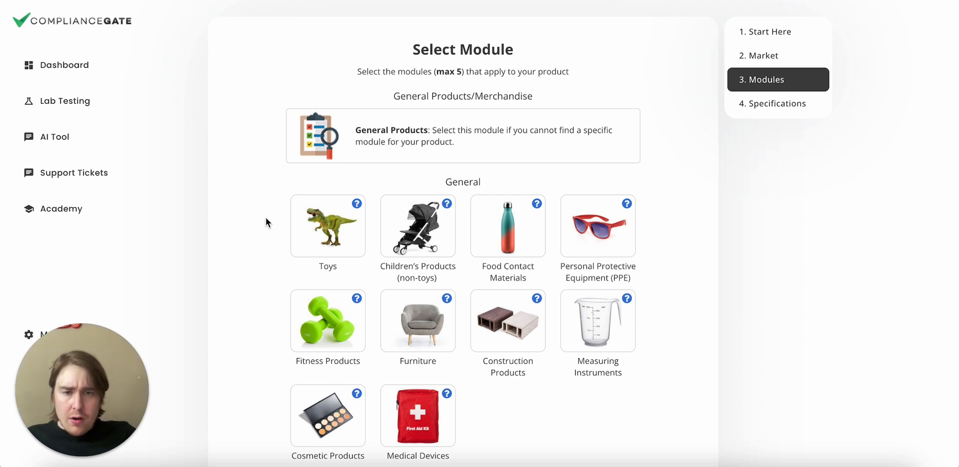
- Choose the Electronics and Batteries modules on the module selection step
{"action": "scroll", "scroll_direction": "down", "scroll_amount": 3}
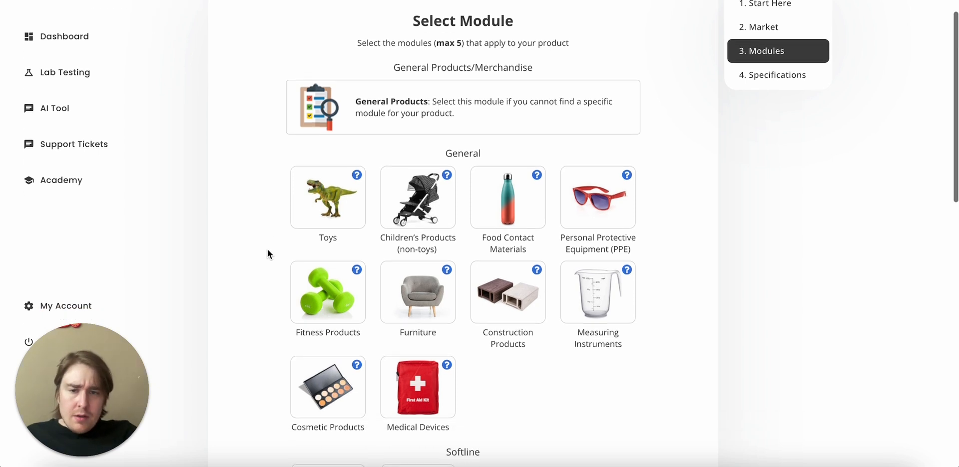
{"action": "scroll", "scroll_direction": "down", "scroll_amount": 3}
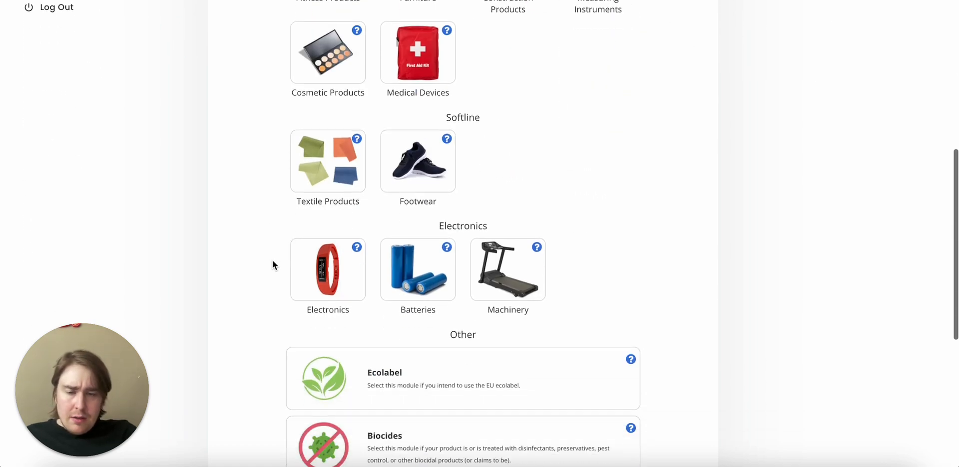
{"action": "left_click", "coordinate": [312, 277]}
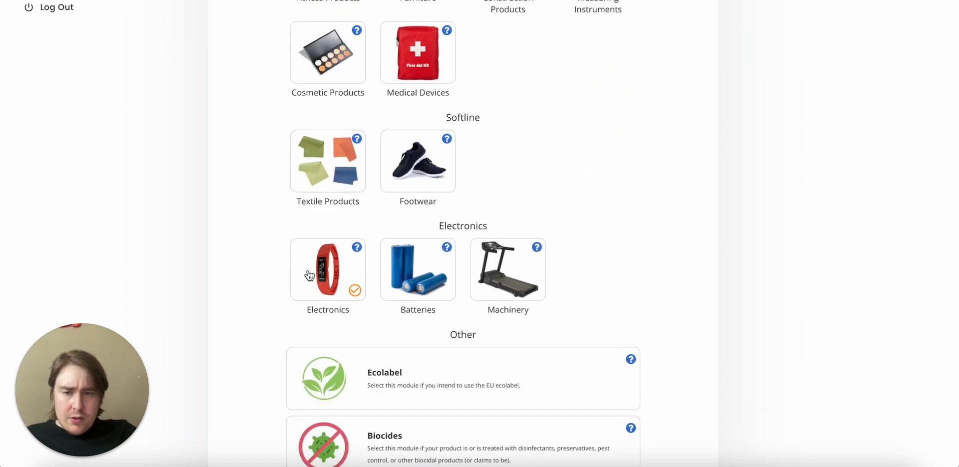
{"action": "mouse_move", "coordinate": [411, 276]}
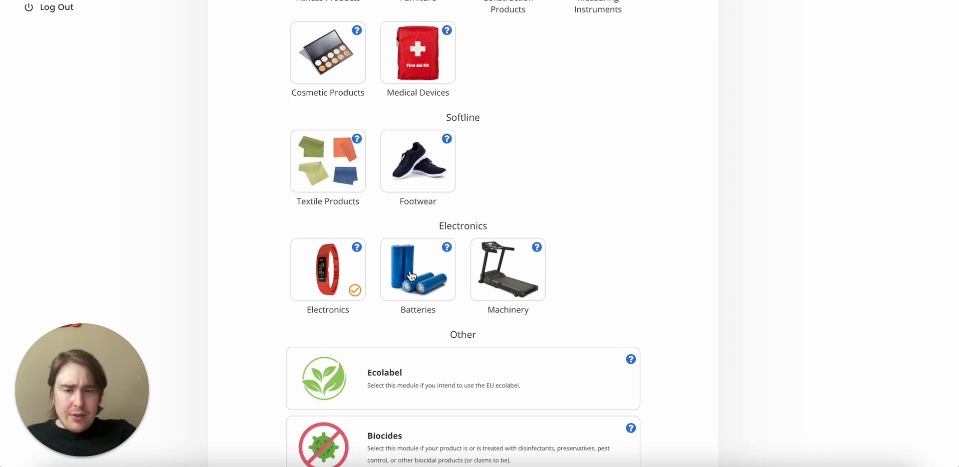
{"action": "left_click", "coordinate": [418, 269]}
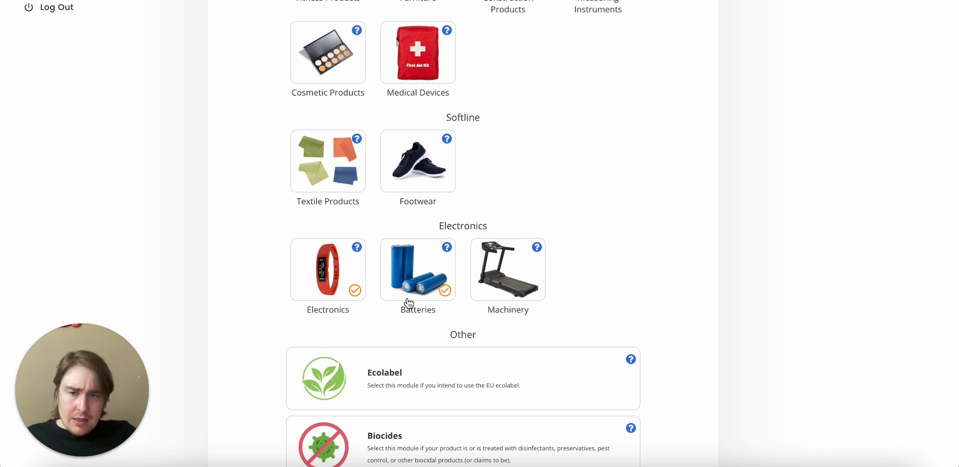
{"action": "mouse_move", "coordinate": [280, 276]}
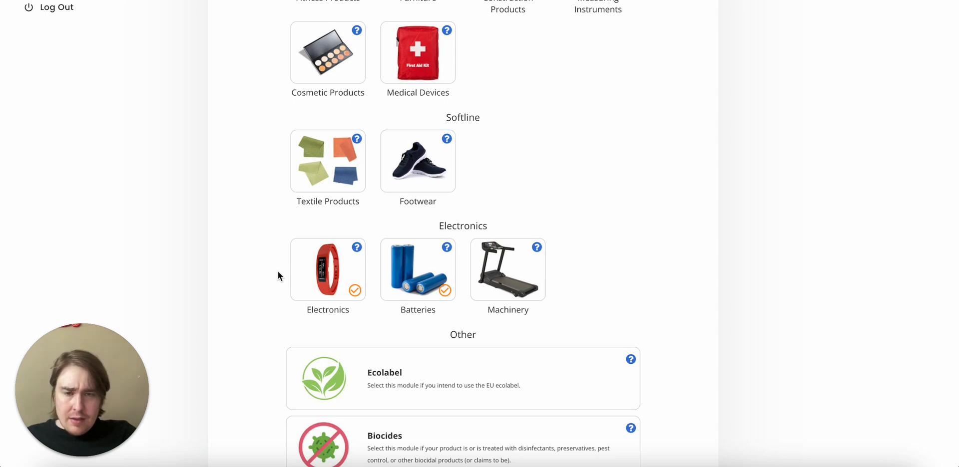
{"action": "scroll", "scroll_direction": "down", "scroll_amount": 3}
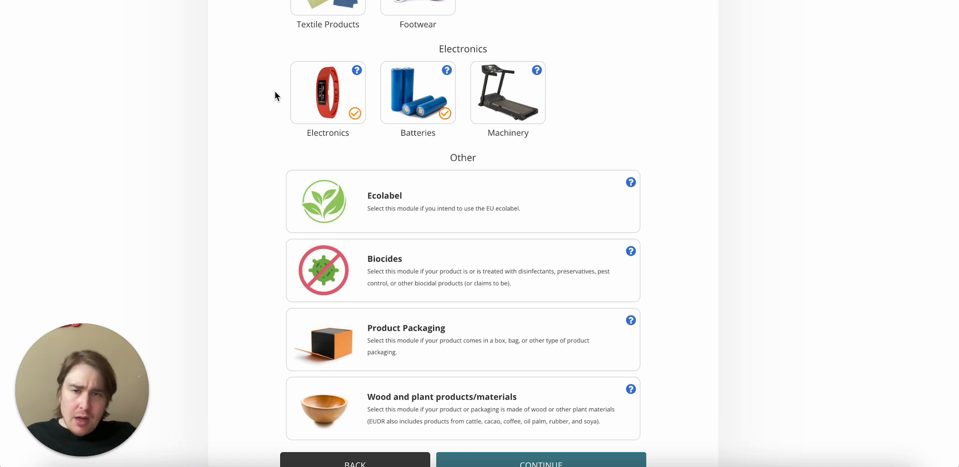
{"action": "mouse_move", "coordinate": [411, 104]}
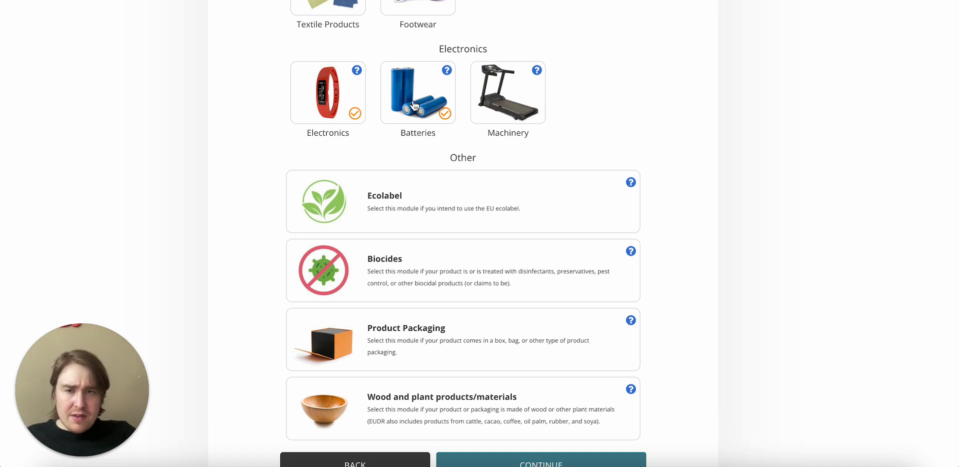
{"action": "mouse_move", "coordinate": [555, 164]}
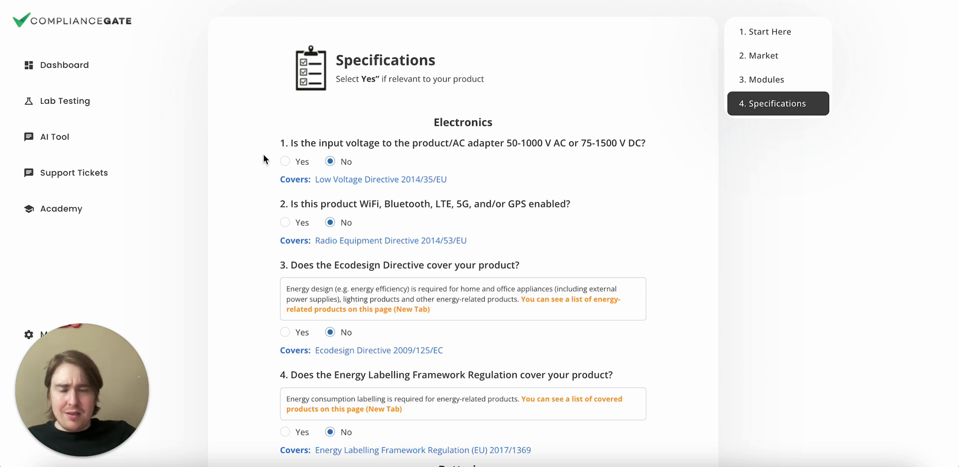
{"action": "mouse_move", "coordinate": [541, 139]}
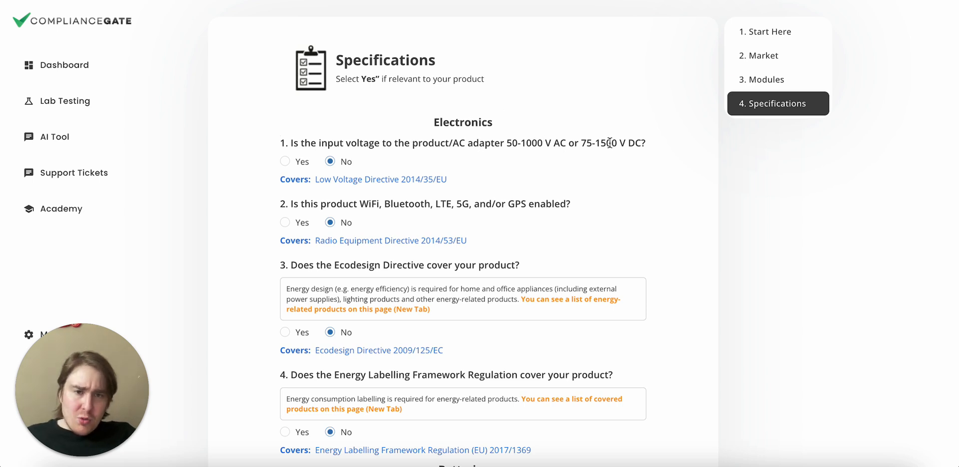
{"action": "mouse_move", "coordinate": [653, 150]}
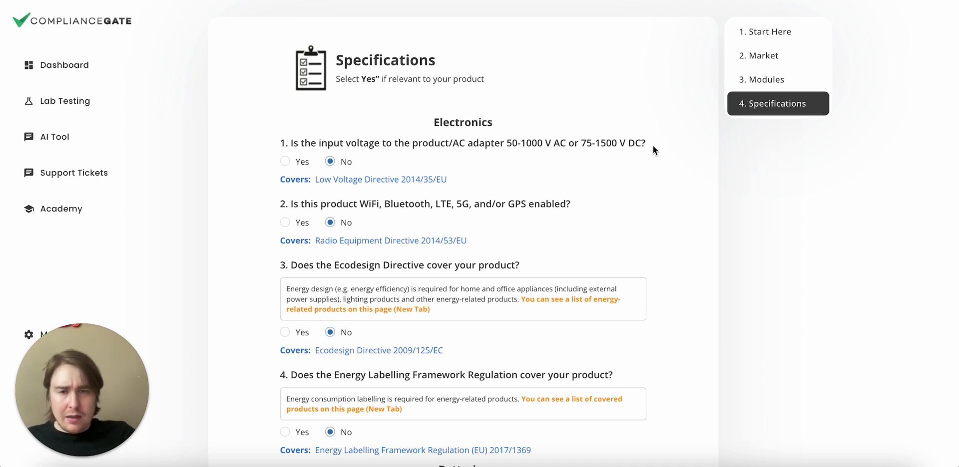
{"action": "mouse_move", "coordinate": [256, 164]}
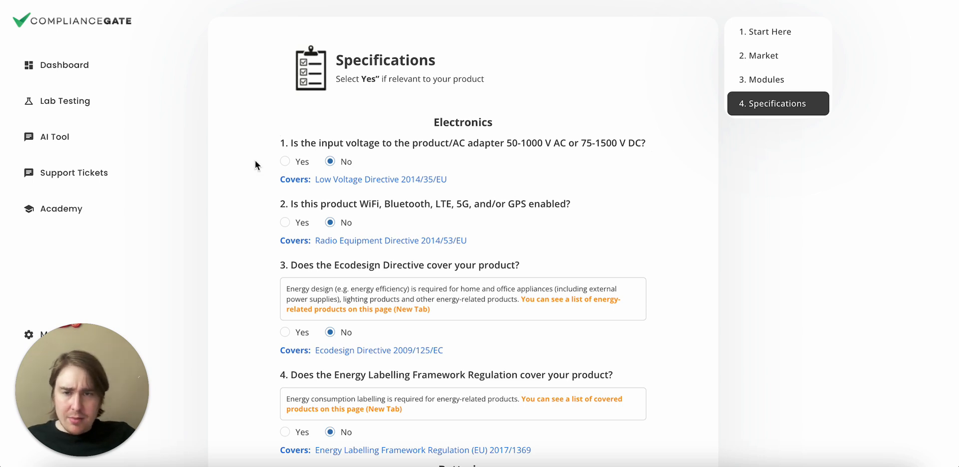
- Answer Yes to question 1 on input voltage under the Low Voltage Directive
{"action": "left_click", "coordinate": [284, 162]}
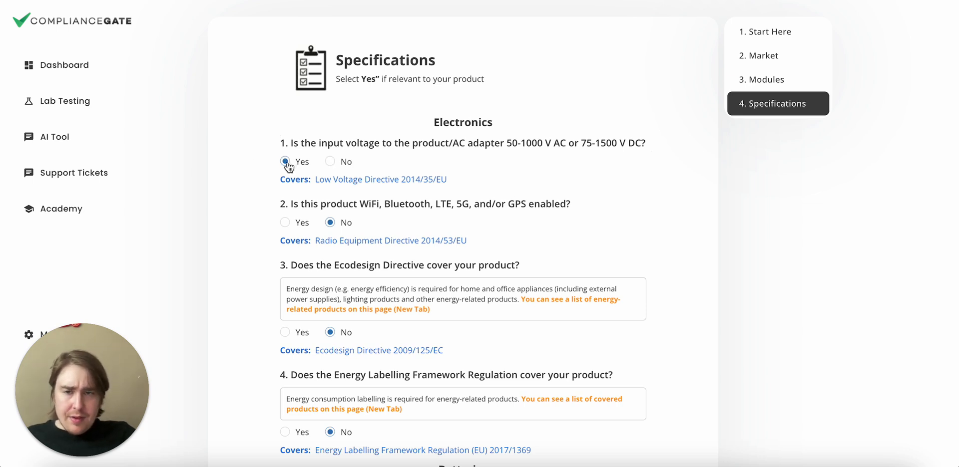
{"action": "left_click", "coordinate": [284, 162]}
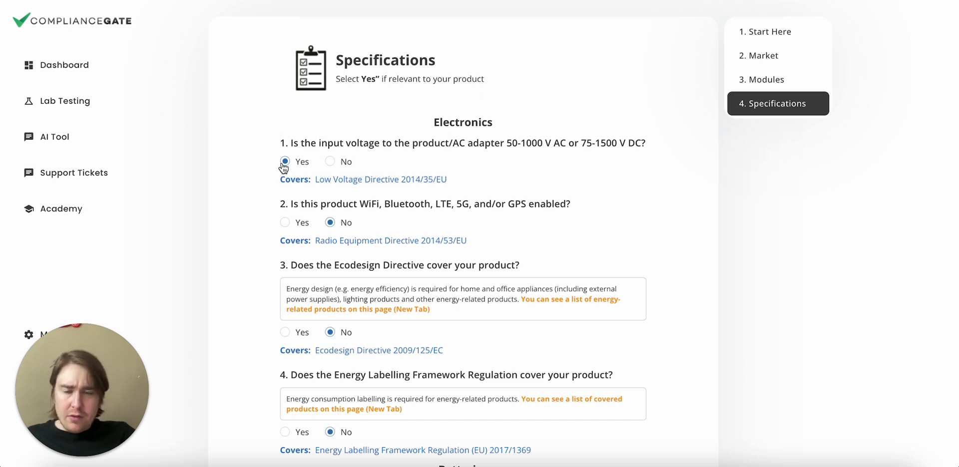
- Answer Yes to question 2 on WiFi/Bluetooth under the Radio Equipment Directive
{"action": "scroll", "scroll_direction": "down", "scroll_amount": 3}
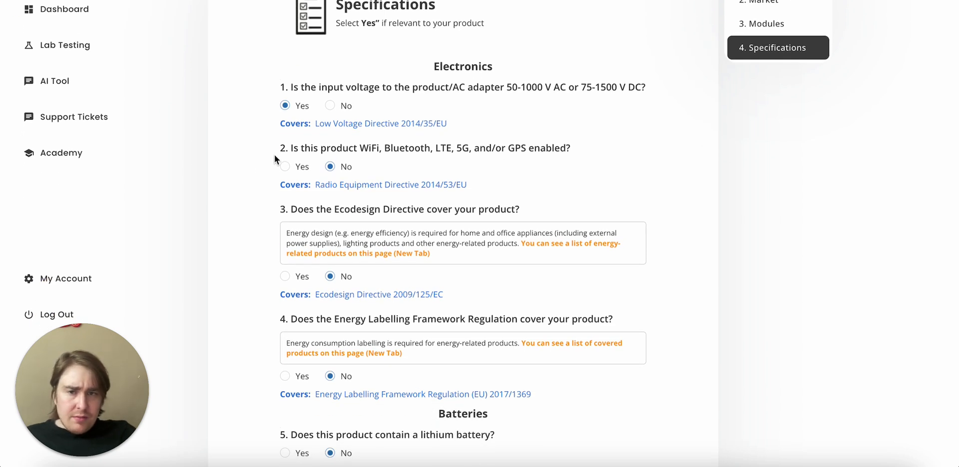
{"action": "mouse_move", "coordinate": [273, 154]}
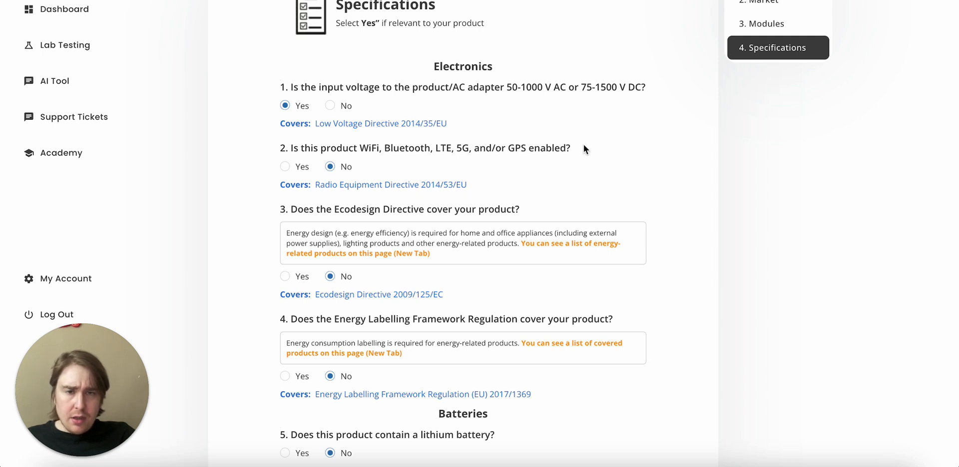
{"action": "mouse_move", "coordinate": [591, 157]}
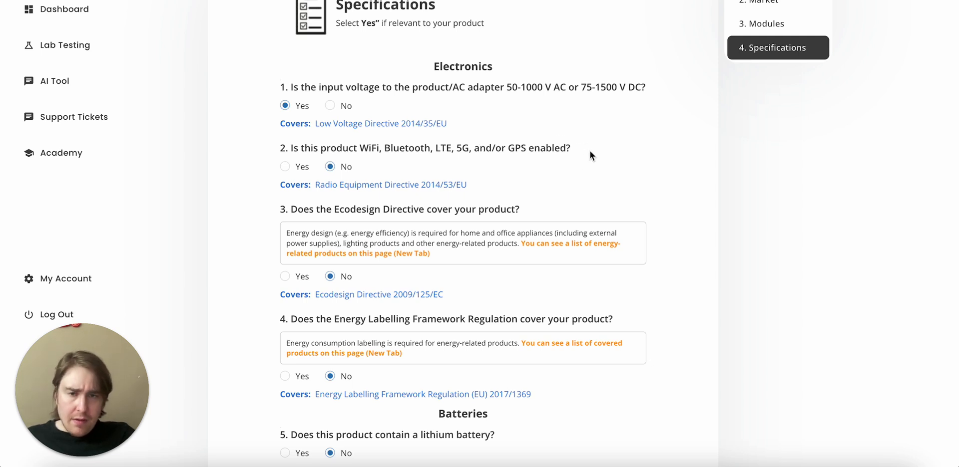
{"action": "mouse_move", "coordinate": [411, 205]}
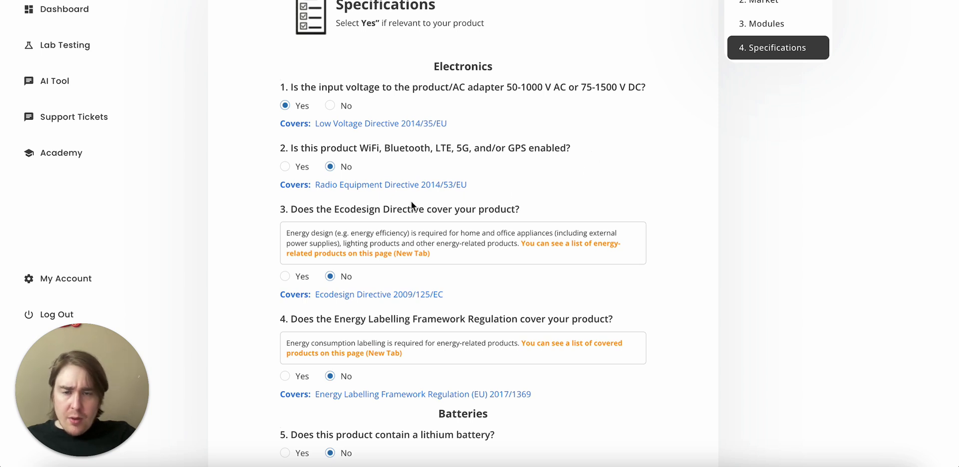
{"action": "mouse_move", "coordinate": [297, 173]}
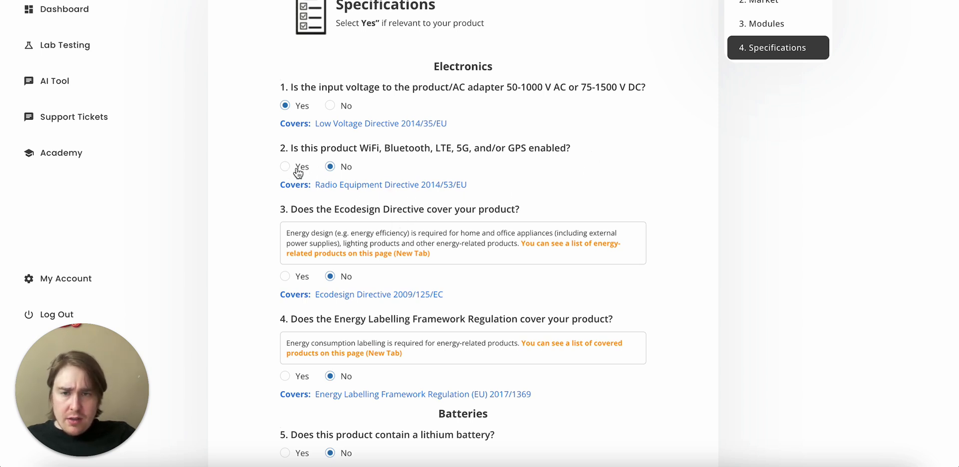
{"action": "left_click", "coordinate": [284, 167]}
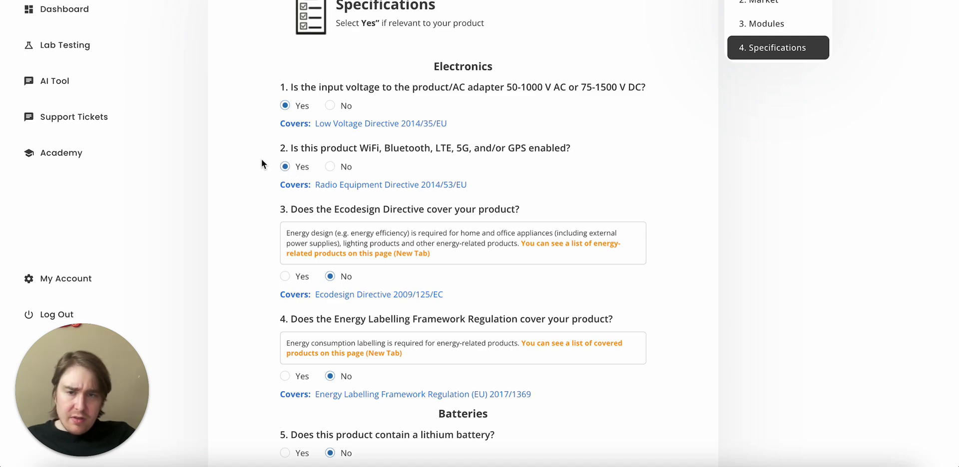
{"action": "scroll", "scroll_direction": "down", "scroll_amount": 3}
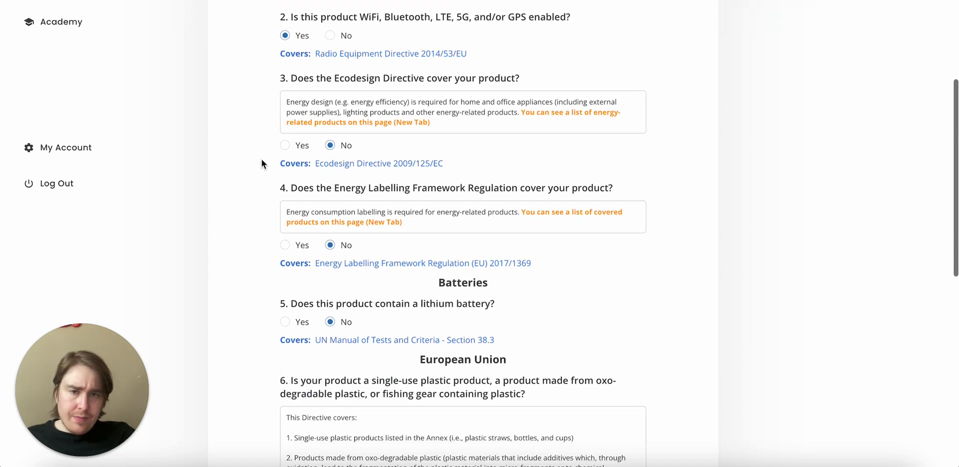
{"action": "mouse_move", "coordinate": [416, 126]}
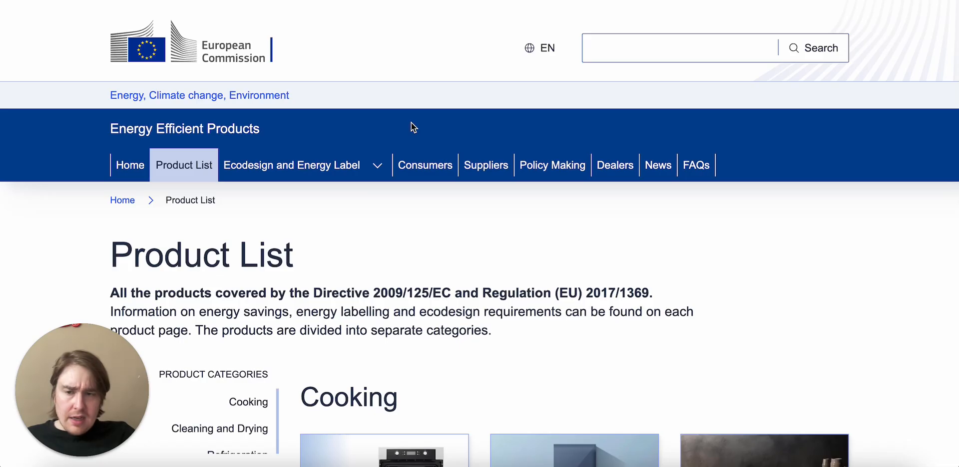
- Browse the EU Product List through the Electronic Products and Light Sources categories
{"action": "scroll", "scroll_direction": "down", "scroll_amount": 3}
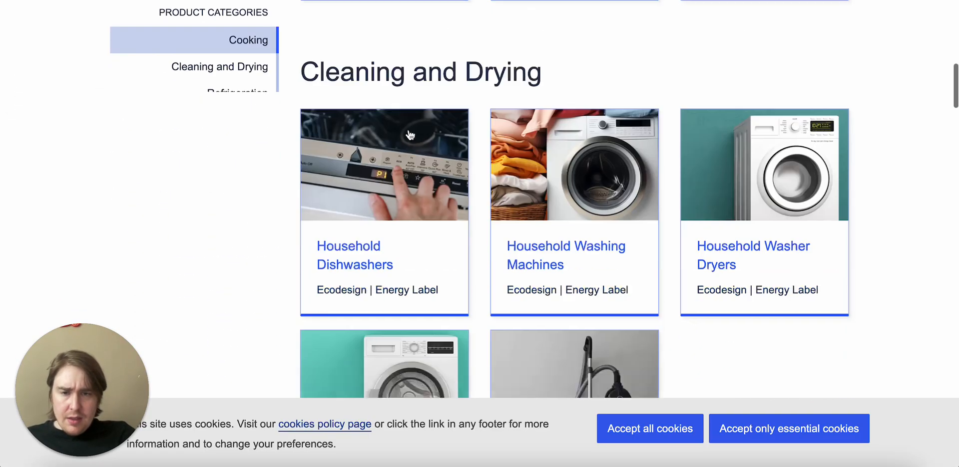
{"action": "scroll", "scroll_direction": "down", "scroll_amount": 3}
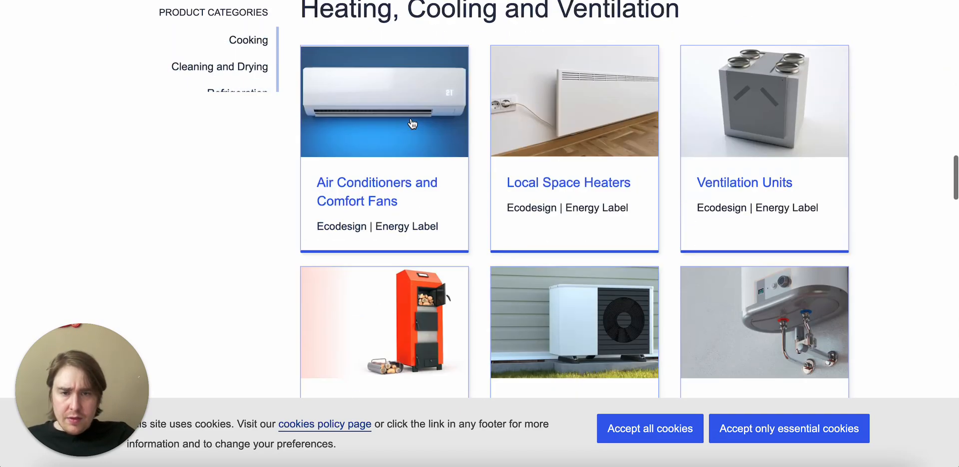
{"action": "scroll", "scroll_direction": "down", "scroll_amount": 3}
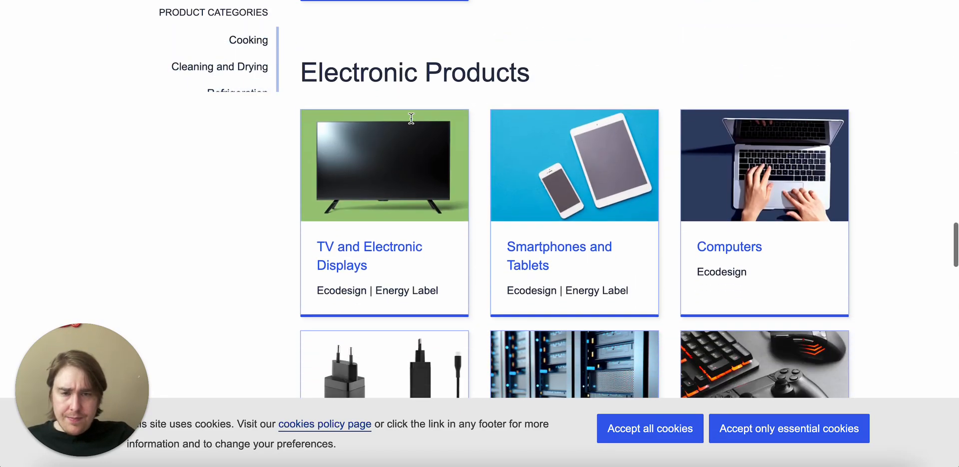
{"action": "scroll", "scroll_direction": "down", "scroll_amount": 3}
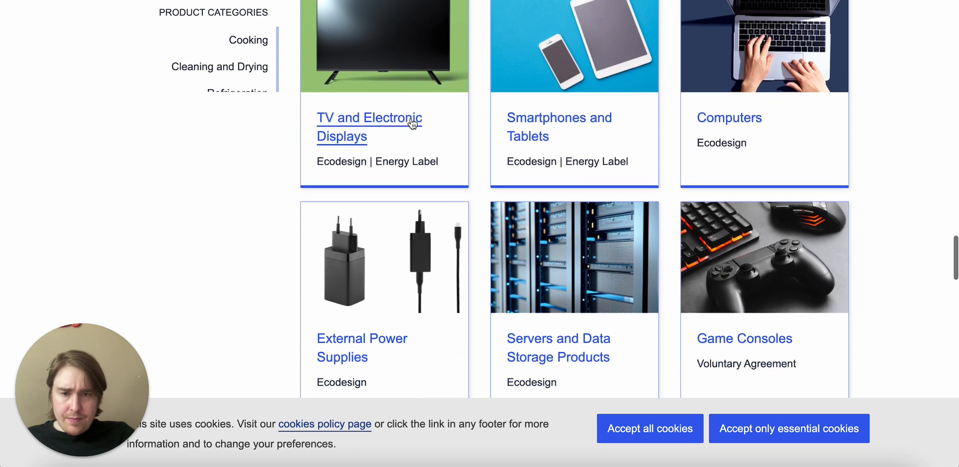
{"action": "scroll", "scroll_direction": "down", "scroll_amount": 3}
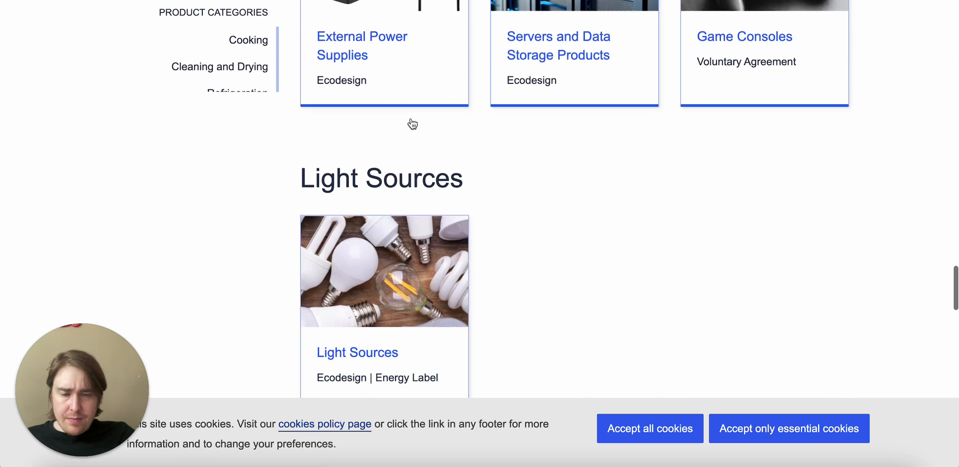
{"action": "scroll", "scroll_direction": "down", "scroll_amount": 3}
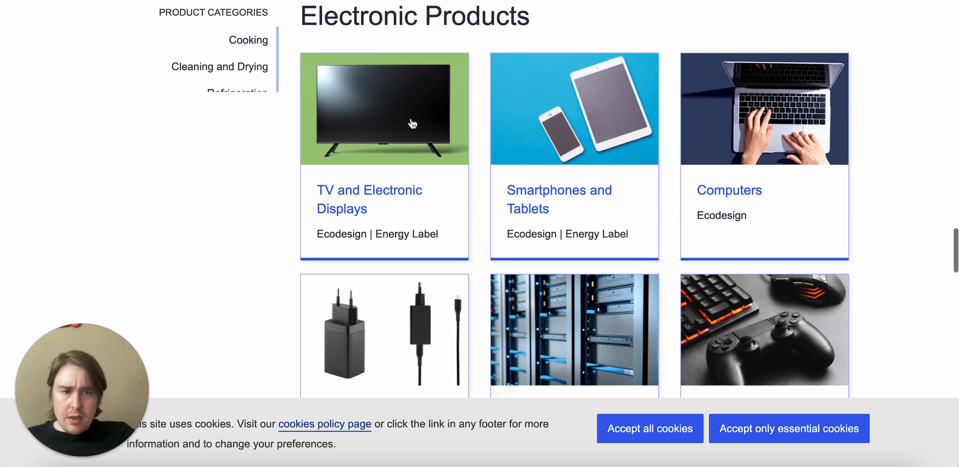
{"action": "scroll", "scroll_direction": "down", "scroll_amount": 3}
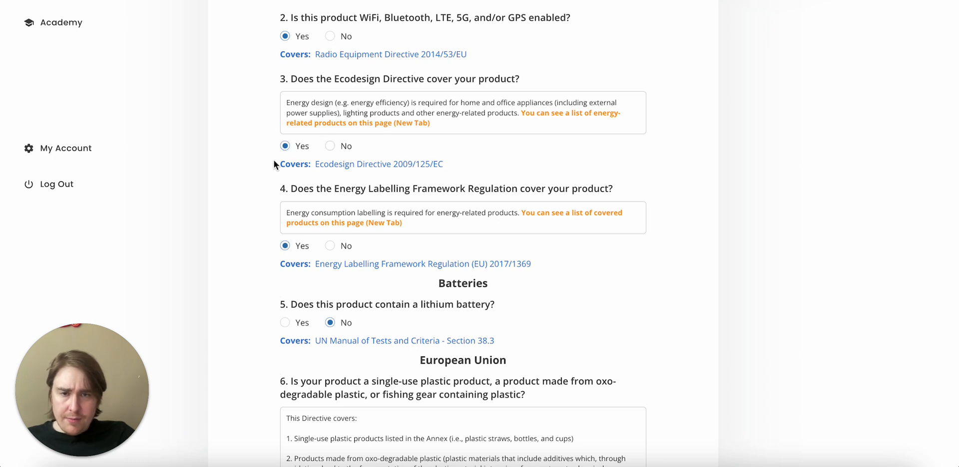
{"action": "mouse_move", "coordinate": [343, 226]}
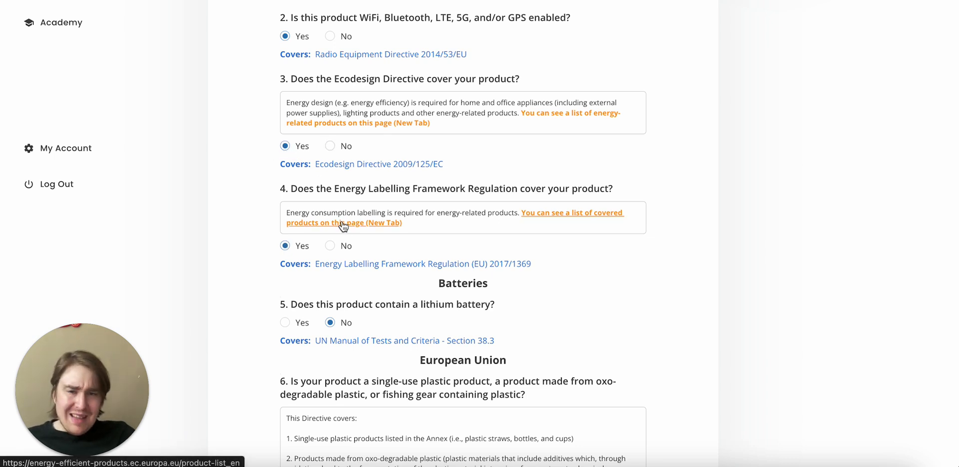
- View the list of energy-labelling covered products and browse Cooking and Refrigeration categories
{"action": "left_click", "coordinate": [342, 223]}
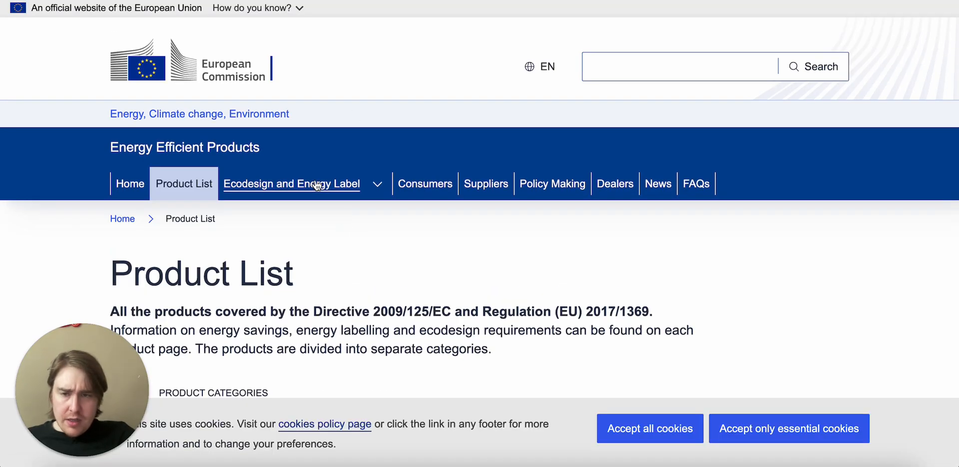
{"action": "scroll", "scroll_direction": "down", "scroll_amount": 3}
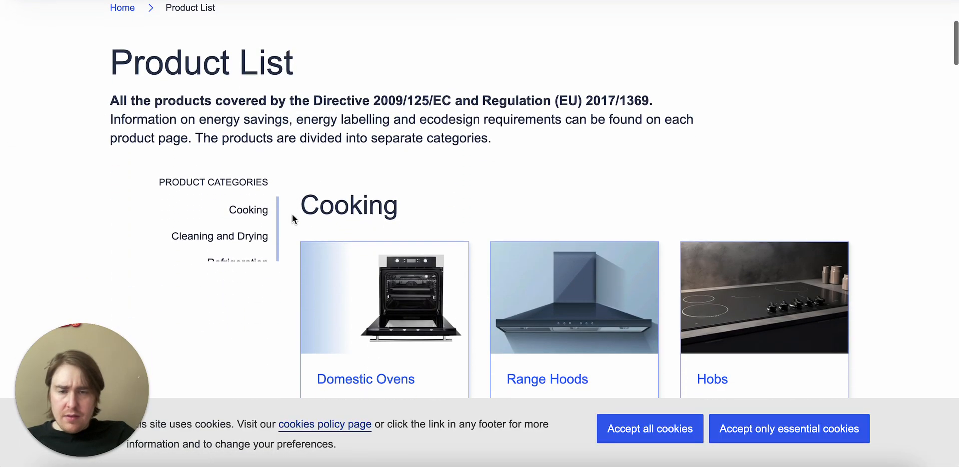
{"action": "scroll", "scroll_direction": "down", "scroll_amount": 3}
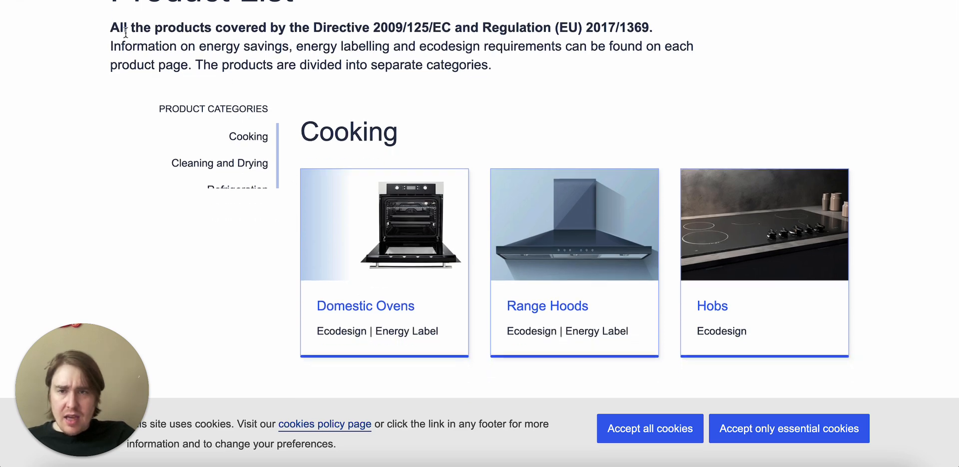
{"action": "left_click_drag", "start_coordinate": [110, 28], "coordinate": [623, 28]}
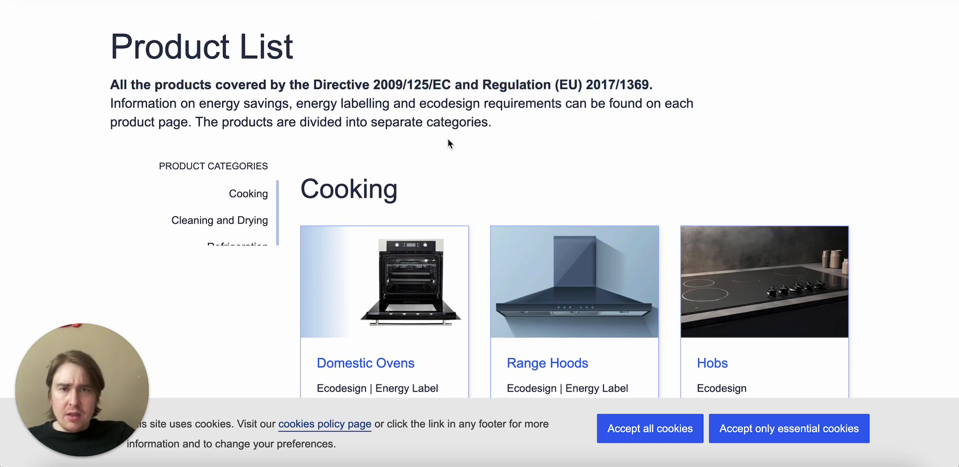
{"action": "scroll", "scroll_direction": "down", "scroll_amount": 3}
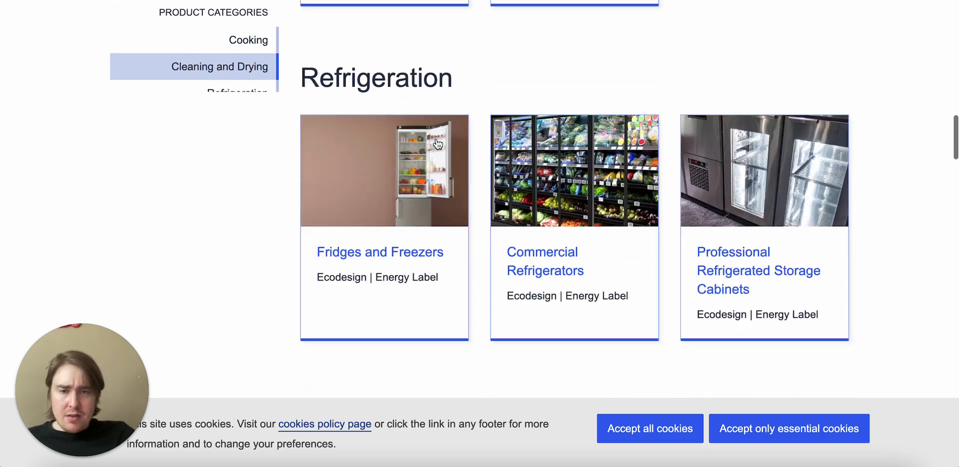
{"action": "scroll", "scroll_direction": "down", "scroll_amount": 3}
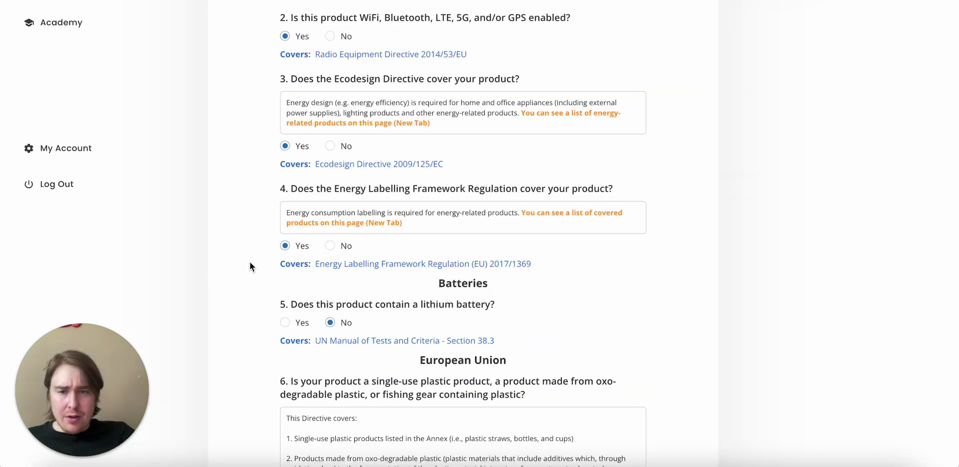
{"action": "mouse_move", "coordinate": [335, 249]}
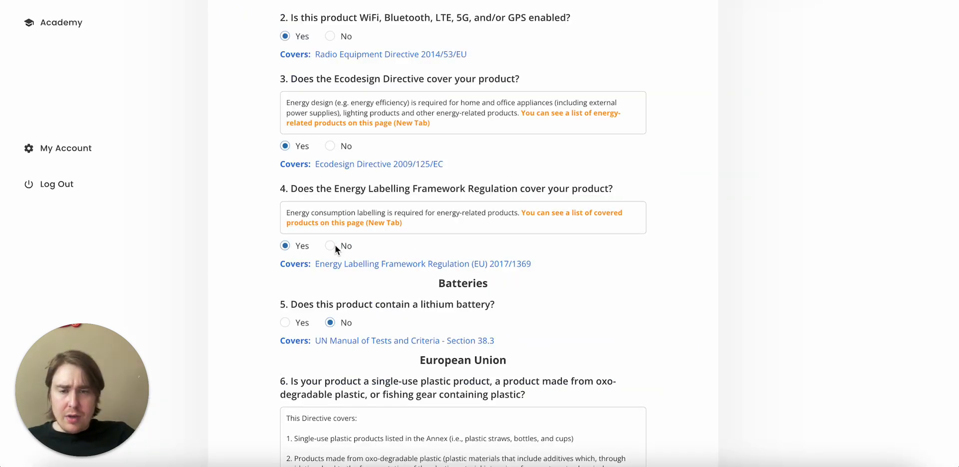
- Answer Yes to the lithium battery question and complete the questionnaire to generate the list
{"action": "left_click", "coordinate": [330, 247]}
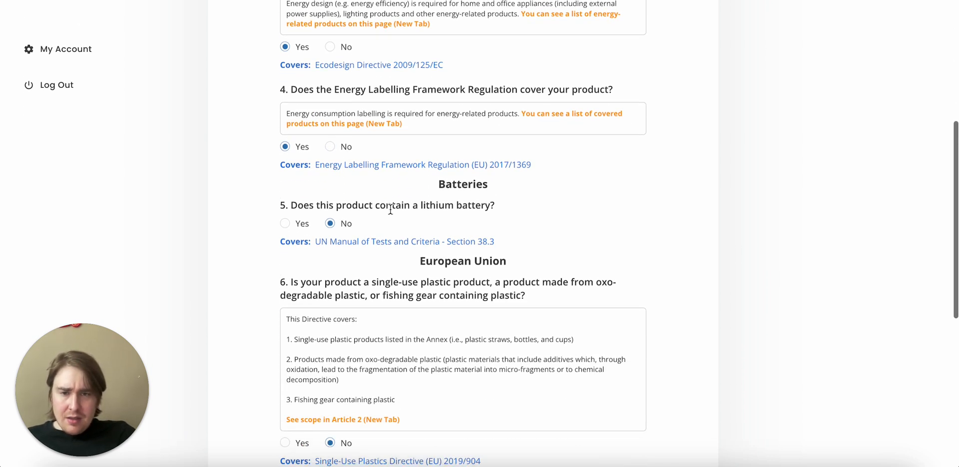
{"action": "left_click", "coordinate": [285, 223]}
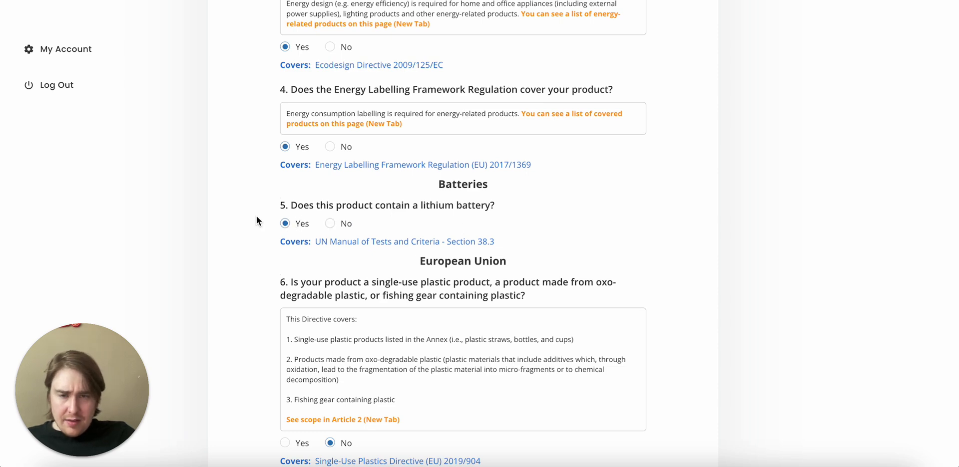
{"action": "scroll", "scroll_direction": "down", "scroll_amount": 3}
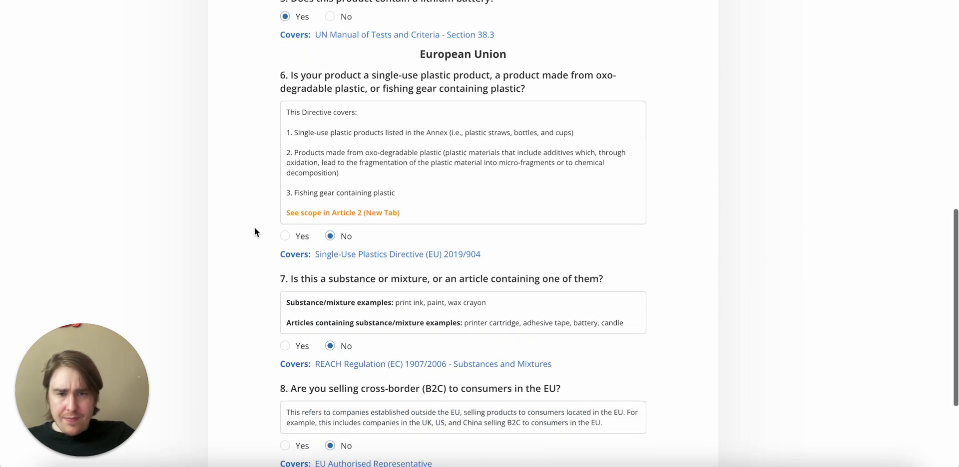
{"action": "scroll", "scroll_direction": "down", "scroll_amount": 3}
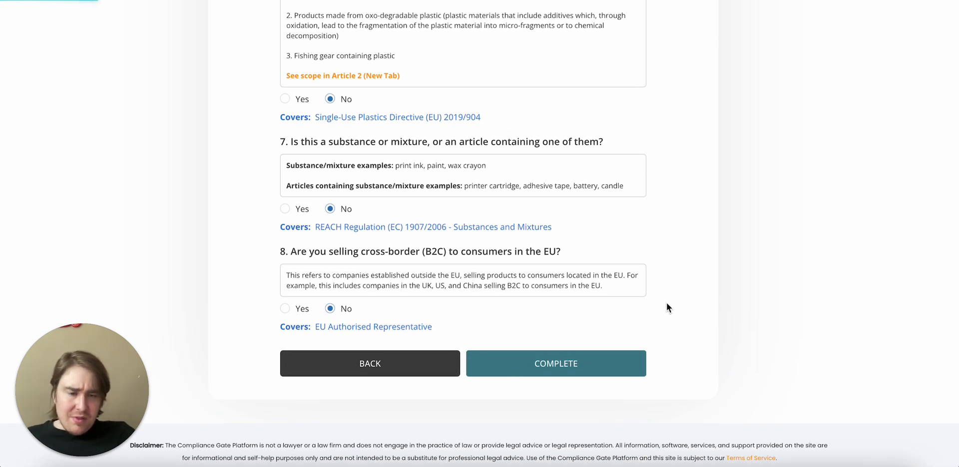
{"action": "left_click", "coordinate": [556, 363]}
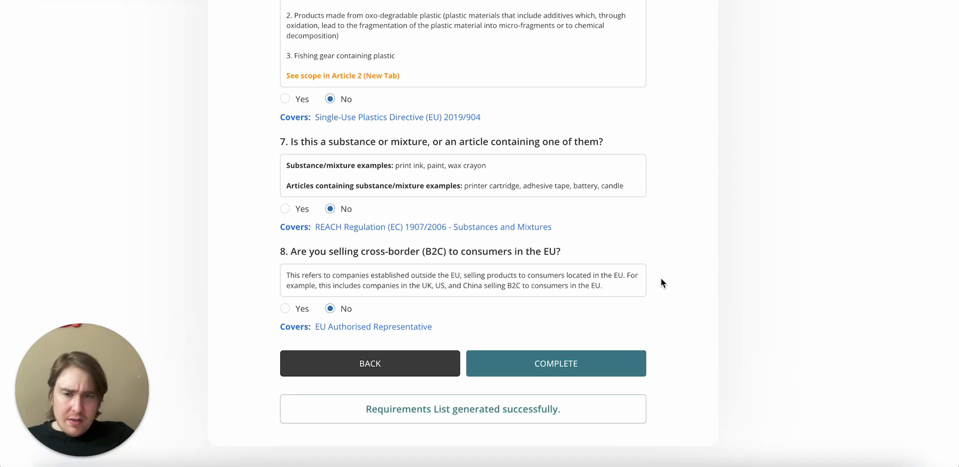
{"action": "left_click", "coordinate": [555, 363]}
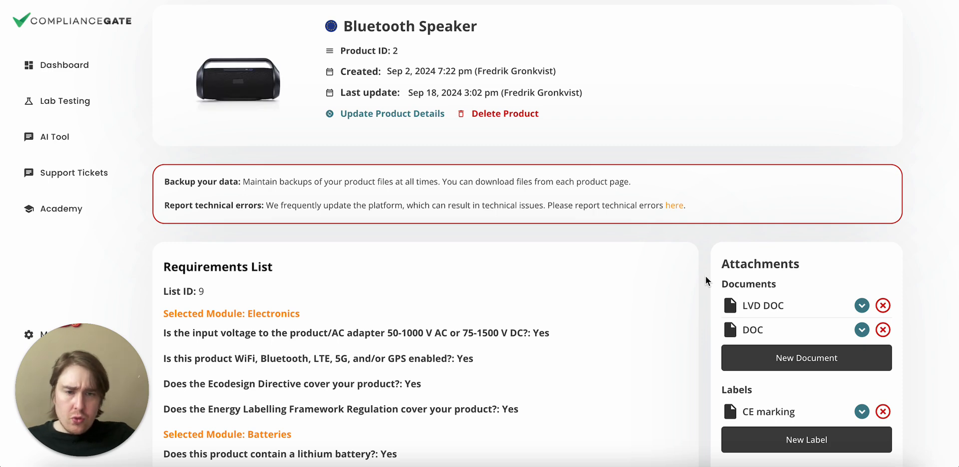
- Review the generated Requirements List and collapse the Electromagnetic Compatibility Directive card
{"action": "scroll", "scroll_direction": "down", "scroll_amount": 3}
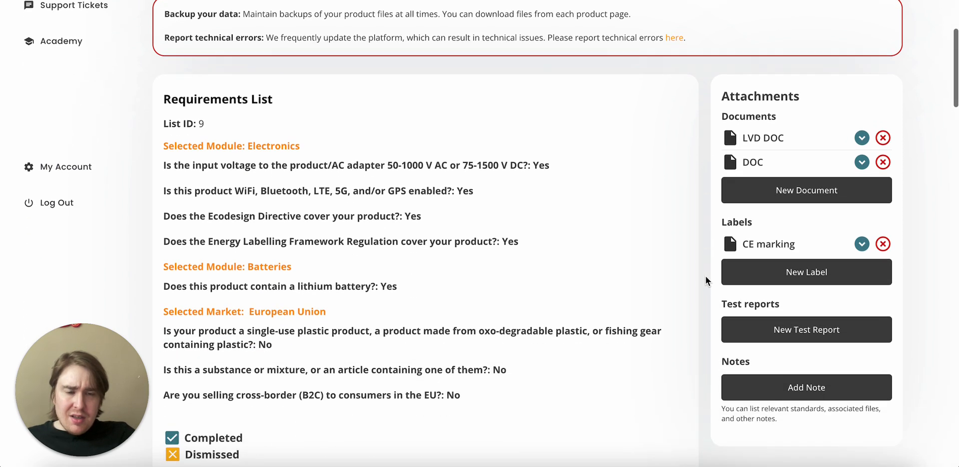
{"action": "scroll", "scroll_direction": "down", "scroll_amount": 3}
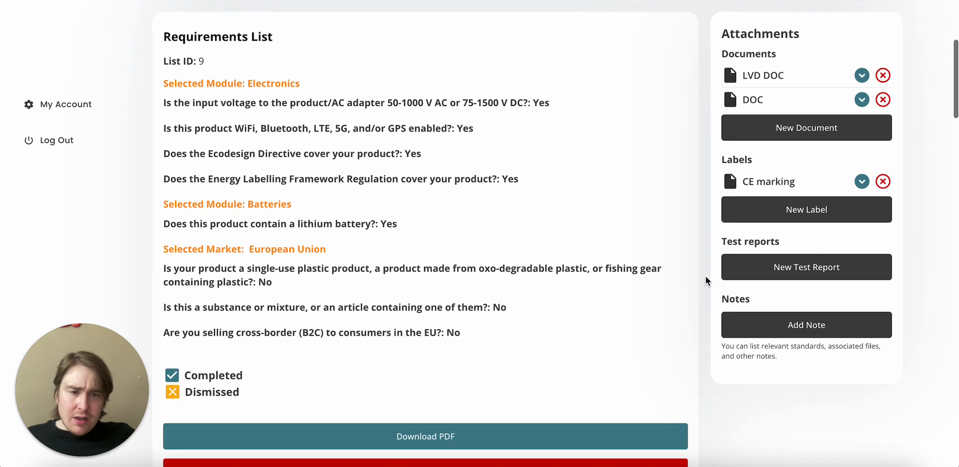
{"action": "scroll", "scroll_direction": "down", "scroll_amount": 3}
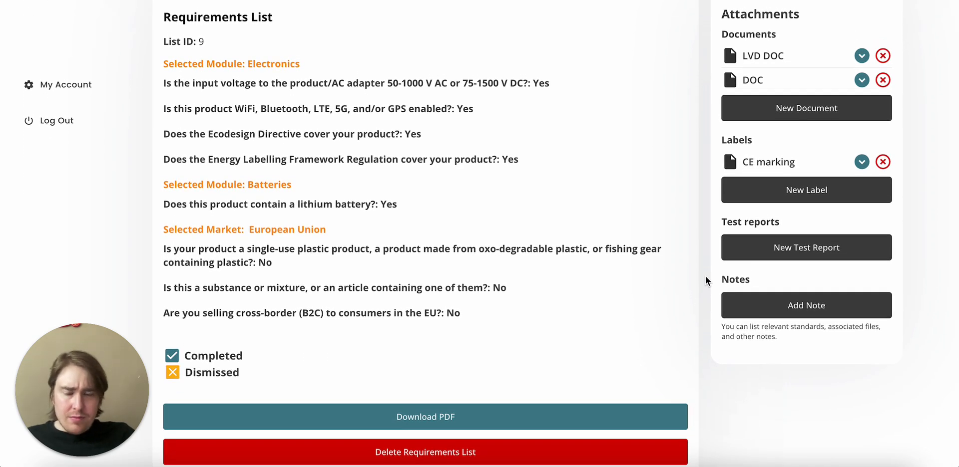
{"action": "scroll", "scroll_direction": "down", "scroll_amount": 3}
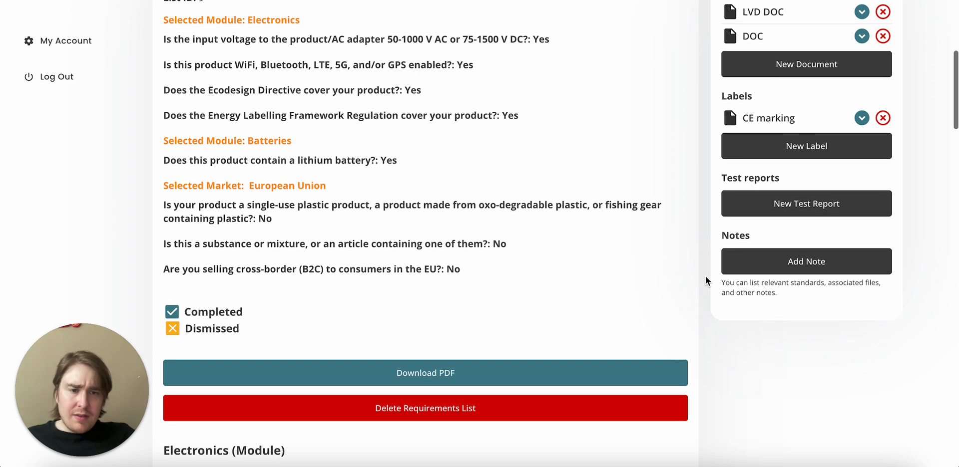
{"action": "scroll", "scroll_direction": "down", "scroll_amount": 3}
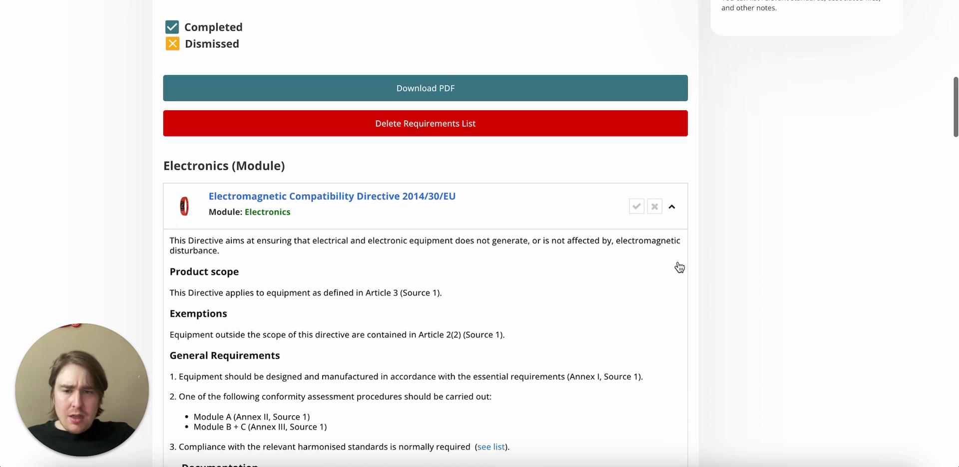
{"action": "scroll", "scroll_direction": "down", "scroll_amount": 3}
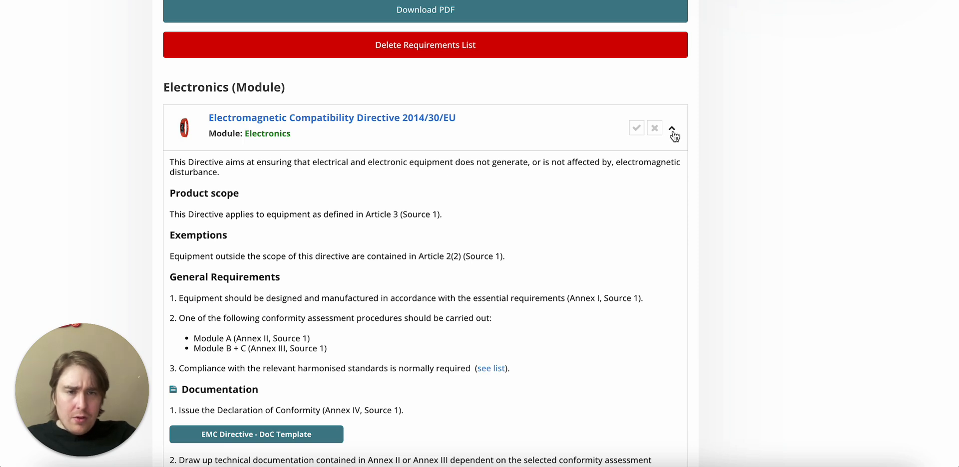
{"action": "left_click", "coordinate": [672, 128]}
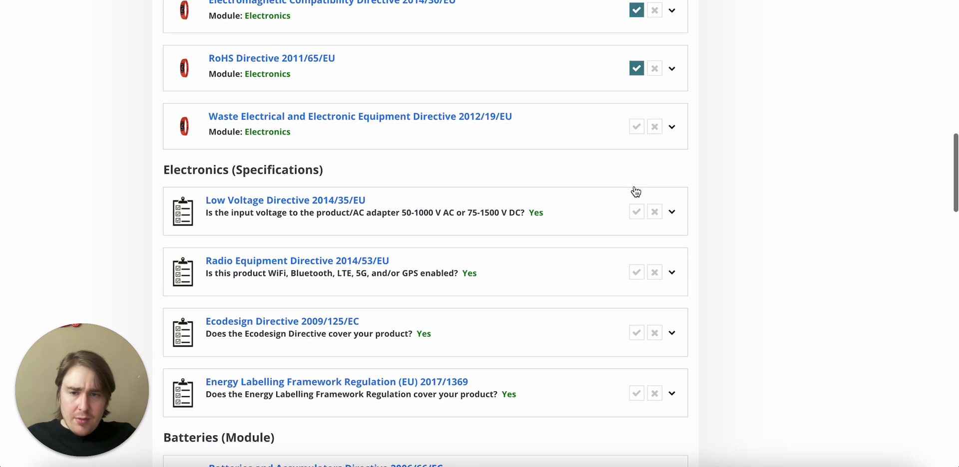
{"action": "left_click", "coordinate": [636, 211]}
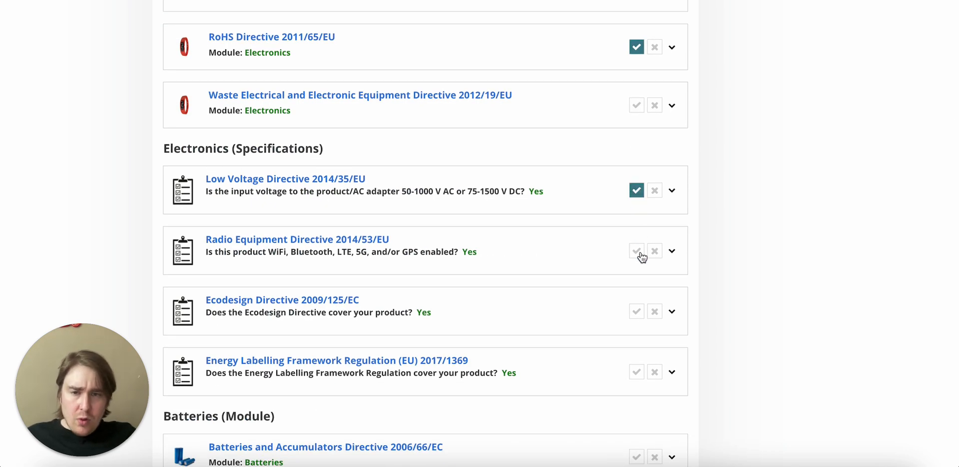
{"action": "left_click", "coordinate": [636, 251]}
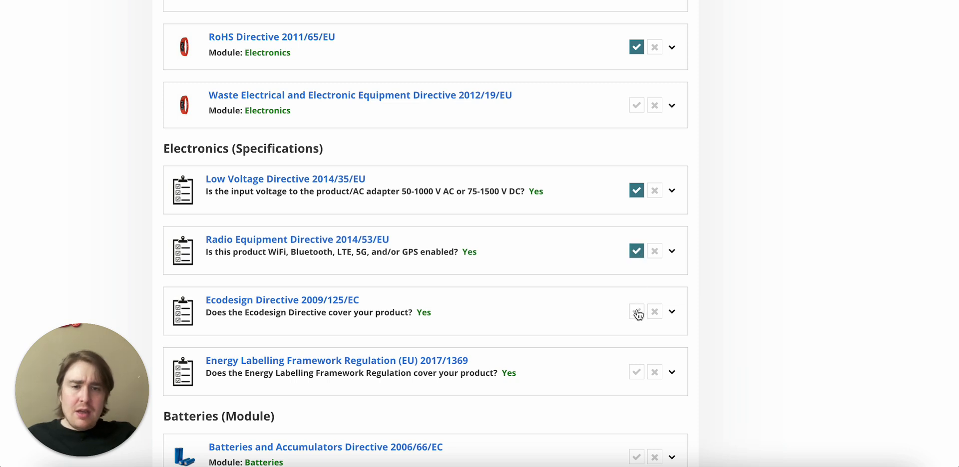
{"action": "left_click", "coordinate": [636, 312]}
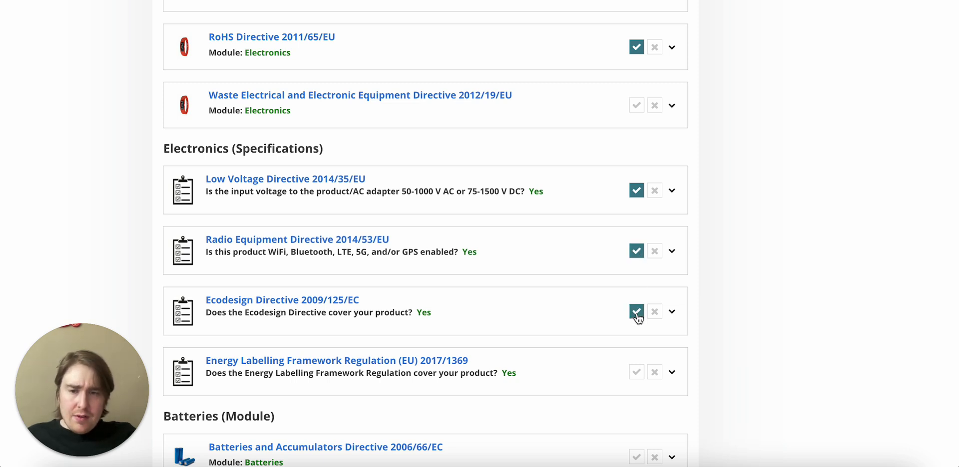
{"action": "scroll", "scroll_direction": "down", "scroll_amount": 3}
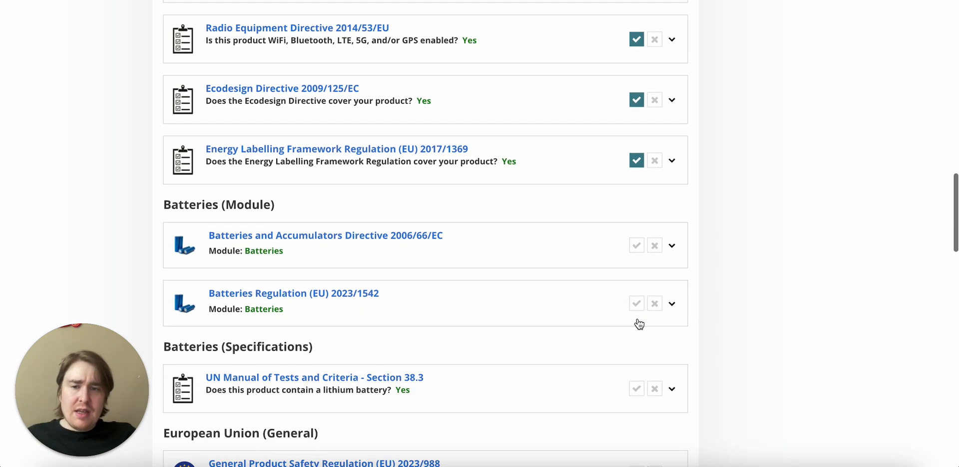
{"action": "left_click", "coordinate": [636, 304]}
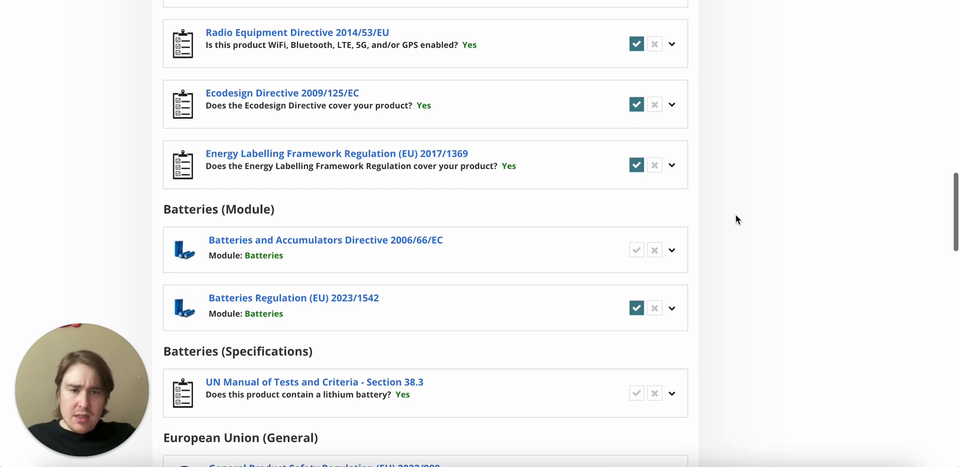
{"action": "scroll", "scroll_direction": "up", "scroll_amount": 3}
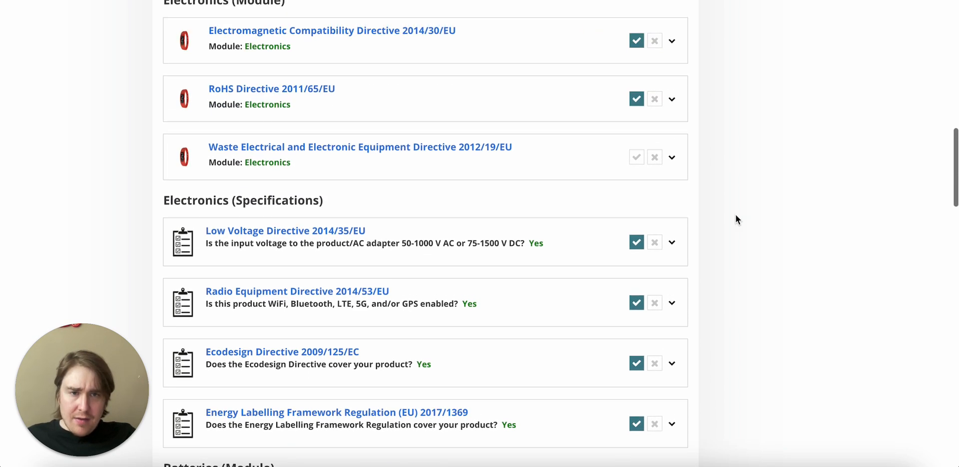
{"action": "scroll", "scroll_direction": "up", "scroll_amount": 3}
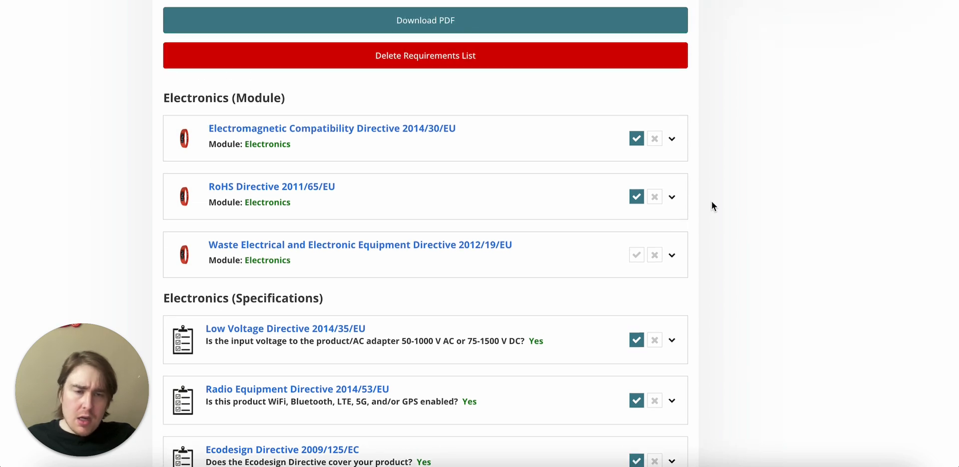
{"action": "mouse_move", "coordinate": [695, 191]}
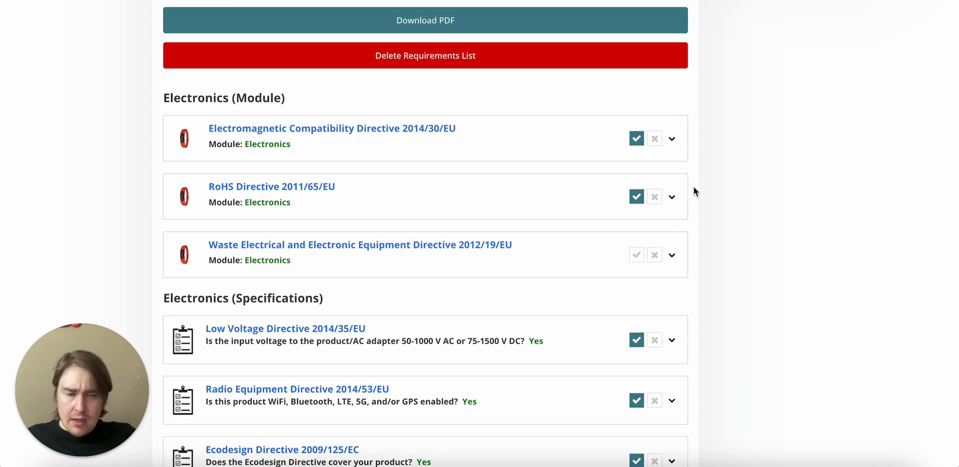
{"action": "left_click", "coordinate": [671, 138]}
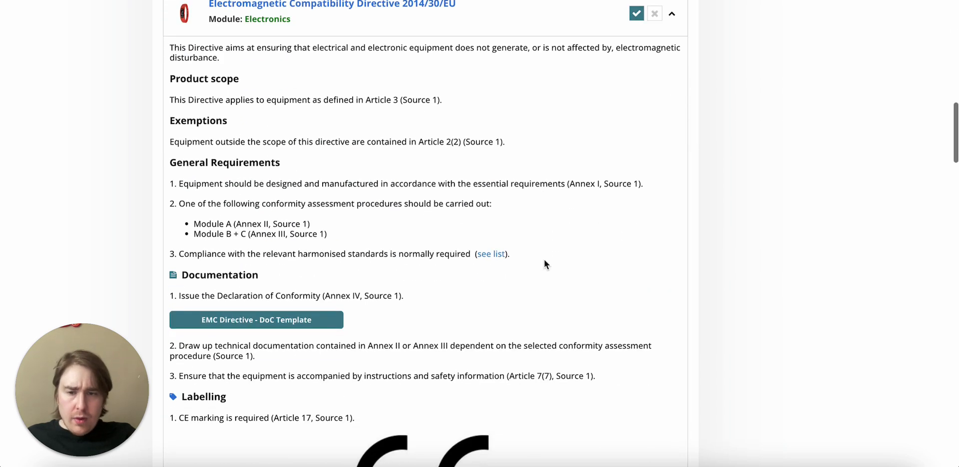
{"action": "scroll", "scroll_direction": "down", "scroll_amount": 3}
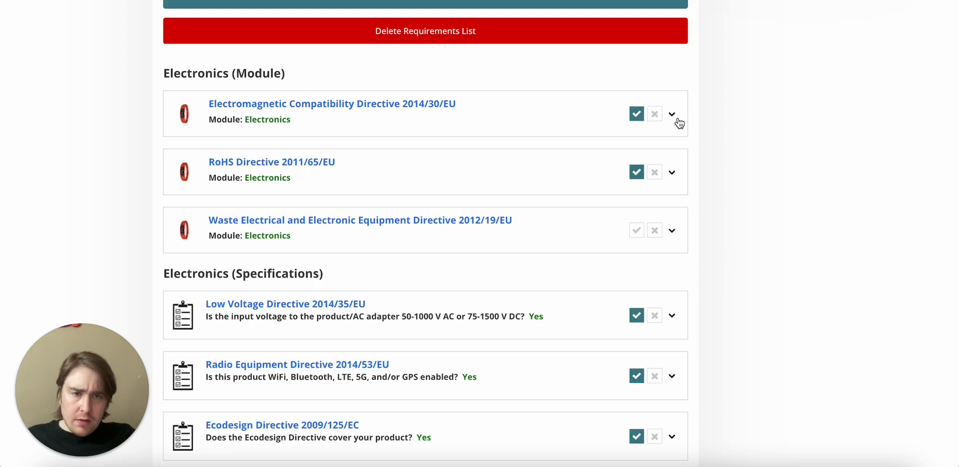
{"action": "mouse_move", "coordinate": [694, 115]}
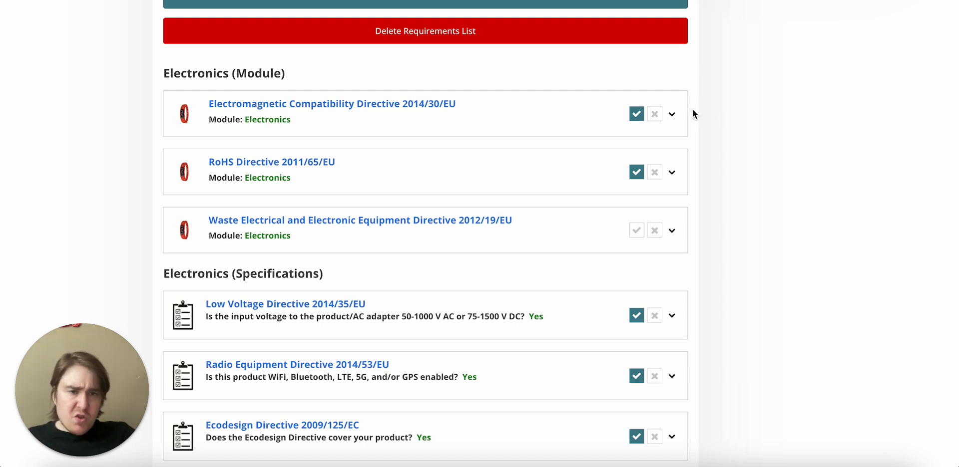
{"action": "scroll", "scroll_direction": "down", "scroll_amount": 3}
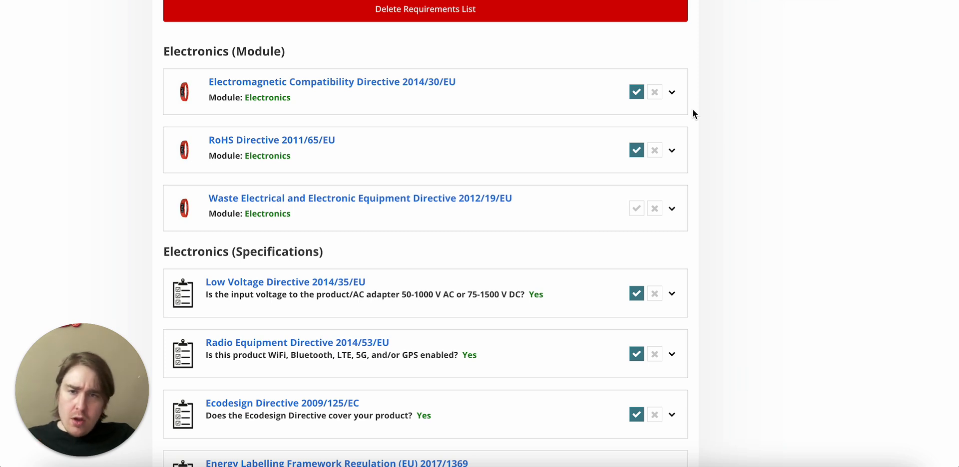
{"action": "mouse_move", "coordinate": [700, 89]}
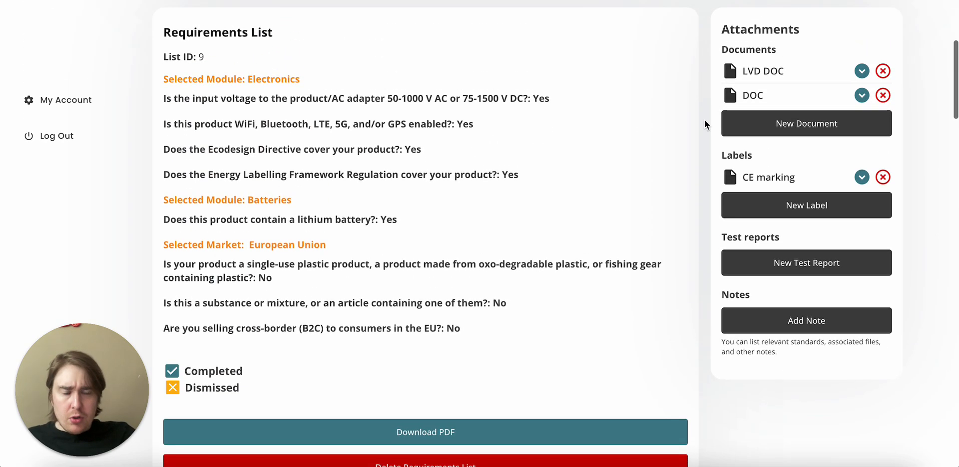
{"action": "mouse_move", "coordinate": [767, 86]}
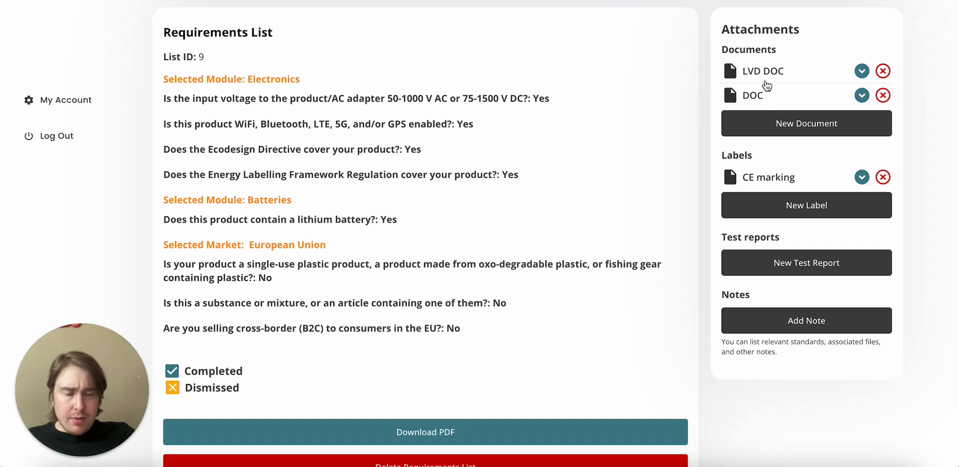
- Expand Low Voltage Directive 2014/35/EU details and go to its harmonised standards page
{"action": "scroll", "scroll_direction": "down", "scroll_amount": 3}
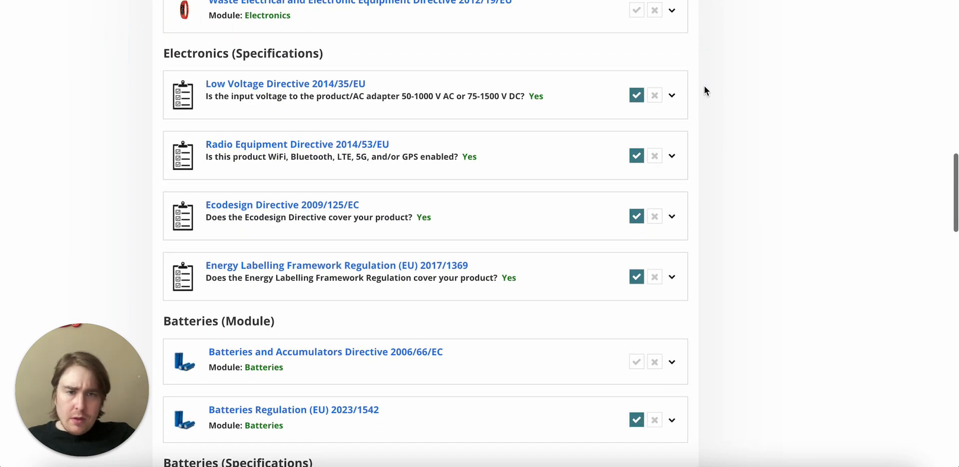
{"action": "left_click", "coordinate": [671, 95]}
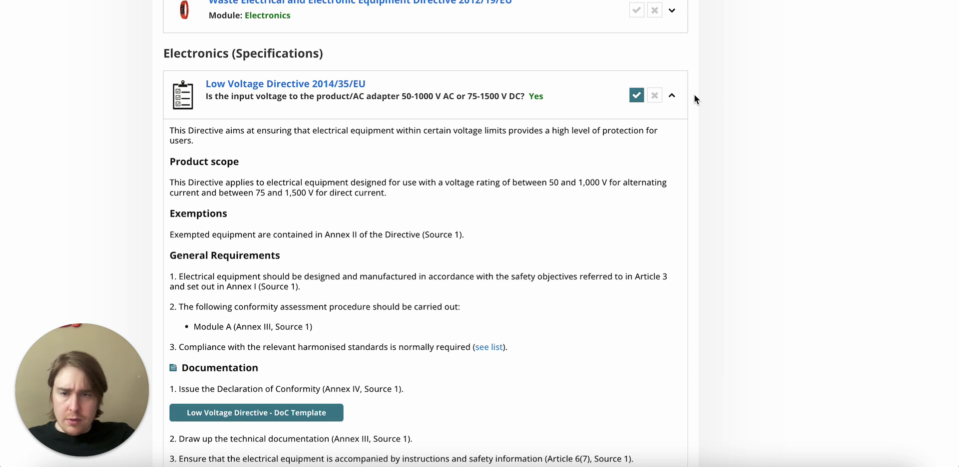
{"action": "scroll", "scroll_direction": "down", "scroll_amount": 3}
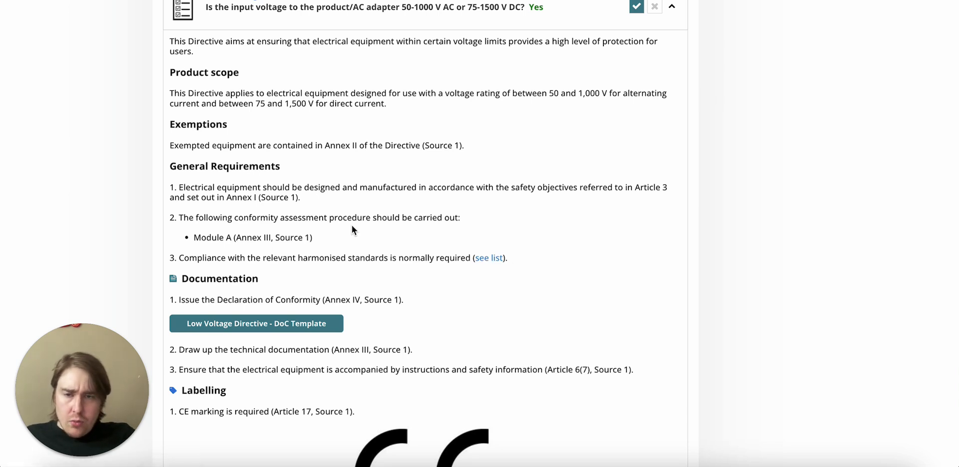
{"action": "mouse_move", "coordinate": [384, 240]}
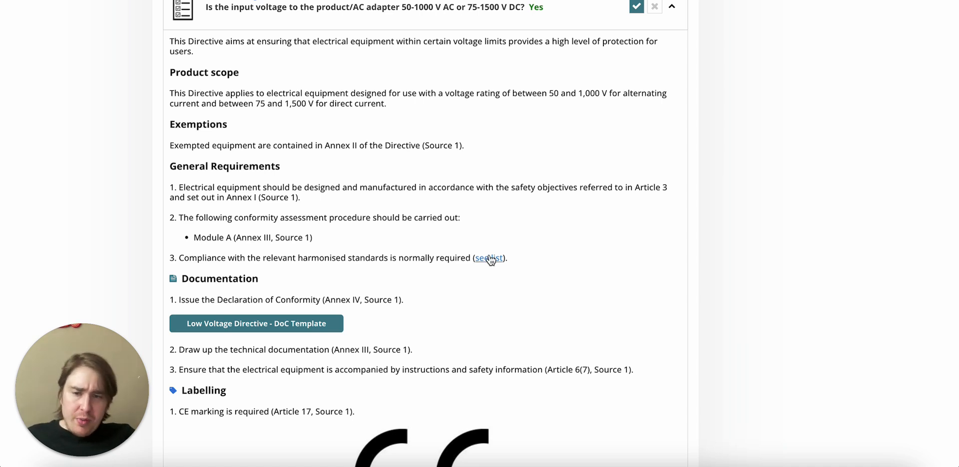
{"action": "left_click", "coordinate": [489, 259]}
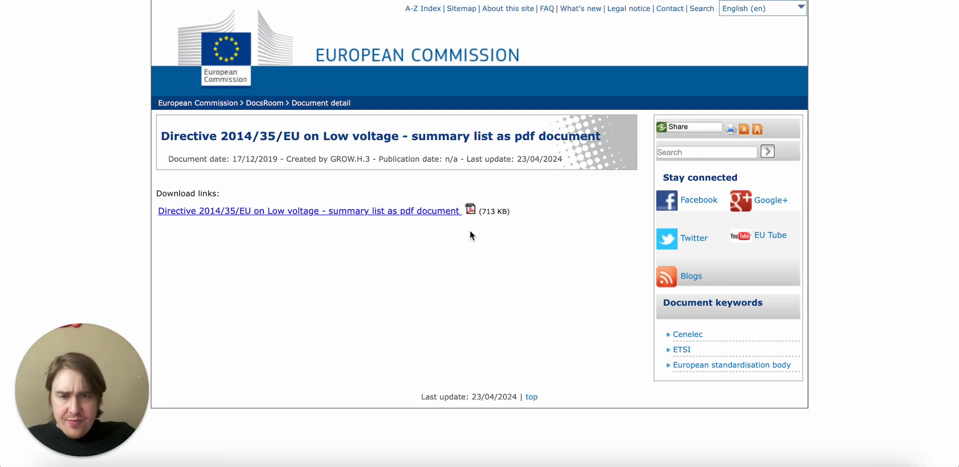
- Save the Low voltage summary list PDF to Downloads and view it in Chrome
{"action": "left_click", "coordinate": [308, 211]}
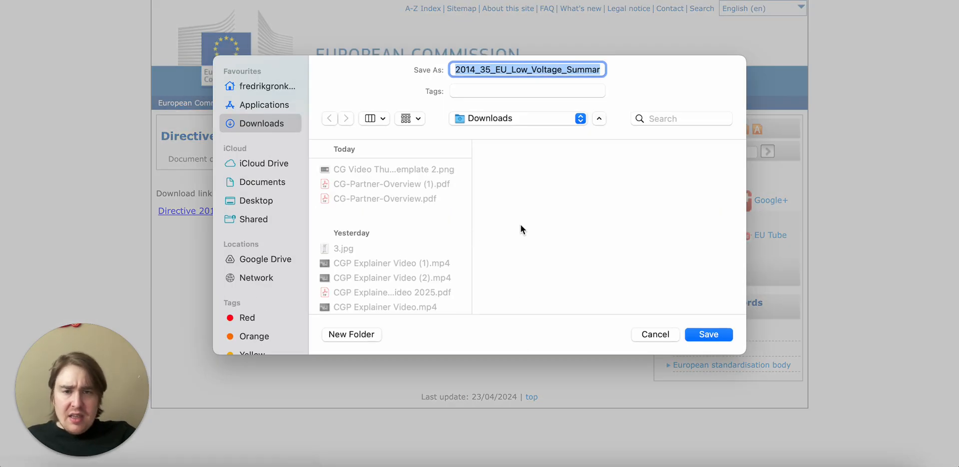
{"action": "left_click", "coordinate": [709, 334]}
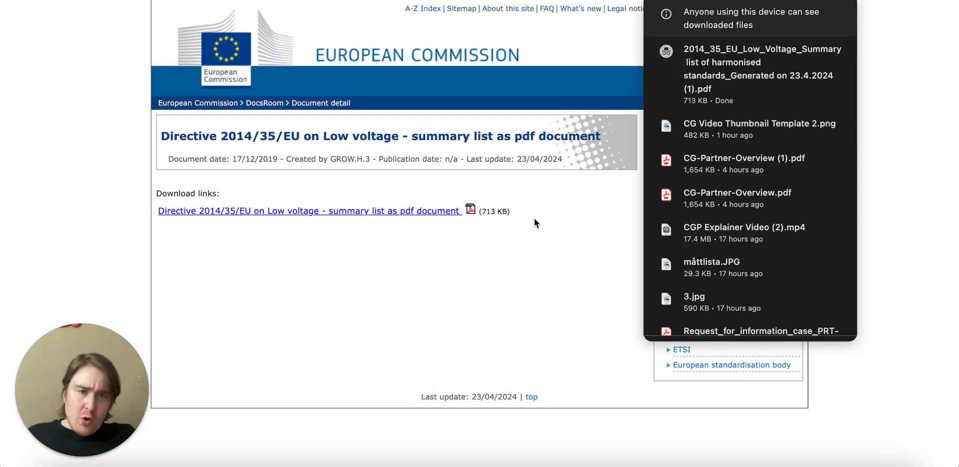
{"action": "left_click", "coordinate": [761, 62]}
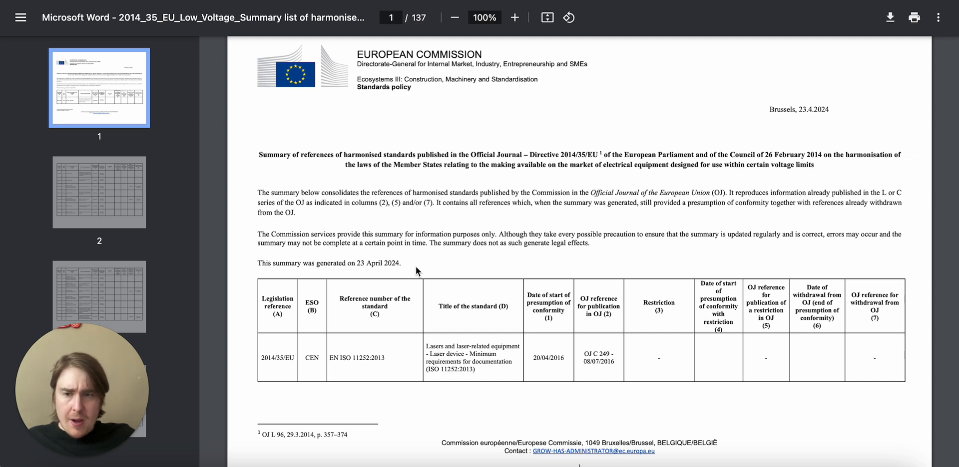
- Search the harmonised standards PDF for 'power supplies', finding 9 matches
{"action": "scroll", "scroll_direction": "down", "scroll_amount": 3}
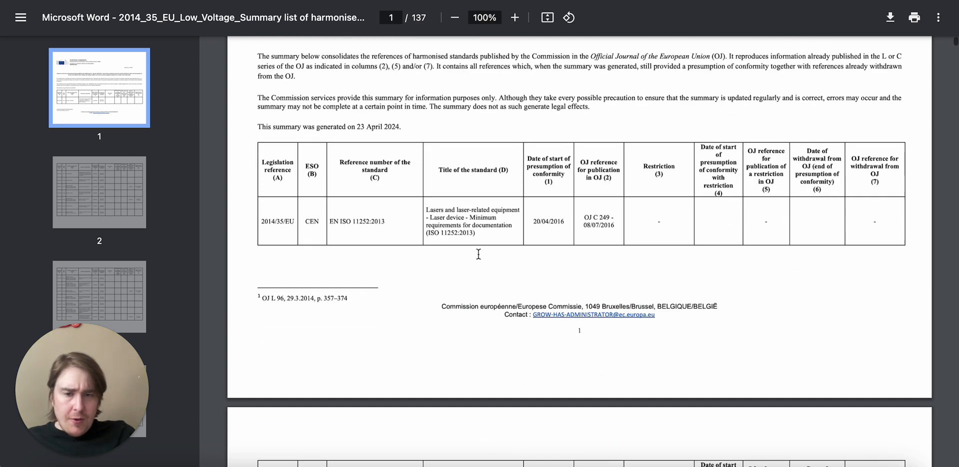
{"action": "scroll", "scroll_direction": "down", "scroll_amount": 3}
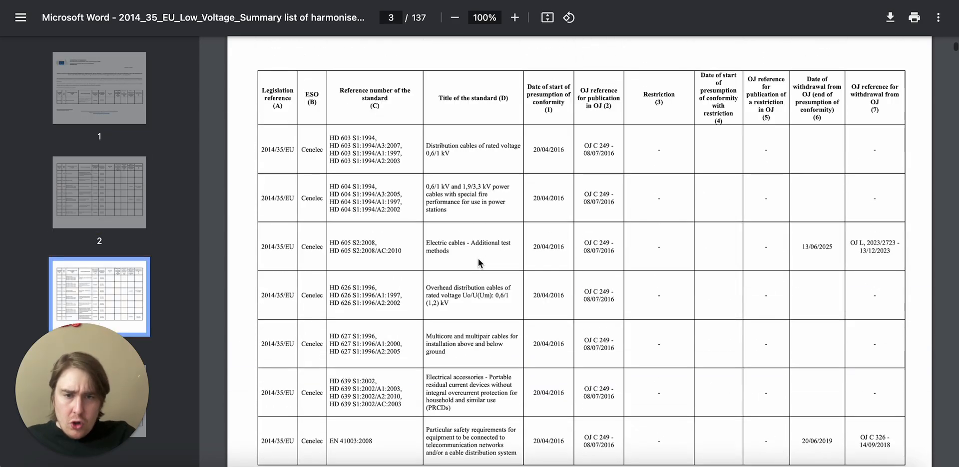
{"action": "scroll", "scroll_direction": "down", "scroll_amount": 3}
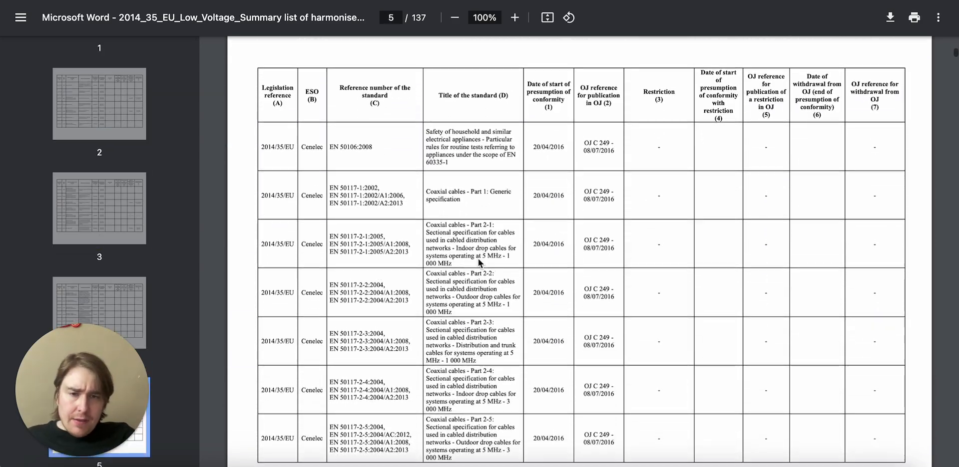
{"action": "scroll", "scroll_direction": "down", "scroll_amount": 3}
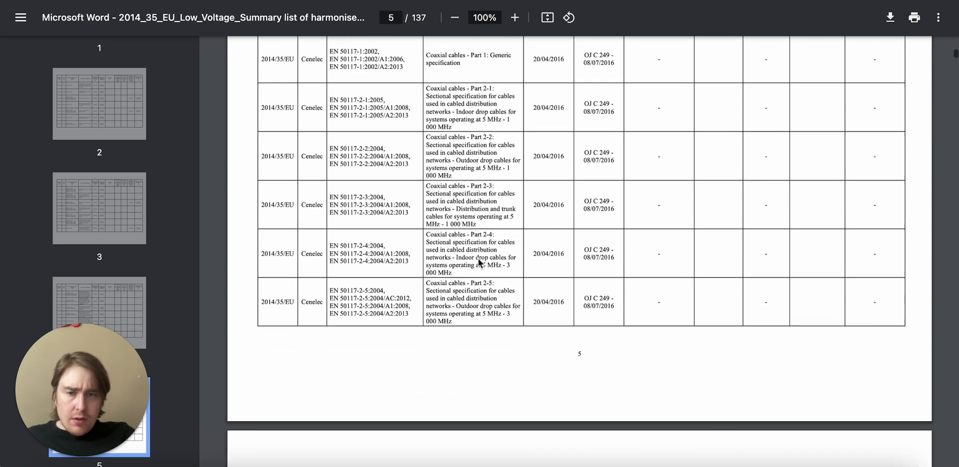
{"action": "scroll", "scroll_direction": "down", "scroll_amount": 3}
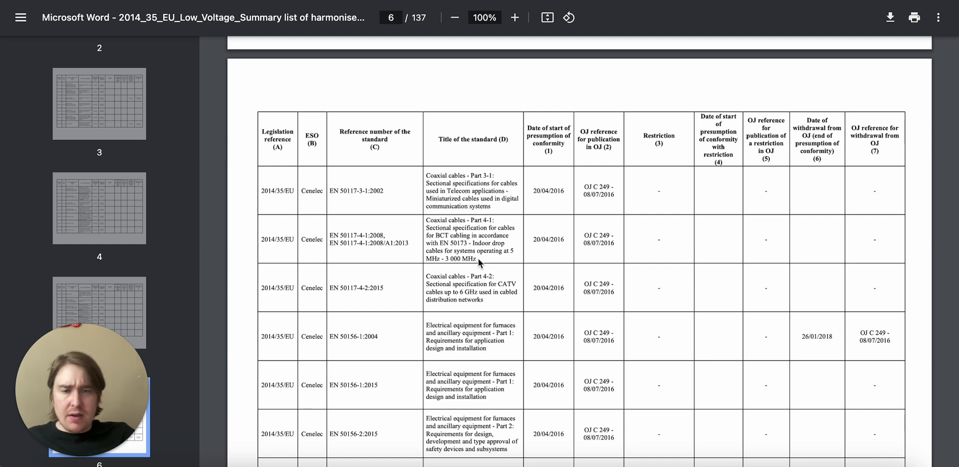
{"action": "scroll", "scroll_direction": "down", "scroll_amount": 3}
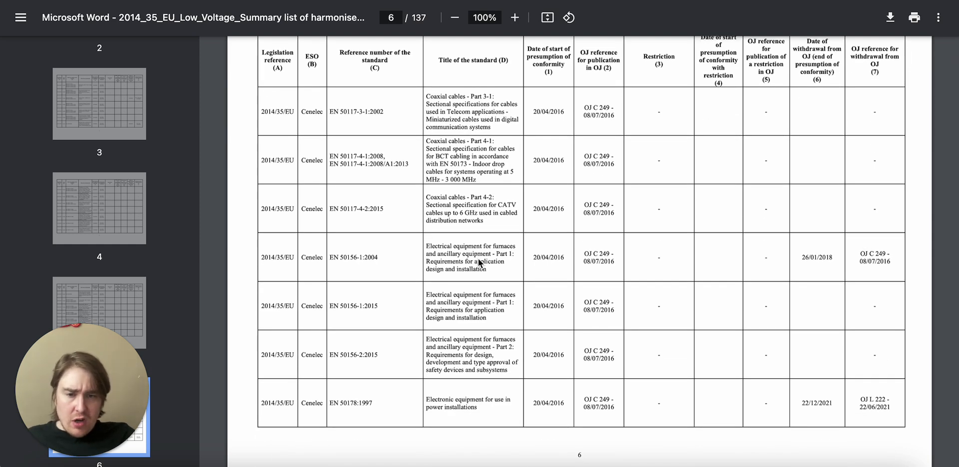
{"action": "type", "text": "power supplies"}
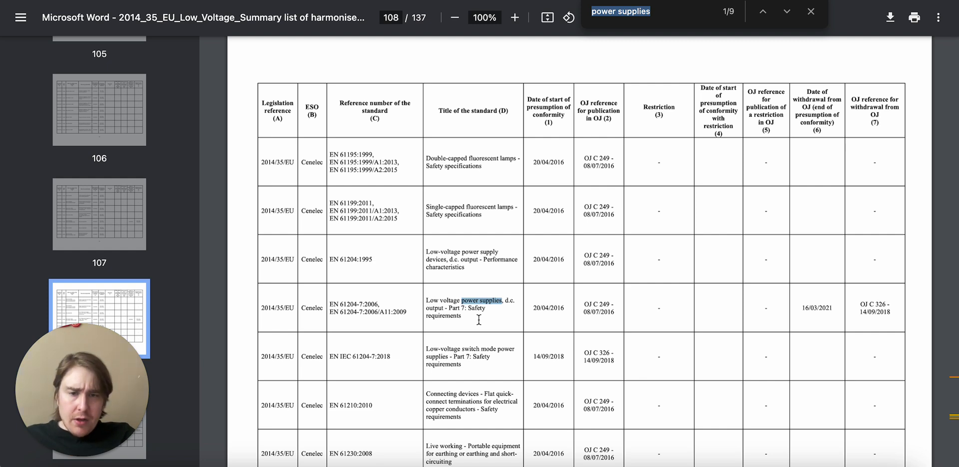
{"action": "mouse_move", "coordinate": [482, 327]}
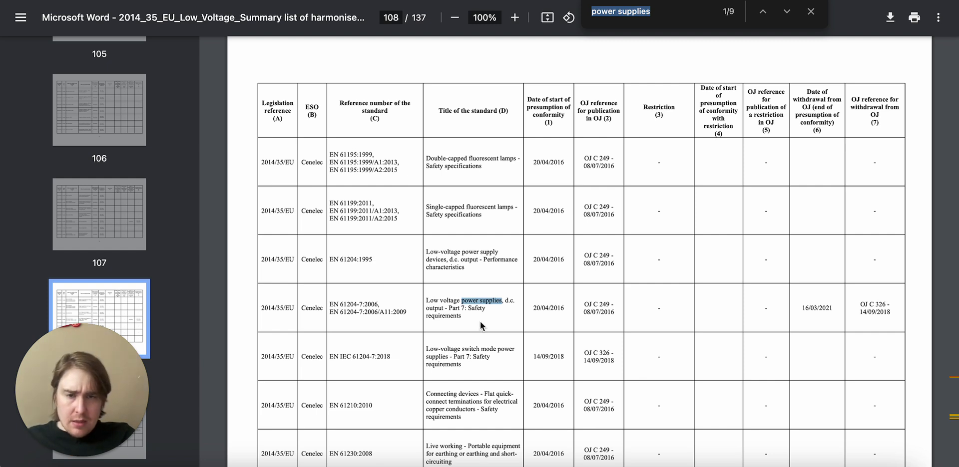
- Step through the matches on pages 108 and 120 and return to the EN 61204-7 row
{"action": "left_click", "coordinate": [785, 11]}
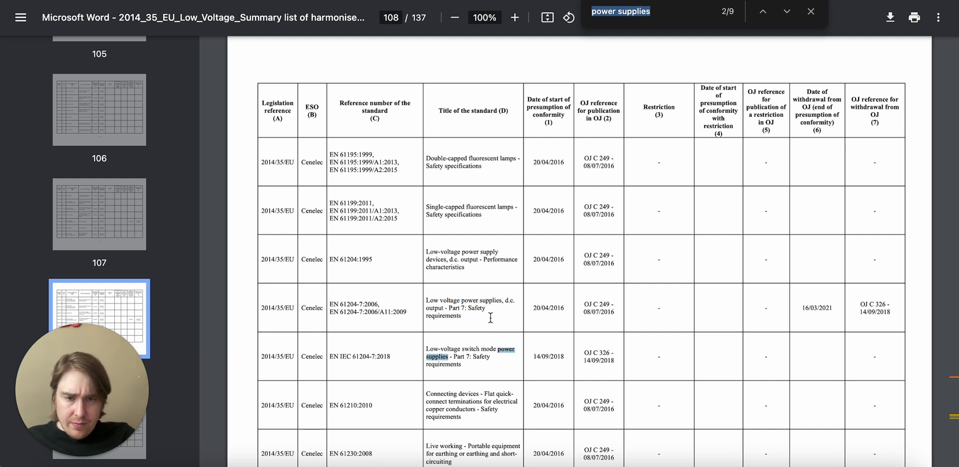
{"action": "scroll", "scroll_direction": "down", "scroll_amount": 3}
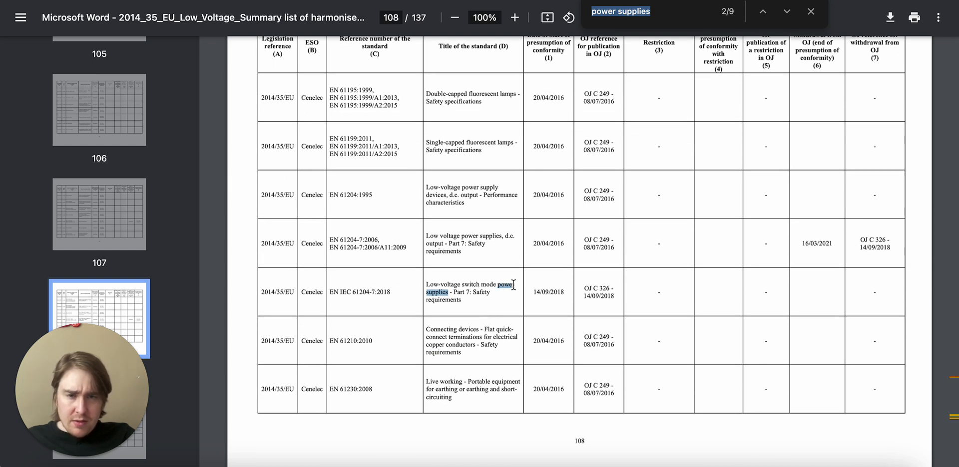
{"action": "left_click", "coordinate": [787, 11]}
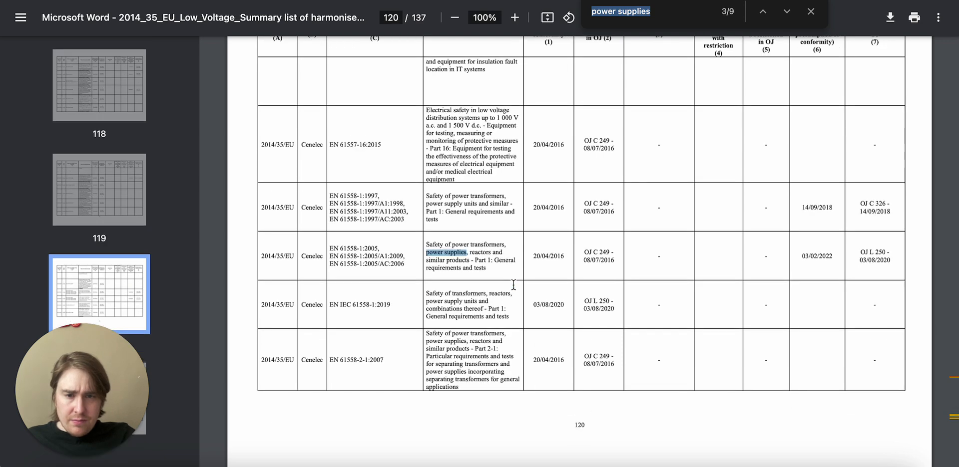
{"action": "mouse_move", "coordinate": [589, 116]}
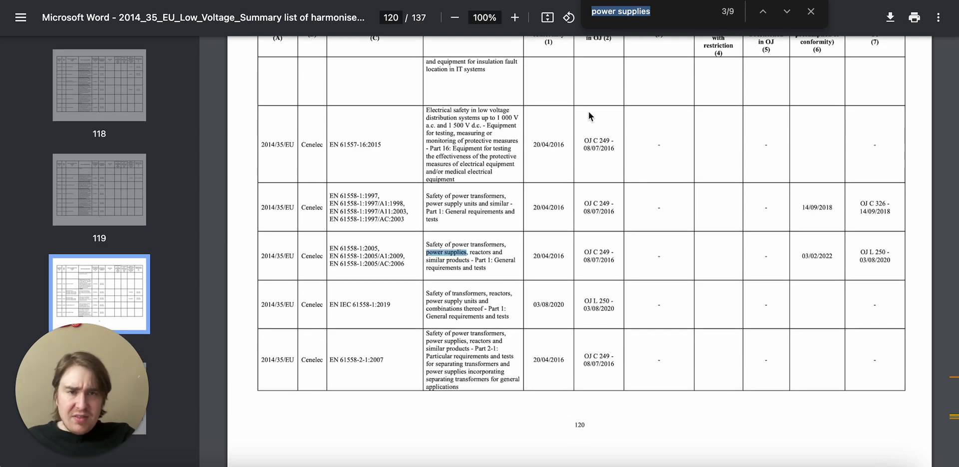
{"action": "left_click", "coordinate": [763, 11]}
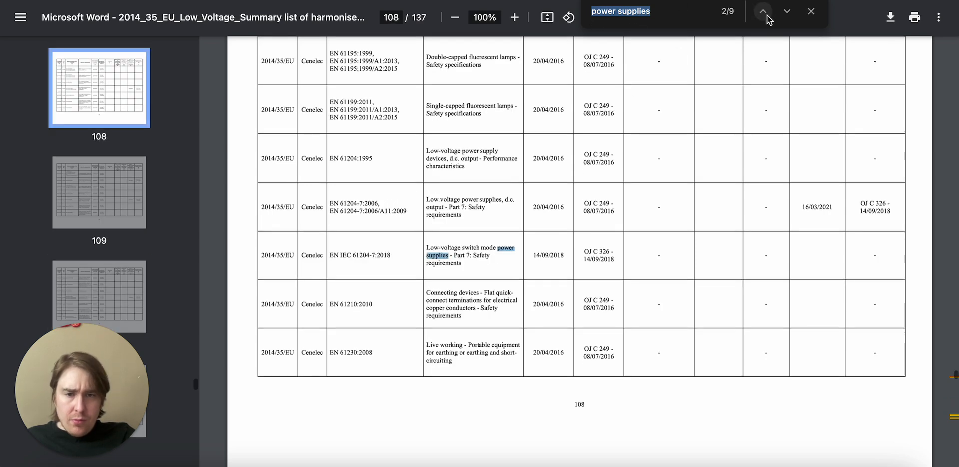
{"action": "left_click", "coordinate": [764, 11]}
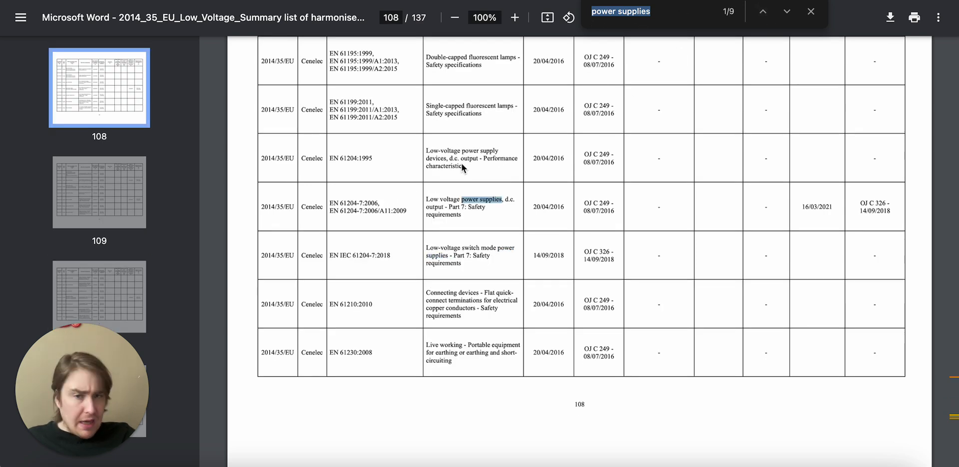
{"action": "mouse_move", "coordinate": [428, 231]}
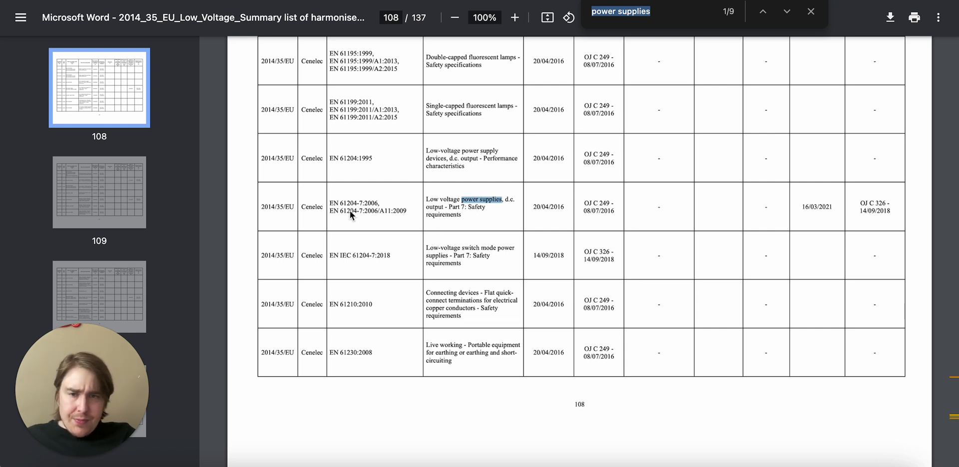
{"action": "mouse_move", "coordinate": [330, 201]}
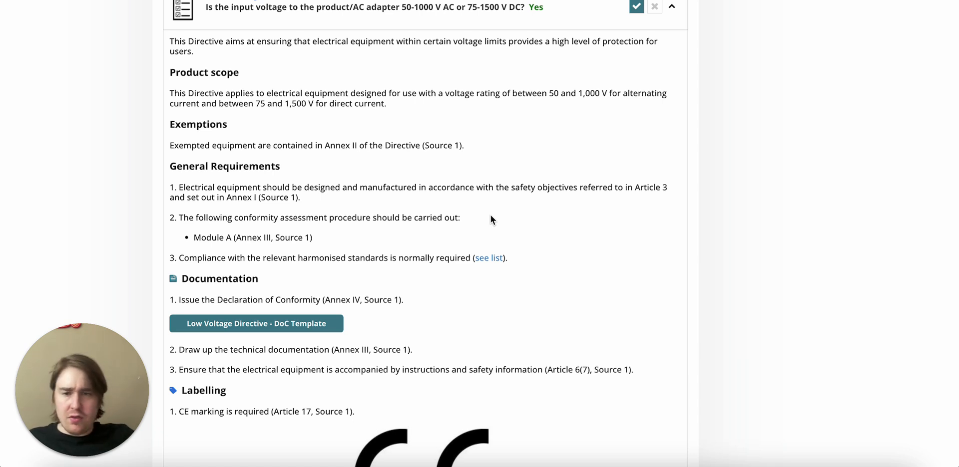
- Scroll the Low Voltage Directive details to the DoC template and CE marking requirement
{"action": "scroll", "scroll_direction": "down", "scroll_amount": 3}
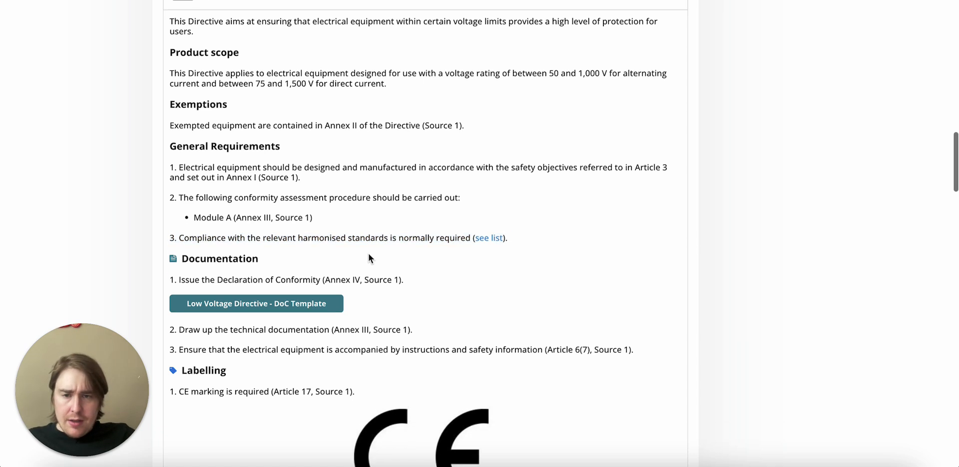
{"action": "scroll", "scroll_direction": "down", "scroll_amount": 3}
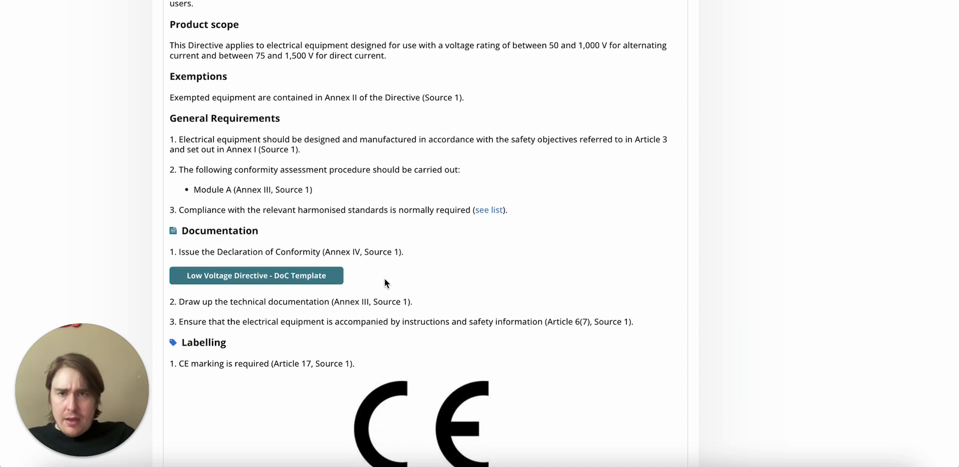
{"action": "mouse_move", "coordinate": [274, 278]}
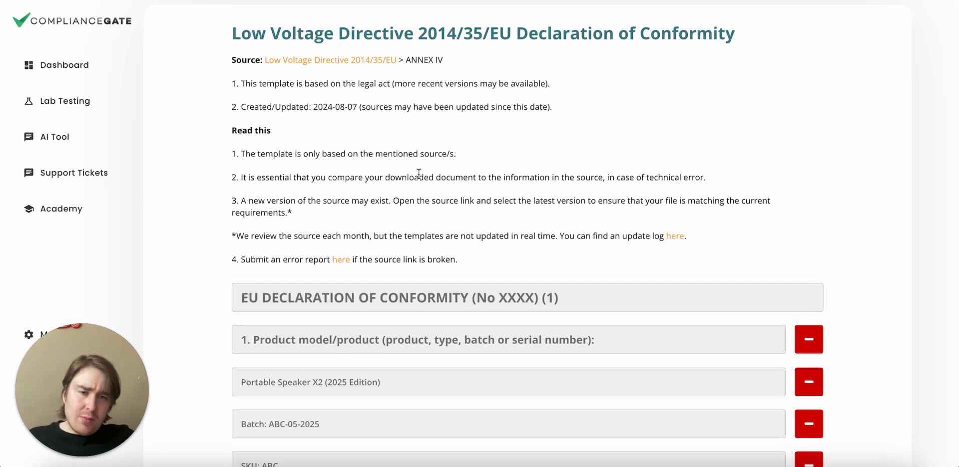
{"action": "scroll", "scroll_direction": "down", "scroll_amount": 3}
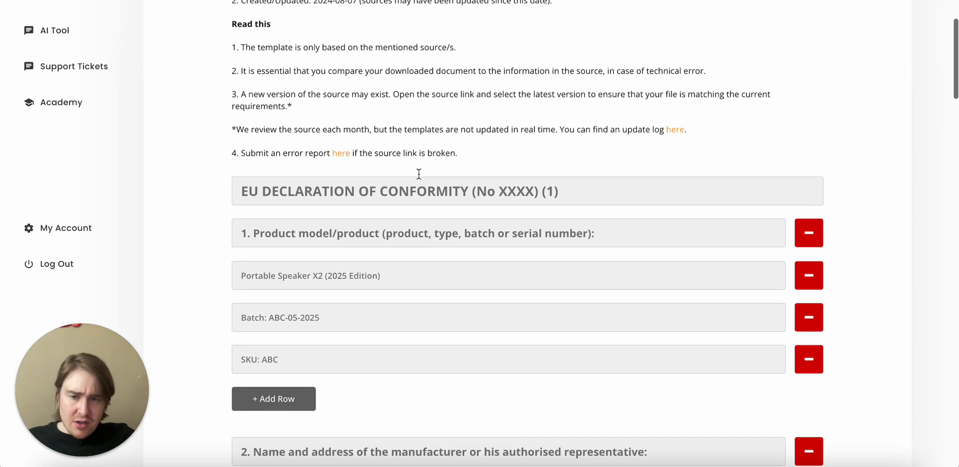
{"action": "scroll", "scroll_direction": "down", "scroll_amount": 3}
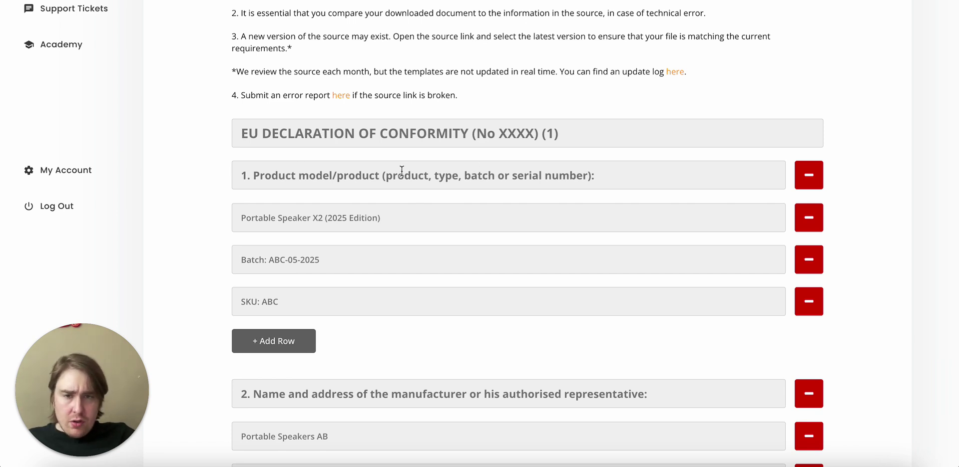
{"action": "mouse_move", "coordinate": [586, 185]}
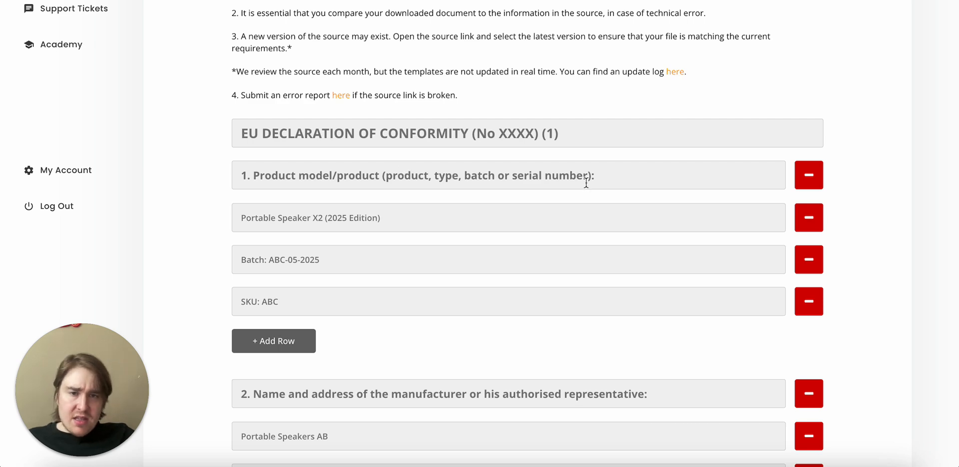
{"action": "scroll", "scroll_direction": "down", "scroll_amount": 3}
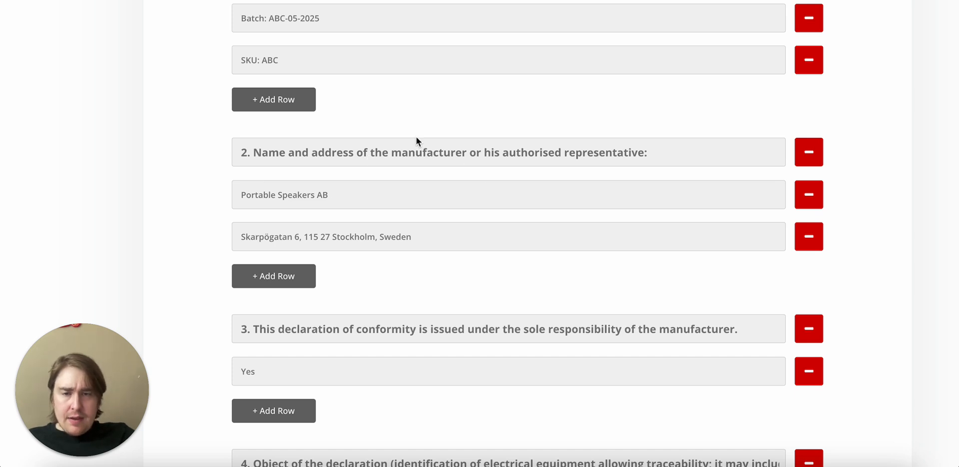
{"action": "mouse_move", "coordinate": [335, 190]}
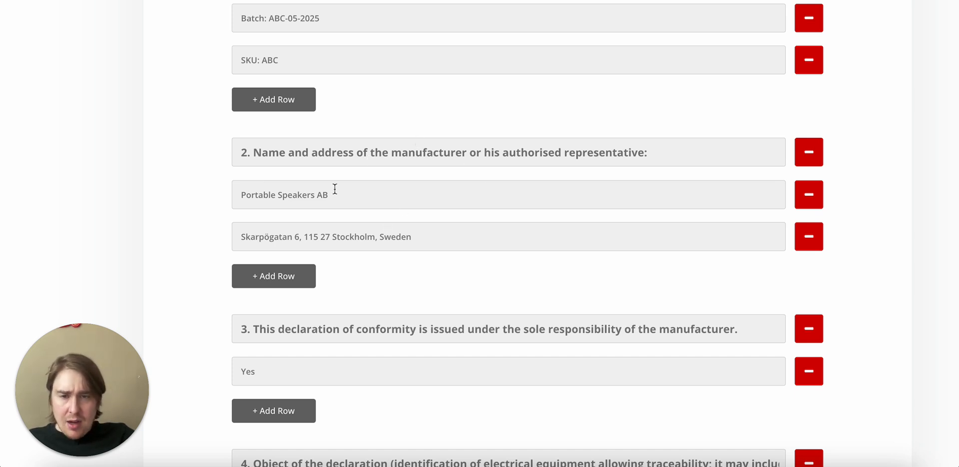
{"action": "scroll", "scroll_direction": "down", "scroll_amount": 3}
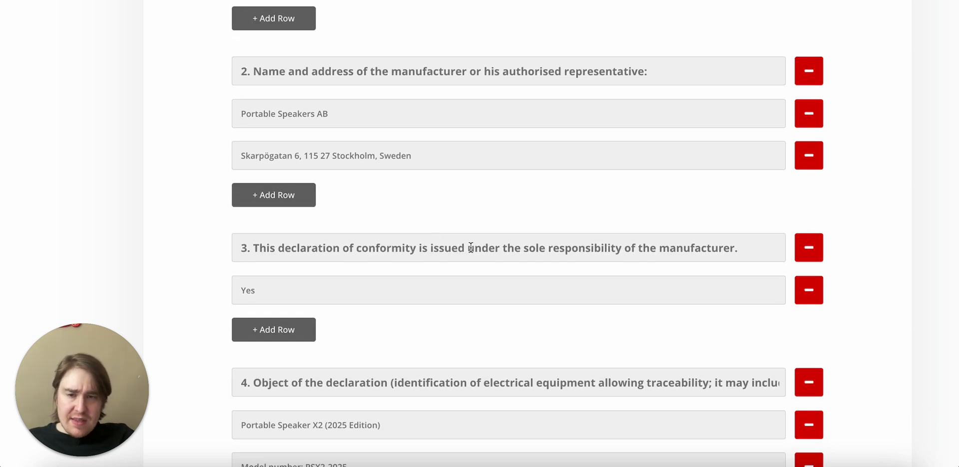
{"action": "mouse_move", "coordinate": [477, 247]}
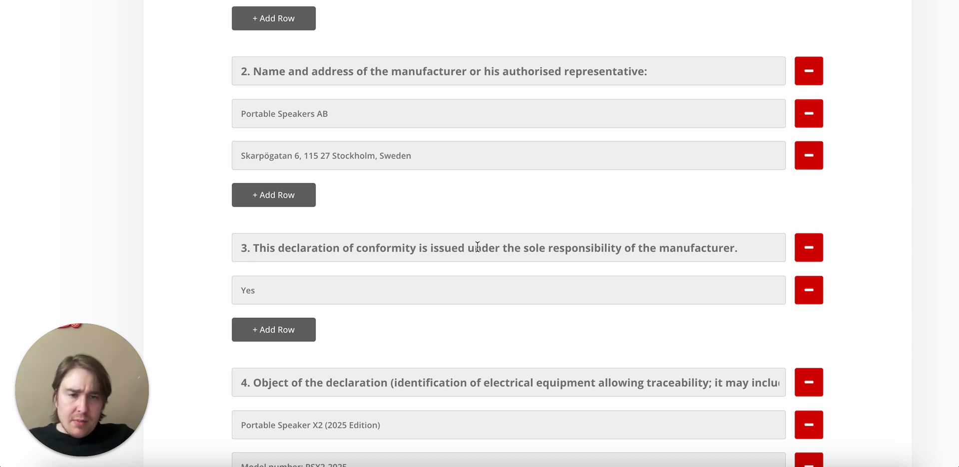
{"action": "scroll", "scroll_direction": "down", "scroll_amount": 3}
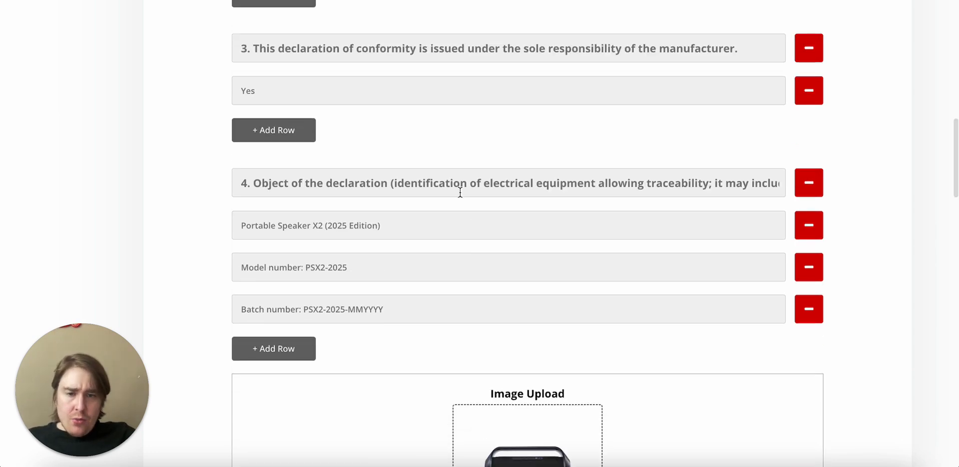
{"action": "scroll", "scroll_direction": "down", "scroll_amount": 3}
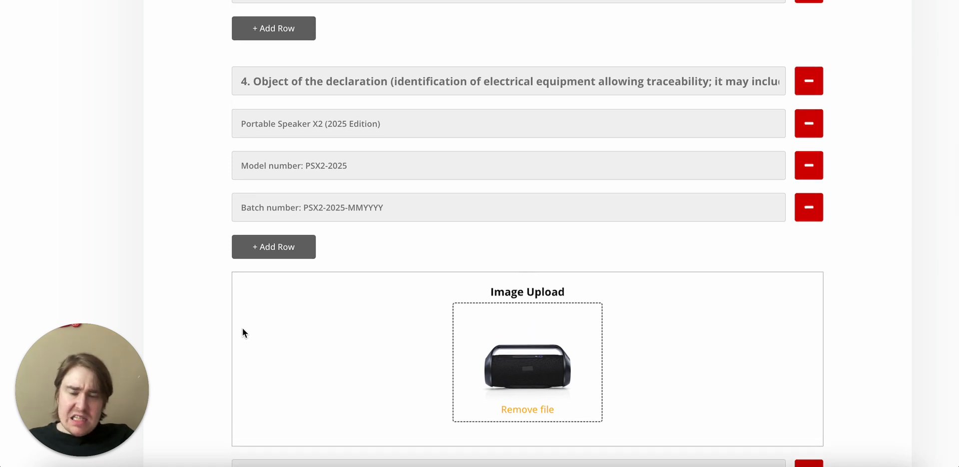
{"action": "mouse_move", "coordinate": [224, 341]}
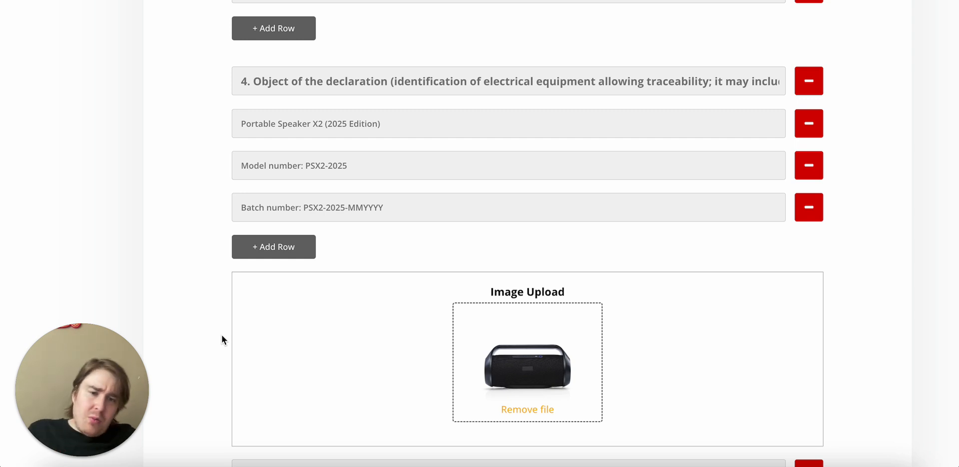
{"action": "mouse_move", "coordinate": [538, 376]}
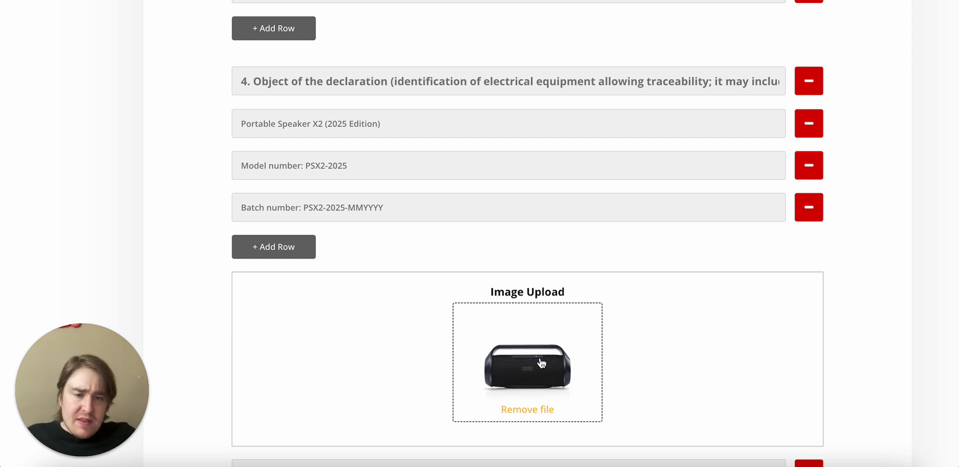
{"action": "mouse_move", "coordinate": [585, 378]}
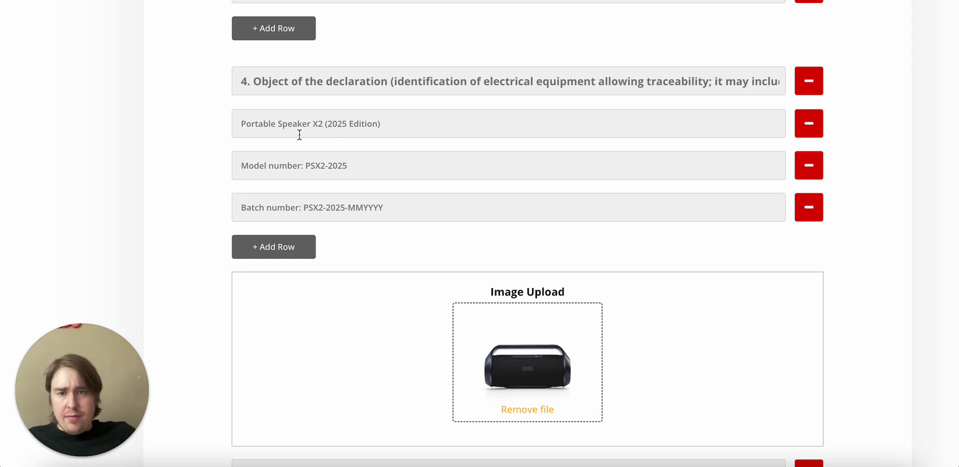
{"action": "mouse_move", "coordinate": [318, 124]}
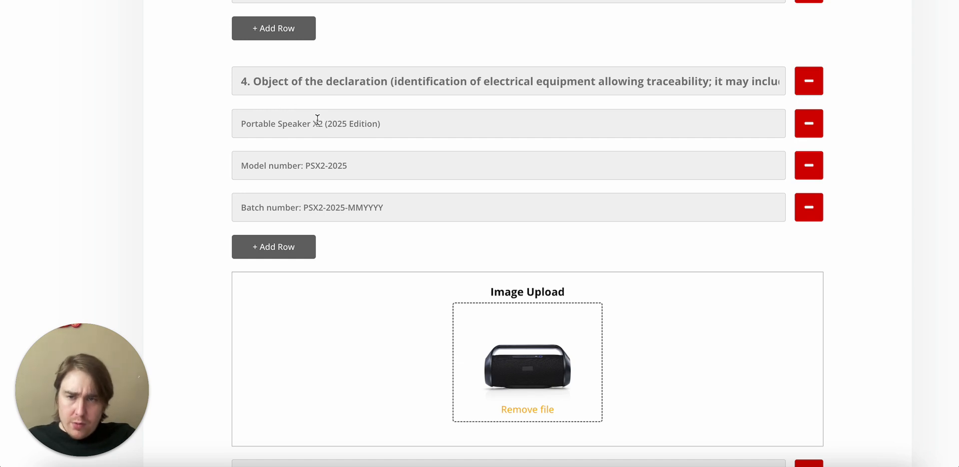
{"action": "mouse_move", "coordinate": [372, 151]}
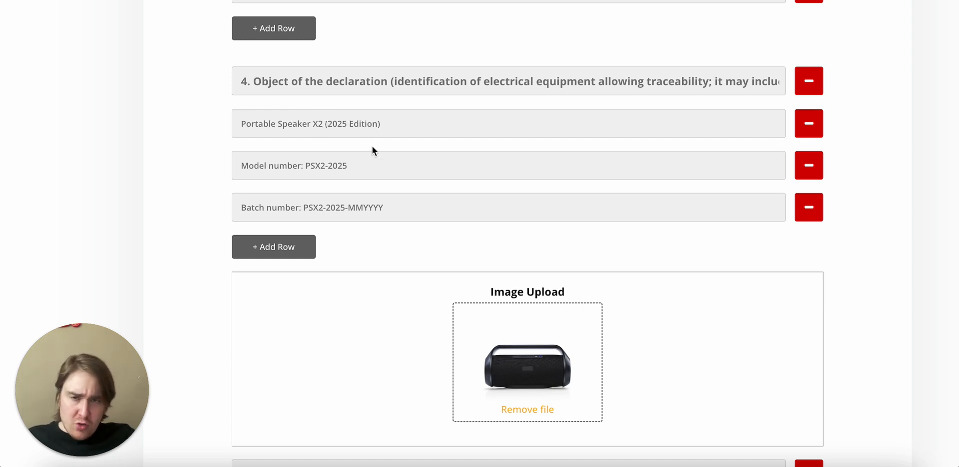
{"action": "mouse_move", "coordinate": [211, 168]}
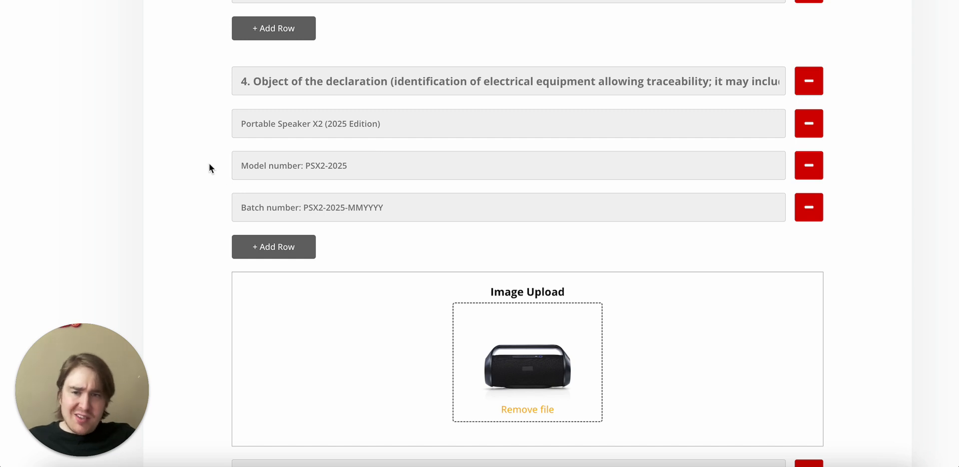
- Add a blank row under section 6 harmonised standards references of the DoC template
{"action": "scroll", "scroll_direction": "down", "scroll_amount": 3}
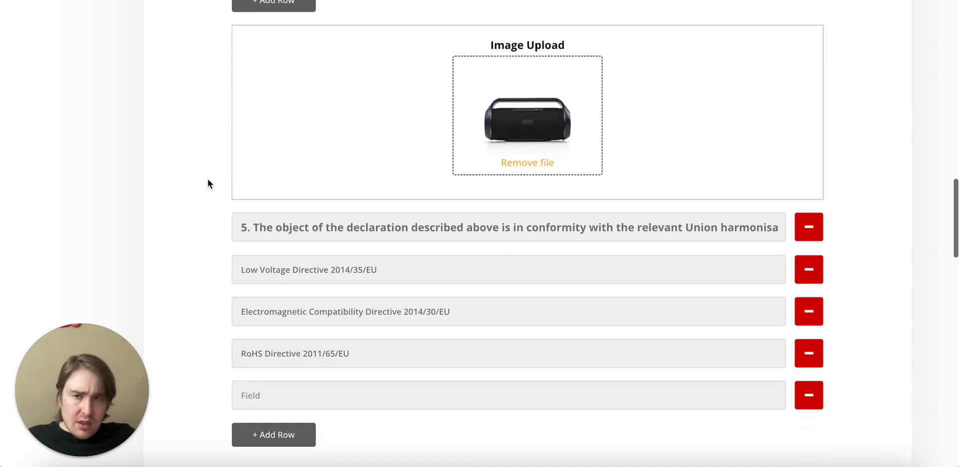
{"action": "scroll", "scroll_direction": "down", "scroll_amount": 3}
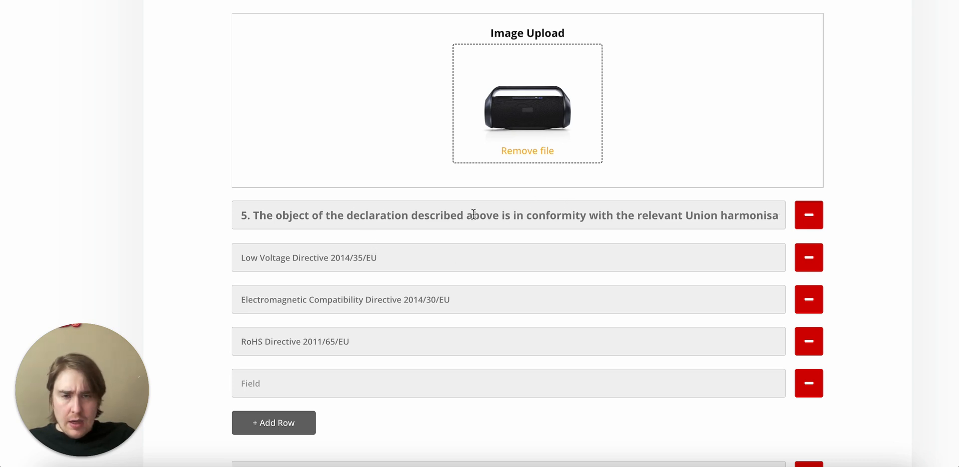
{"action": "mouse_move", "coordinate": [206, 298]}
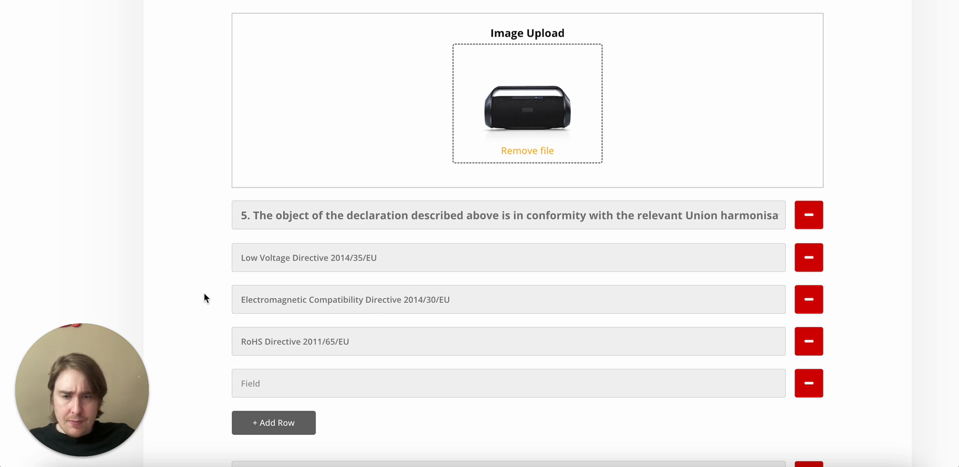
{"action": "scroll", "scroll_direction": "down", "scroll_amount": 3}
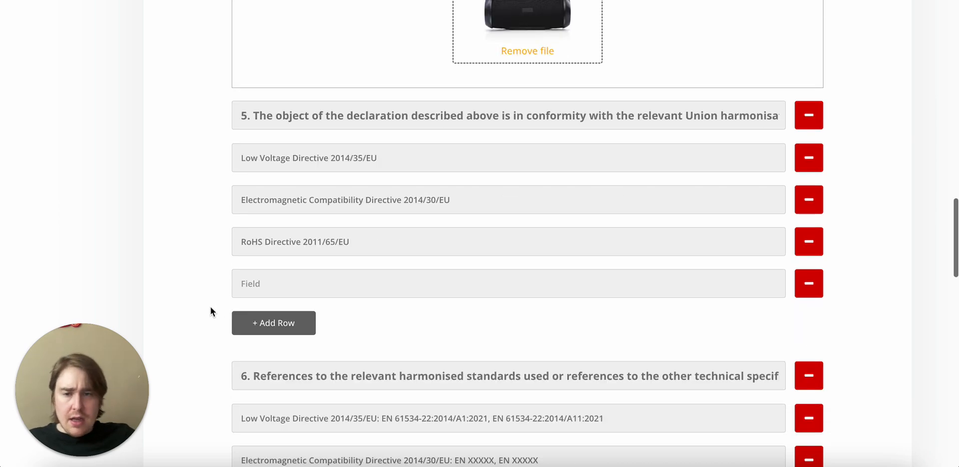
{"action": "scroll", "scroll_direction": "down", "scroll_amount": 3}
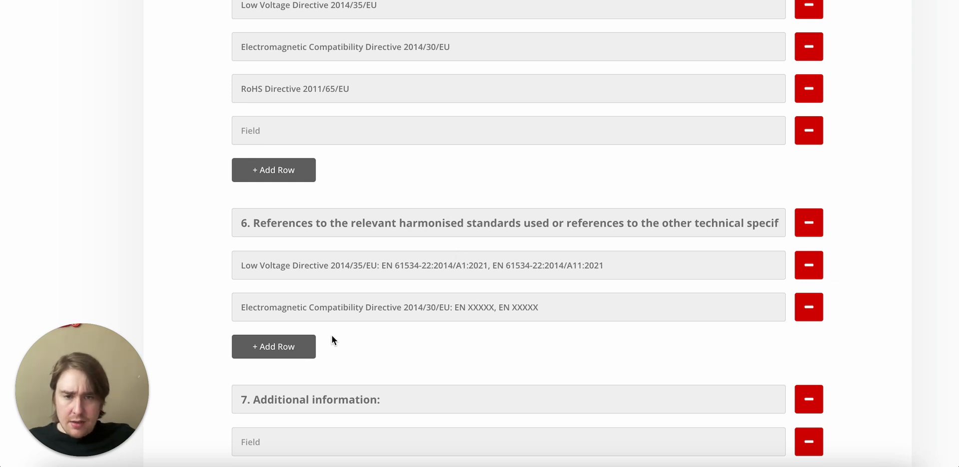
{"action": "left_click", "coordinate": [273, 347]}
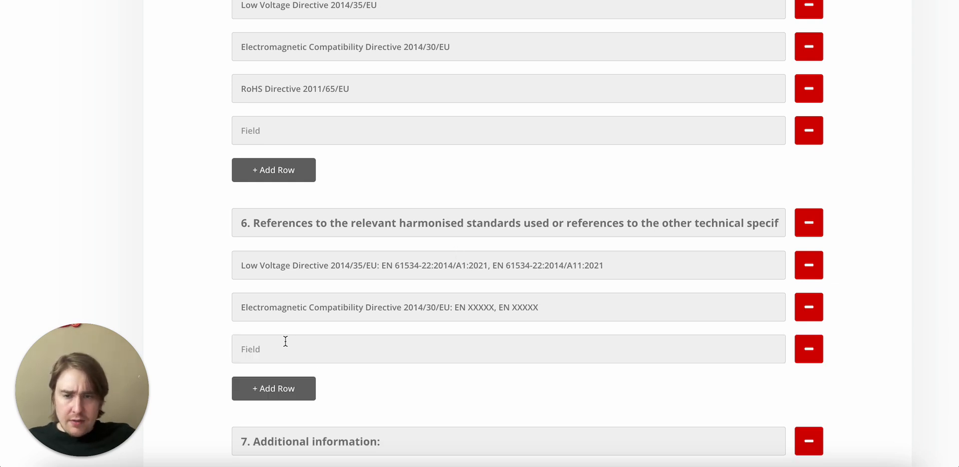
{"action": "left_click_drag", "start_coordinate": [381, 266], "coordinate": [452, 266]}
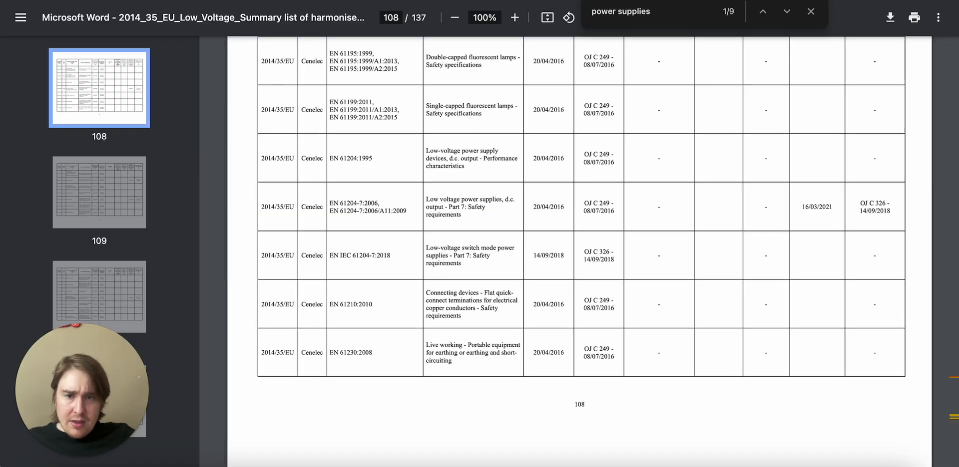
{"action": "mouse_move", "coordinate": [435, 193]}
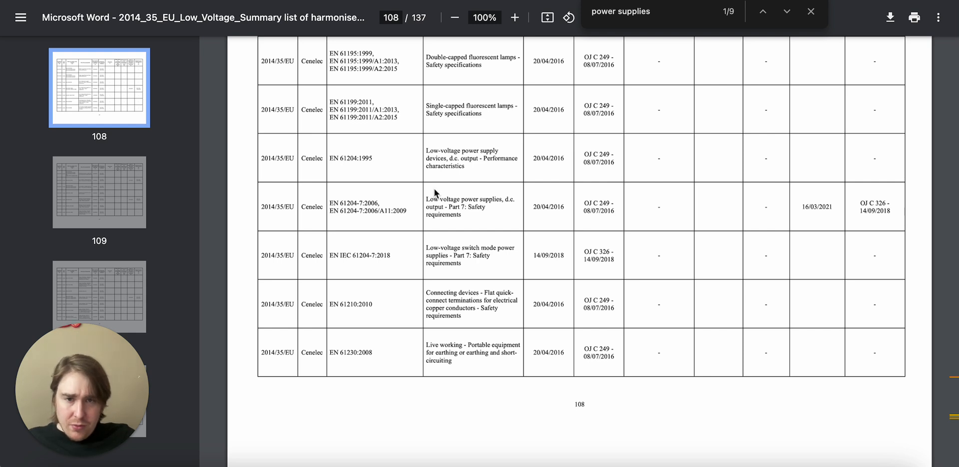
{"action": "mouse_move", "coordinate": [404, 219]}
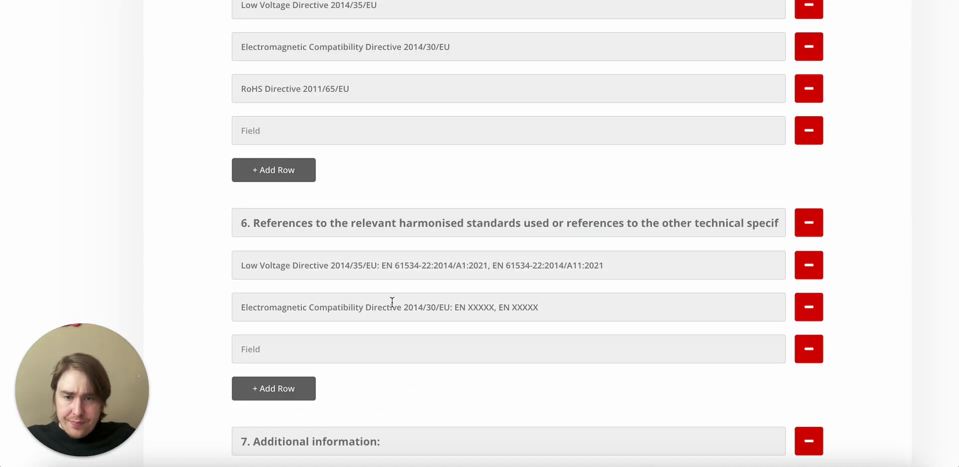
- Fill the new row with 'EN 61204-7:2006/A11:2009 - Low voltage power supplies, d.c. output - Part 7: Safety requirements' and review the signatory sections
{"action": "type", "text": "EN 61204-7:2006, EN 61204-7:2006/A11:2009"}
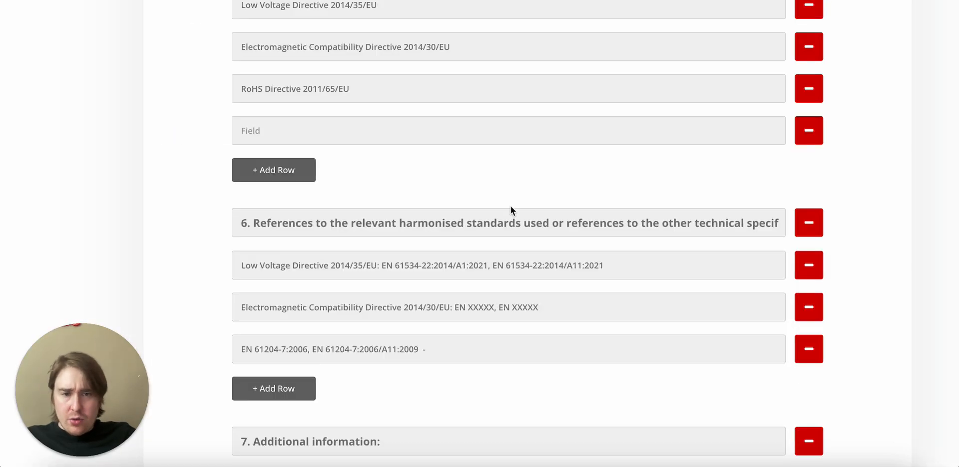
{"action": "type", "text": "- Low voltage power supplies, d.c. output - Part 7: Safety requirements"}
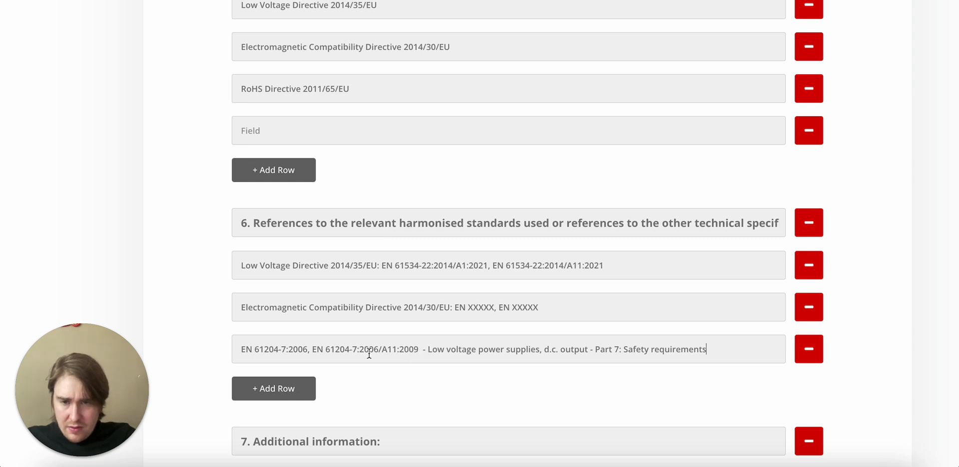
{"action": "mouse_move", "coordinate": [319, 346]}
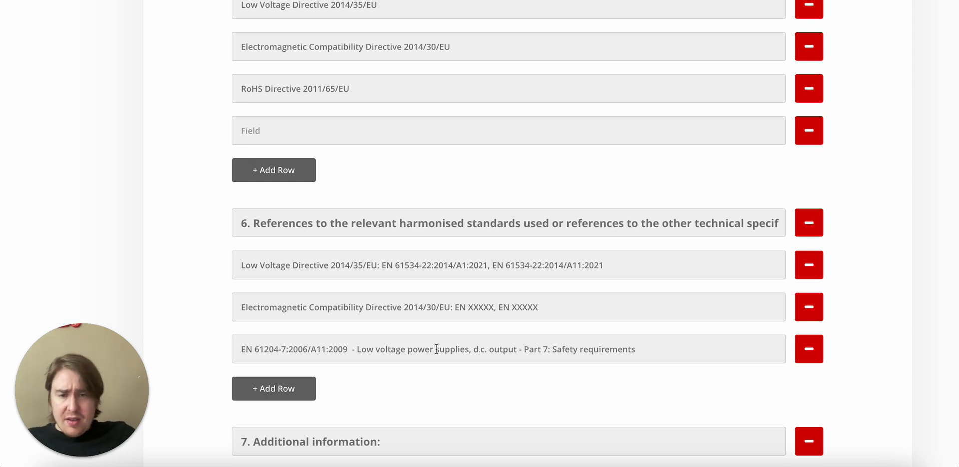
{"action": "left_click_drag", "start_coordinate": [417, 223], "coordinate": [520, 223]}
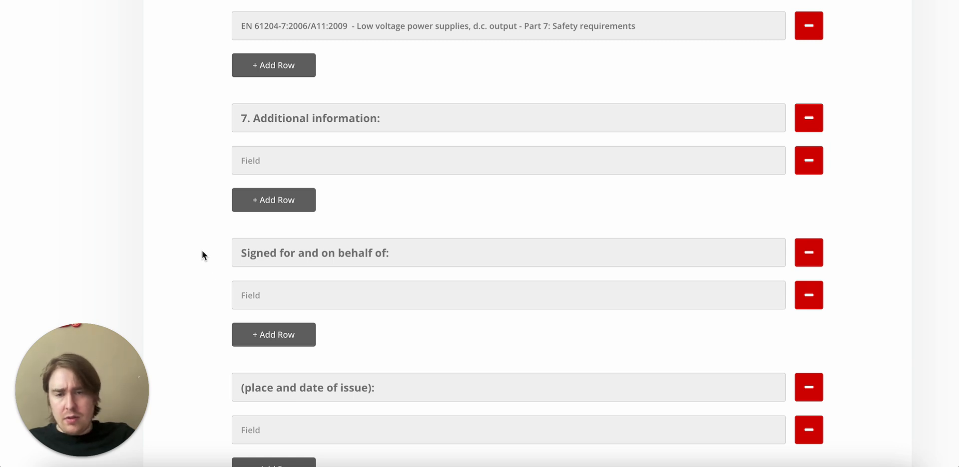
{"action": "scroll", "scroll_direction": "down", "scroll_amount": 3}
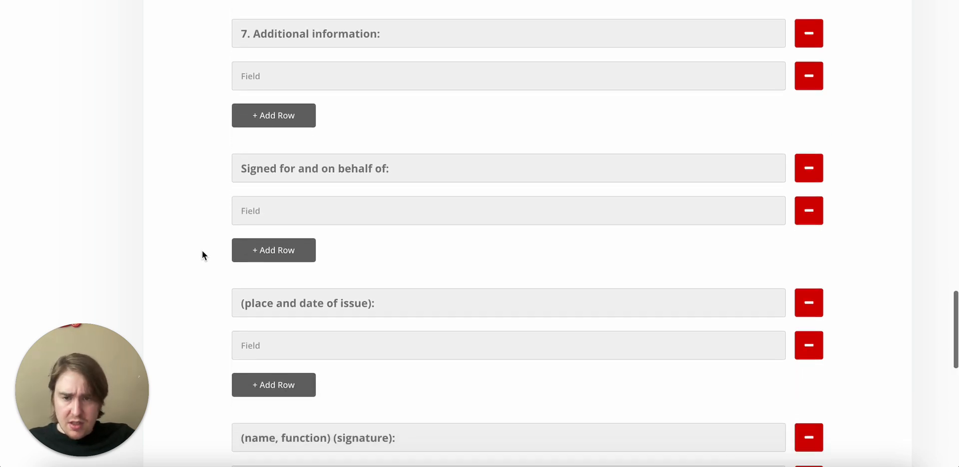
{"action": "scroll", "scroll_direction": "down", "scroll_amount": 3}
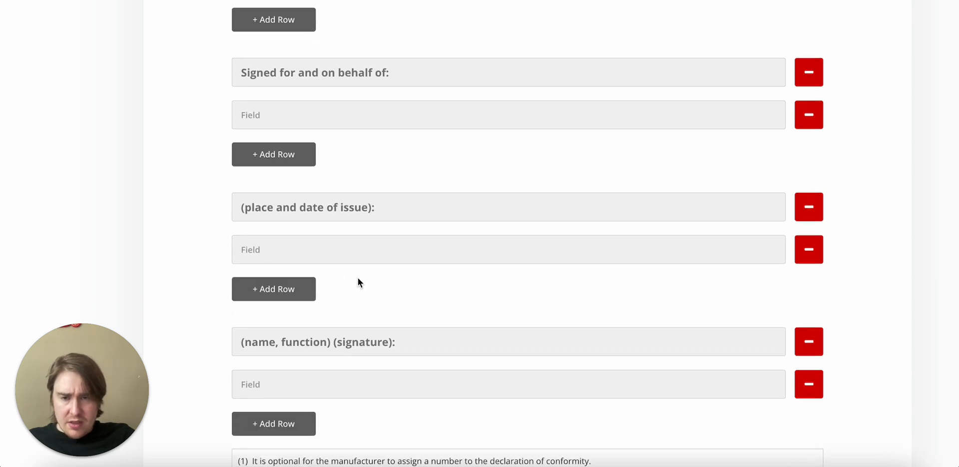
{"action": "mouse_move", "coordinate": [231, 233]}
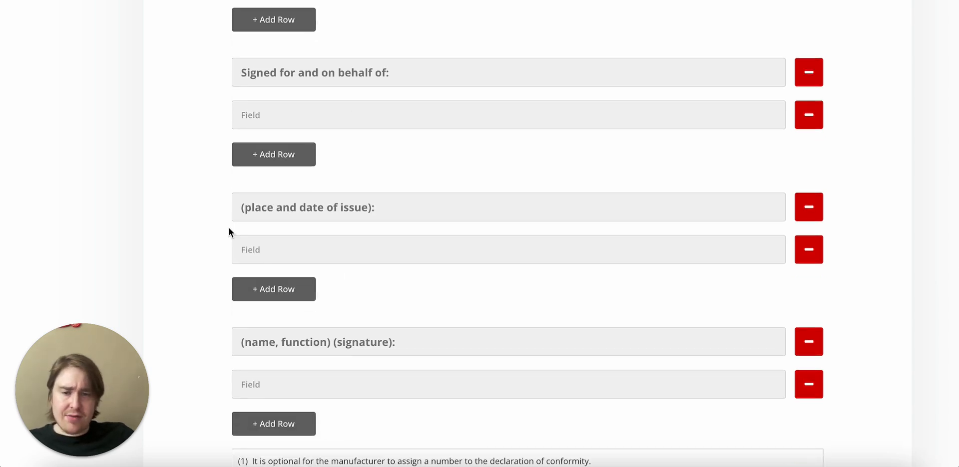
- Scroll back to the Low Voltage Directive documentation requirements and mark the Annex III reference
{"action": "scroll", "scroll_direction": "down", "scroll_amount": 3}
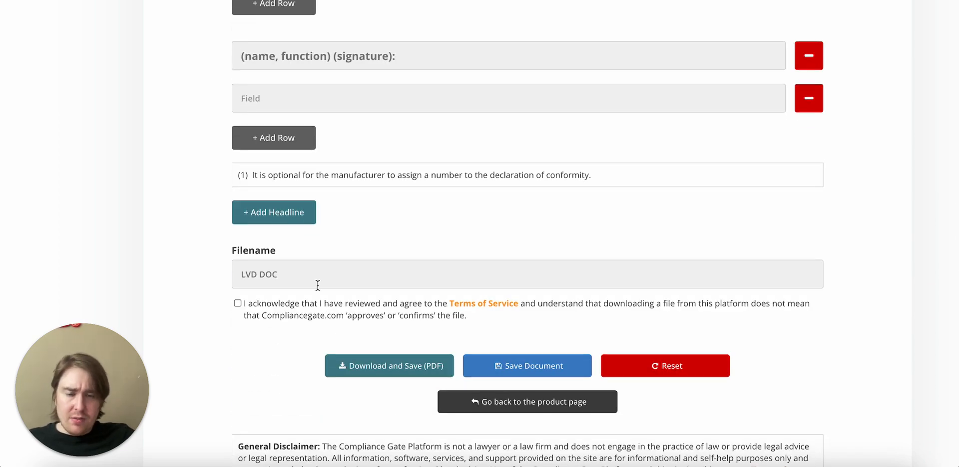
{"action": "mouse_move", "coordinate": [224, 207]}
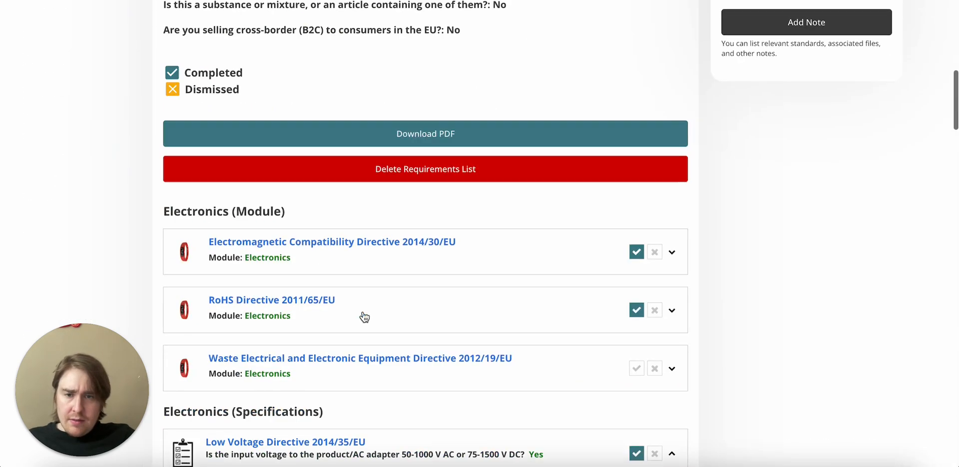
{"action": "scroll", "scroll_direction": "down", "scroll_amount": 3}
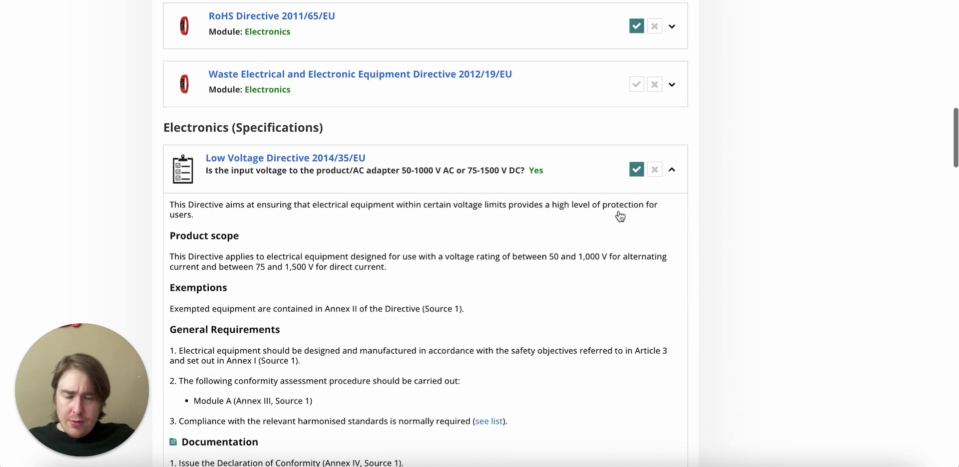
{"action": "scroll", "scroll_direction": "down", "scroll_amount": 3}
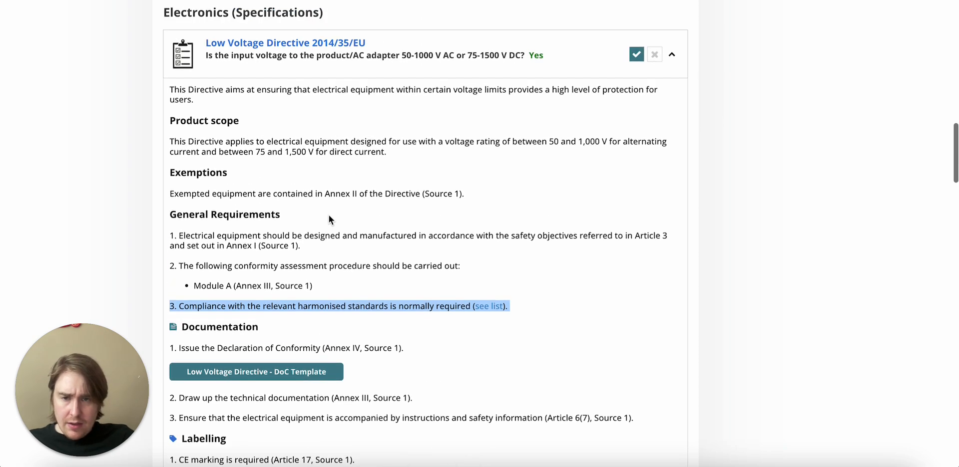
{"action": "scroll", "scroll_direction": "down", "scroll_amount": 3}
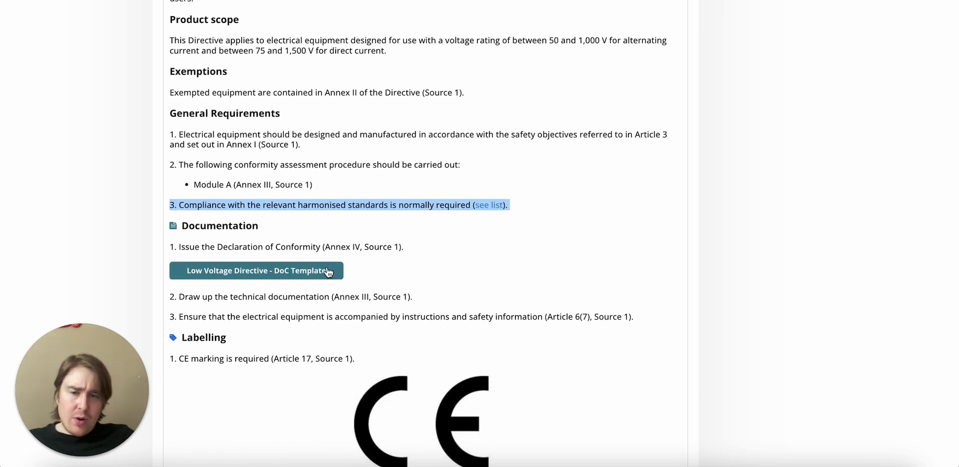
{"action": "mouse_move", "coordinate": [389, 261]}
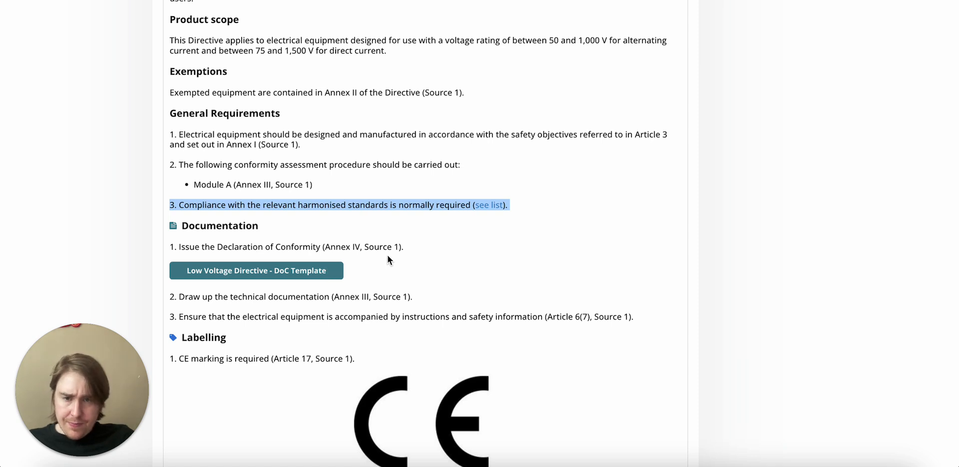
{"action": "double_click", "coordinate": [298, 296]}
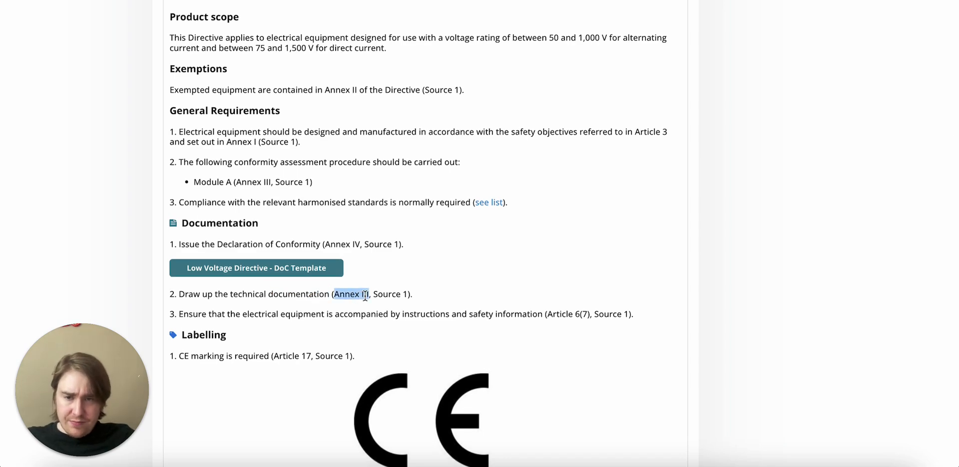
{"action": "scroll", "scroll_direction": "down", "scroll_amount": 3}
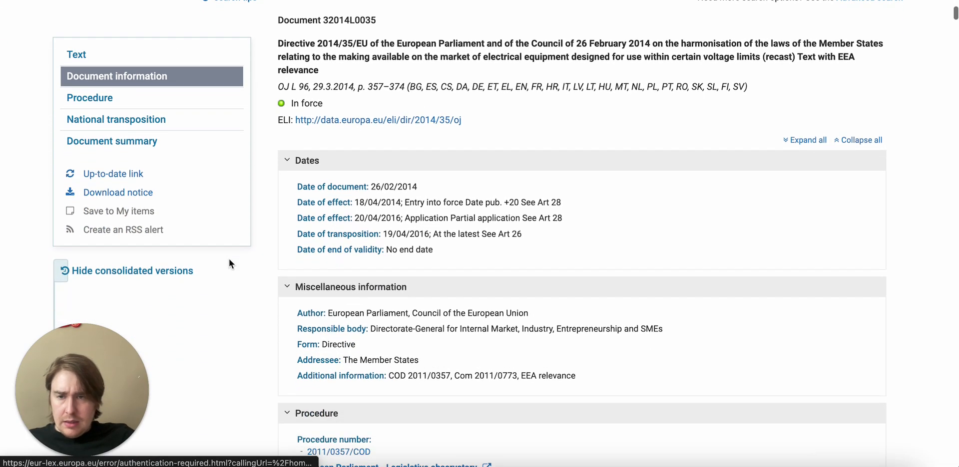
- Open the 29/03/2014 English legal act of Directive 2014/35/EU on EUR-Lex
{"action": "scroll", "scroll_direction": "down", "scroll_amount": 3}
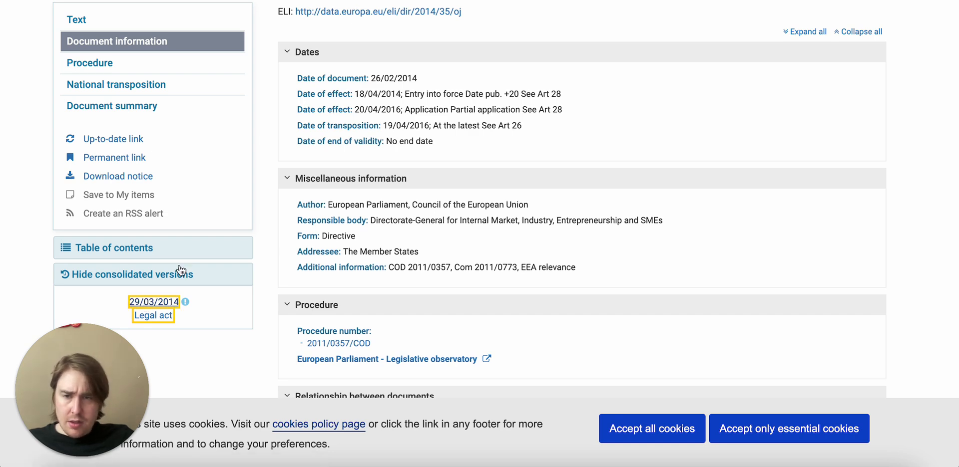
{"action": "left_click", "coordinate": [154, 302]}
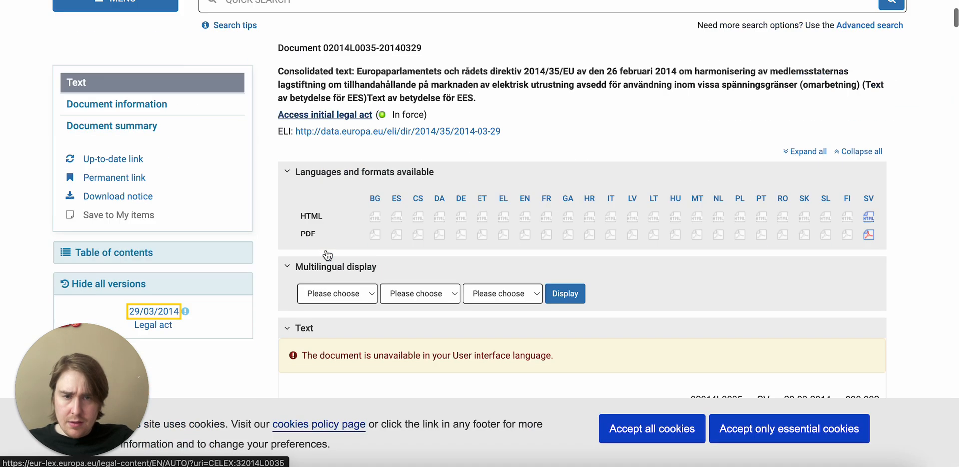
{"action": "scroll", "scroll_direction": "down", "scroll_amount": 3}
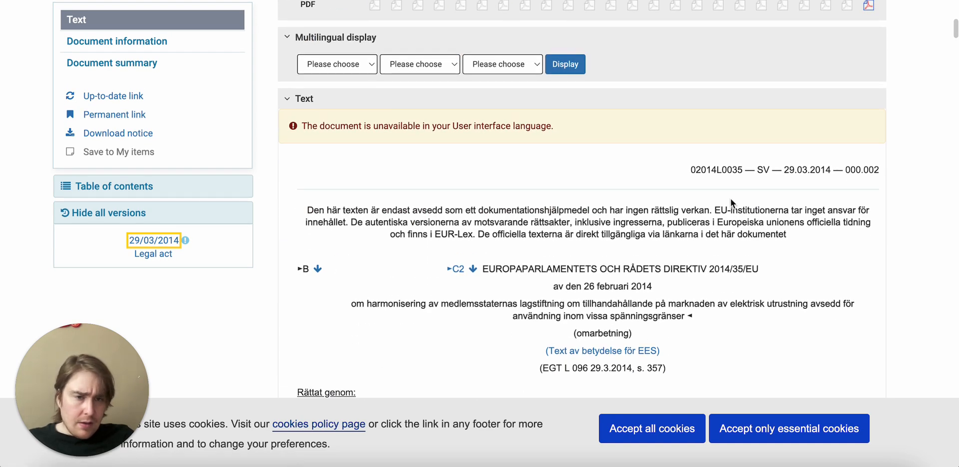
{"action": "mouse_move", "coordinate": [404, 254]}
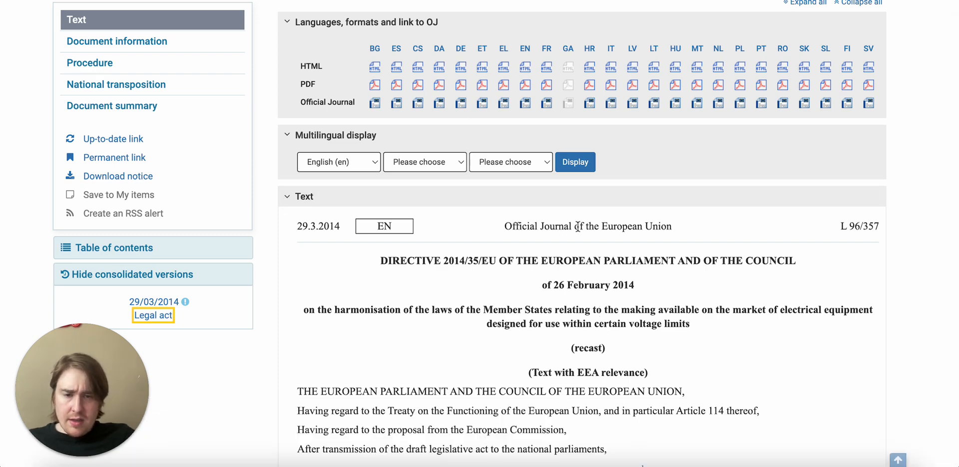
{"action": "mouse_move", "coordinate": [162, 320]}
{"action": "type", "text": "Annex III"}
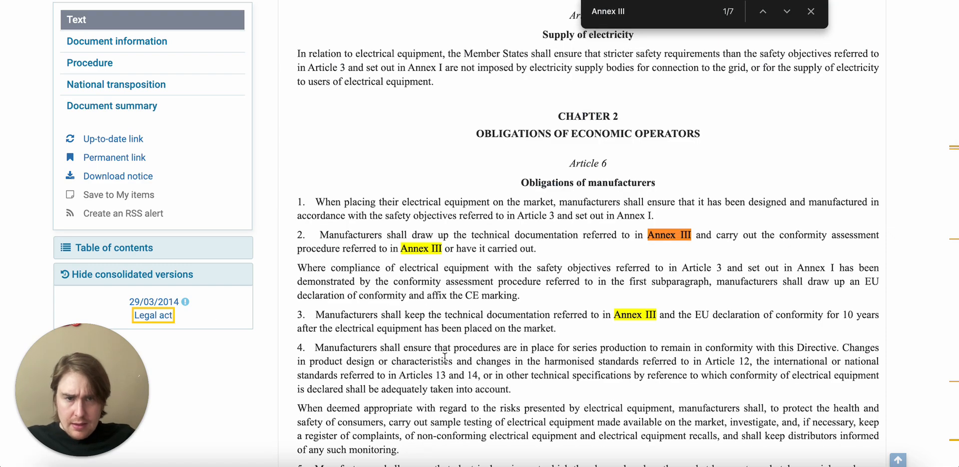
- Jump to the Annex III heading and read its Module A technical documentation requirements
{"action": "left_click", "coordinate": [786, 11]}
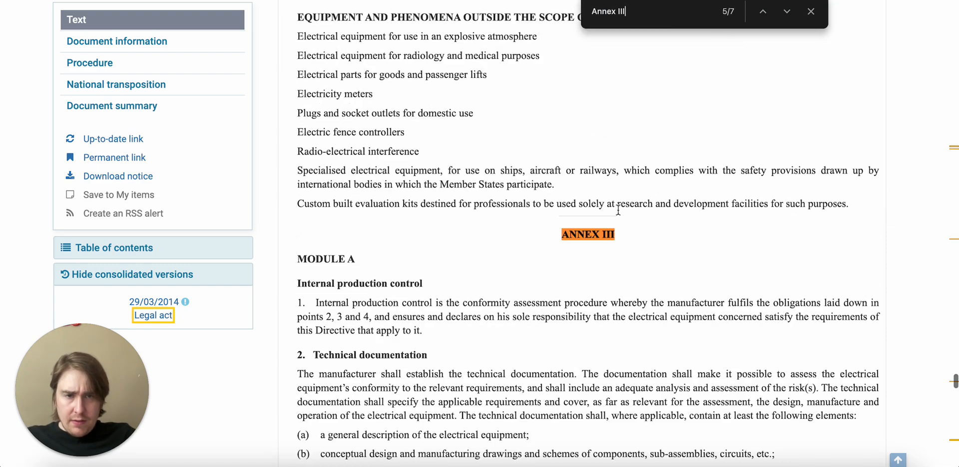
{"action": "scroll", "scroll_direction": "down", "scroll_amount": 3}
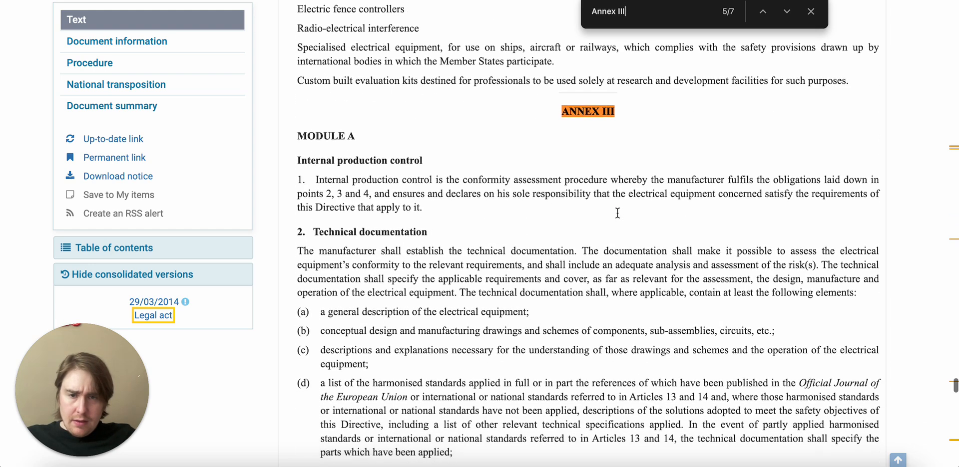
{"action": "scroll", "scroll_direction": "down", "scroll_amount": 3}
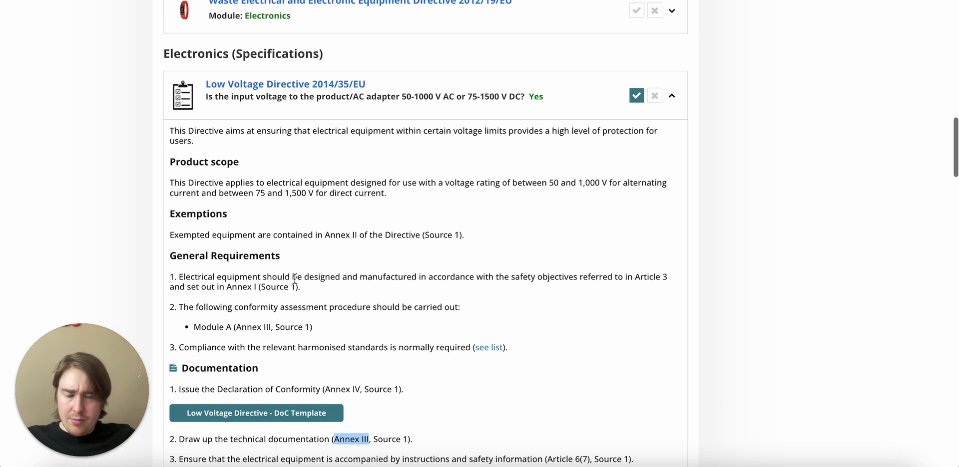
{"action": "scroll", "scroll_direction": "down", "scroll_amount": 3}
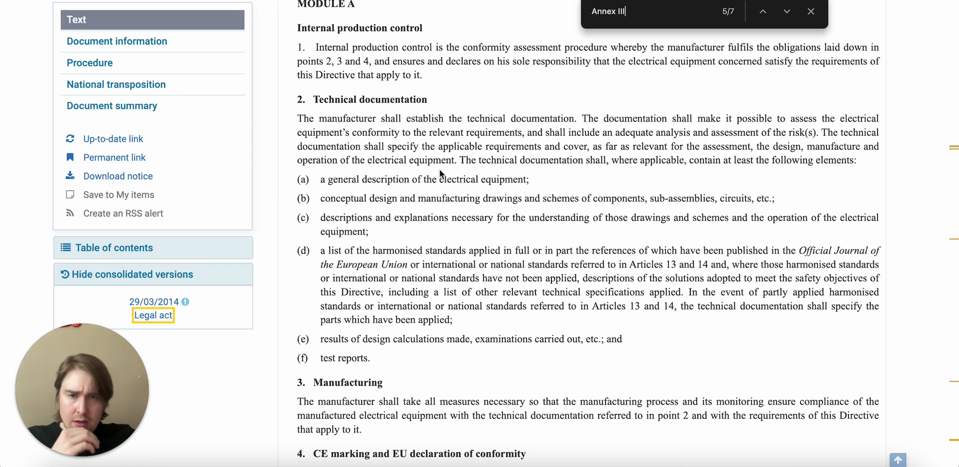
{"action": "mouse_move", "coordinate": [467, 183]}
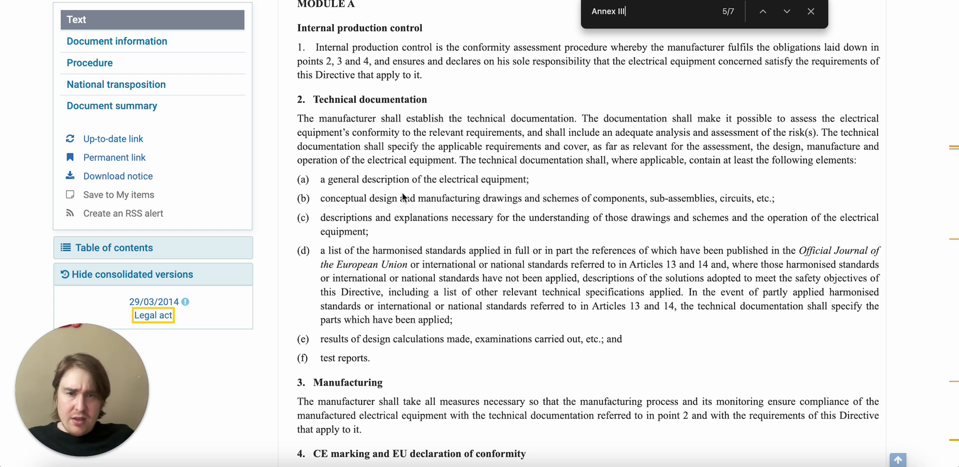
{"action": "mouse_move", "coordinate": [477, 205]}
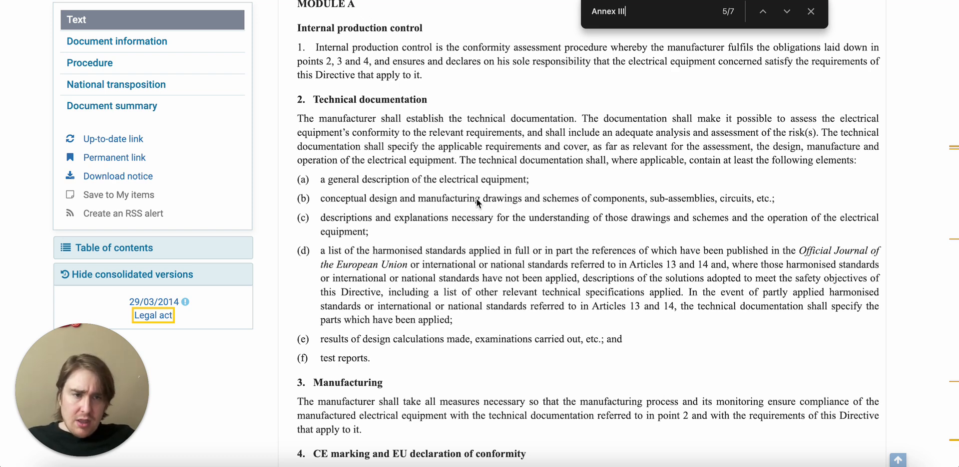
{"action": "mouse_move", "coordinate": [543, 262]}
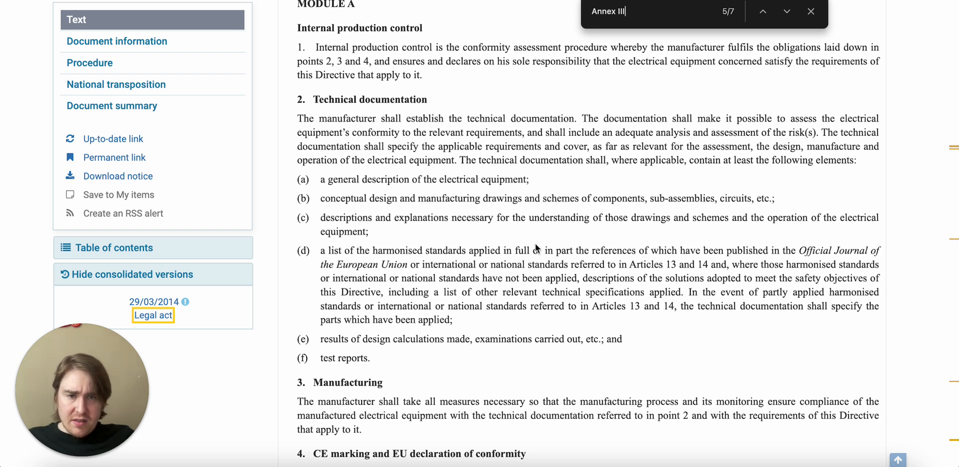
{"action": "mouse_move", "coordinate": [739, 239]}
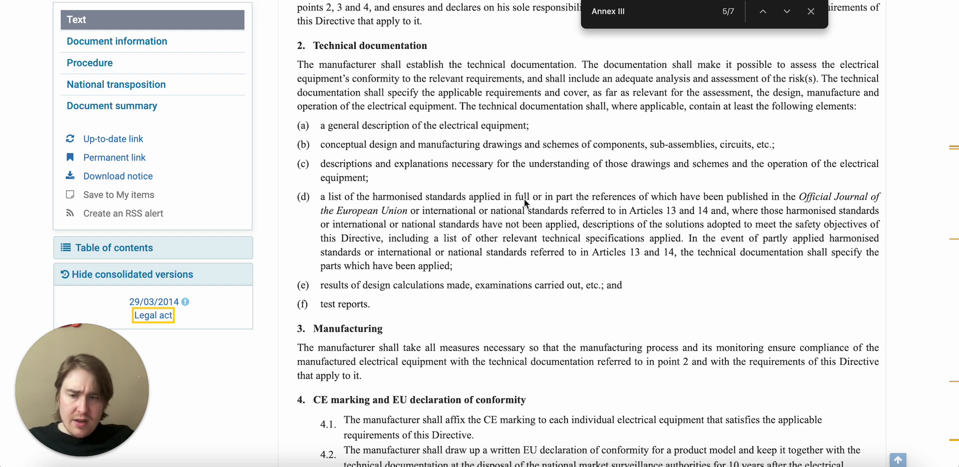
{"action": "scroll", "scroll_direction": "down", "scroll_amount": 3}
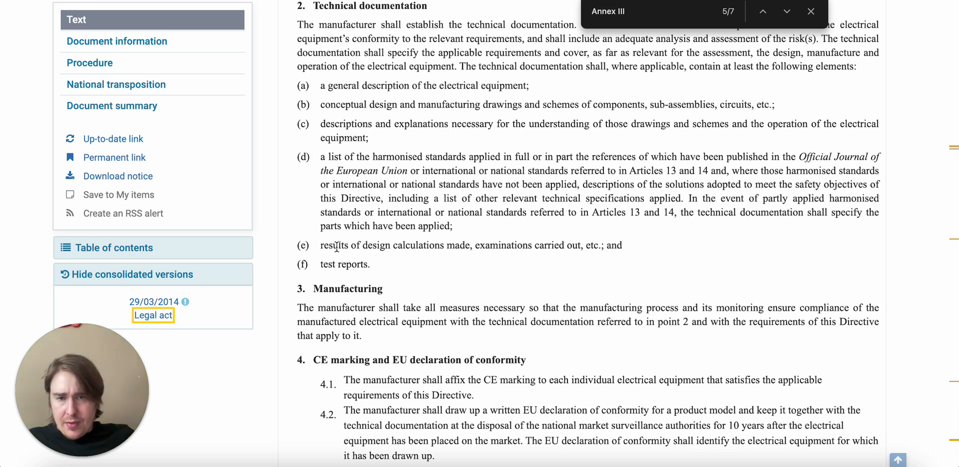
{"action": "left_click_drag", "start_coordinate": [319, 246], "coordinate": [470, 245]}
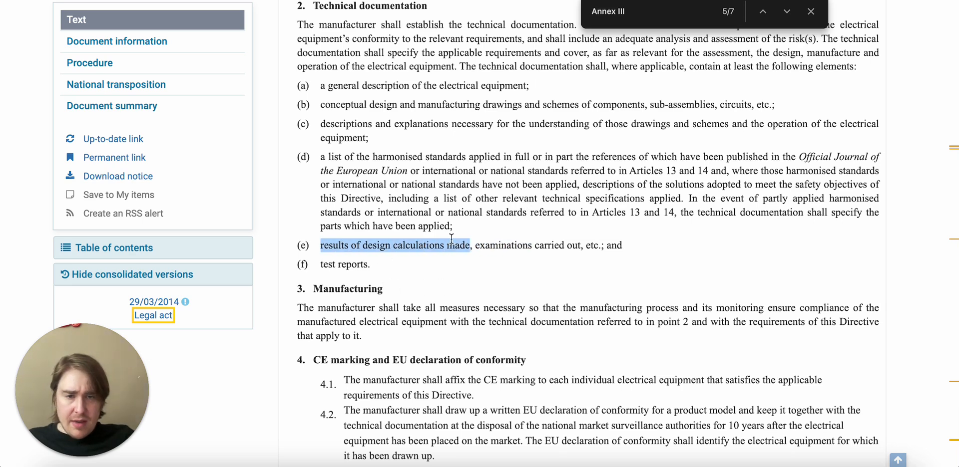
{"action": "left_click_drag", "start_coordinate": [467, 246], "coordinate": [618, 245]}
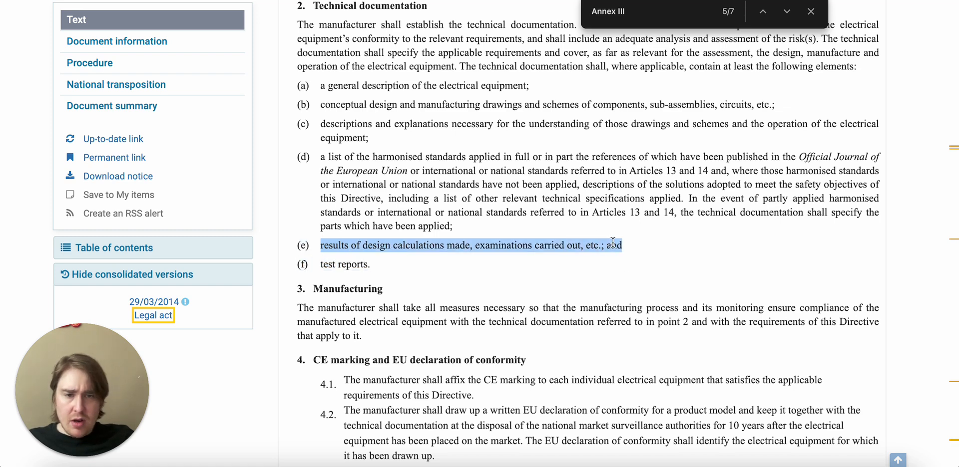
{"action": "left_click", "coordinate": [629, 254]}
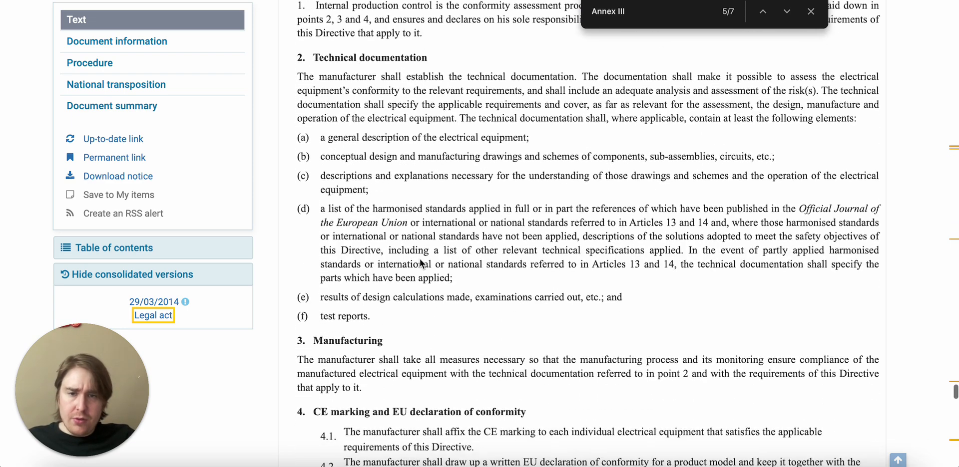
{"action": "mouse_move", "coordinate": [445, 294]}
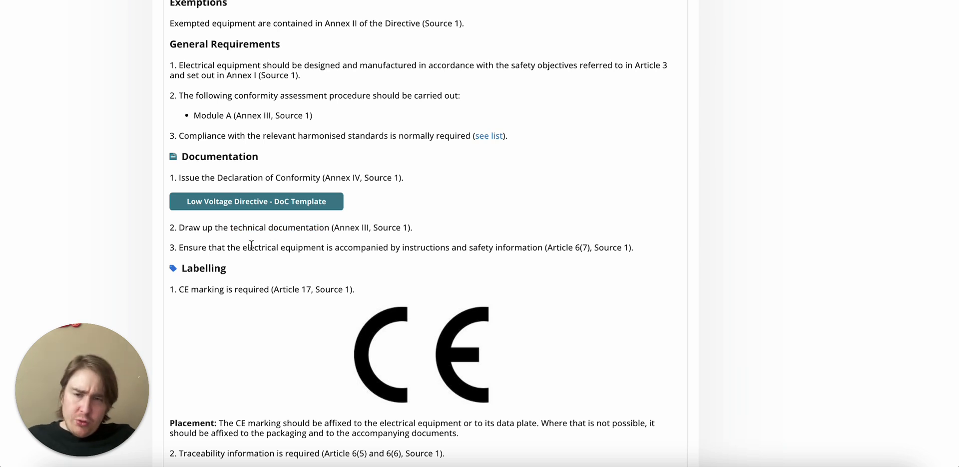
{"action": "mouse_move", "coordinate": [425, 237]}
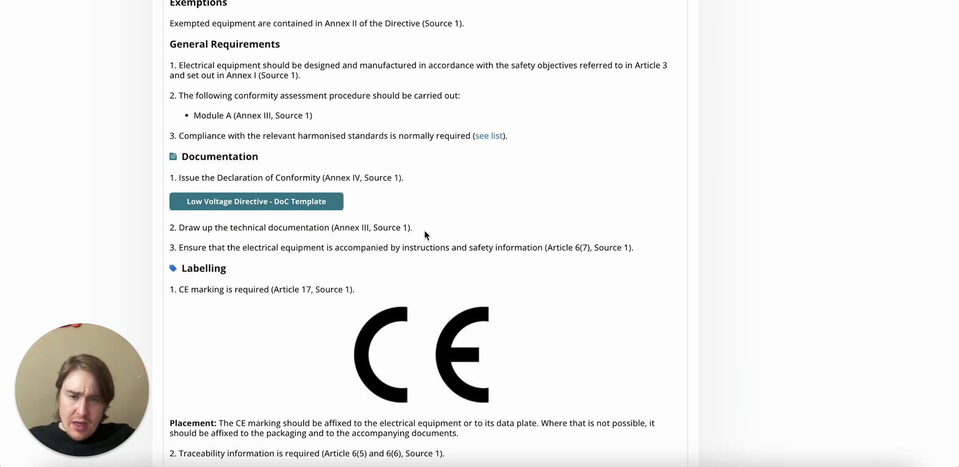
- Scroll past Documentation to the CE marking placement rules, lab testing note and sources list
{"action": "left_click_drag", "start_coordinate": [402, 247], "coordinate": [542, 248]}
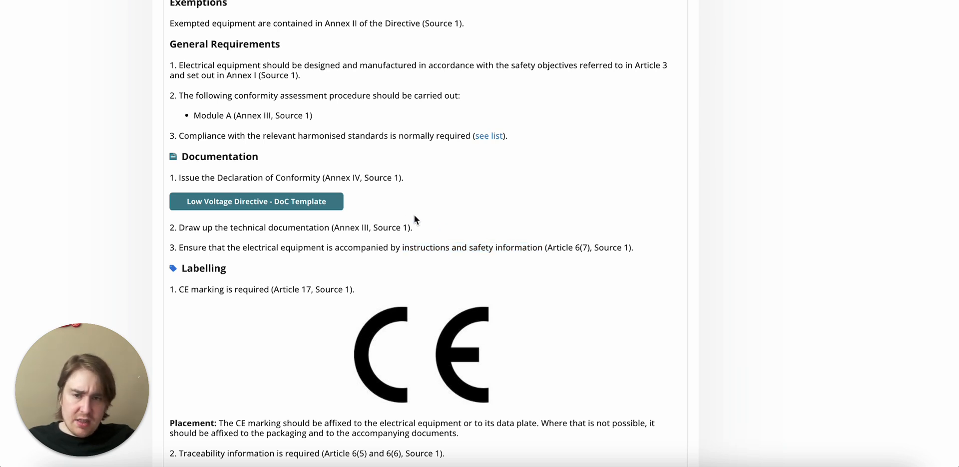
{"action": "scroll", "scroll_direction": "down", "scroll_amount": 3}
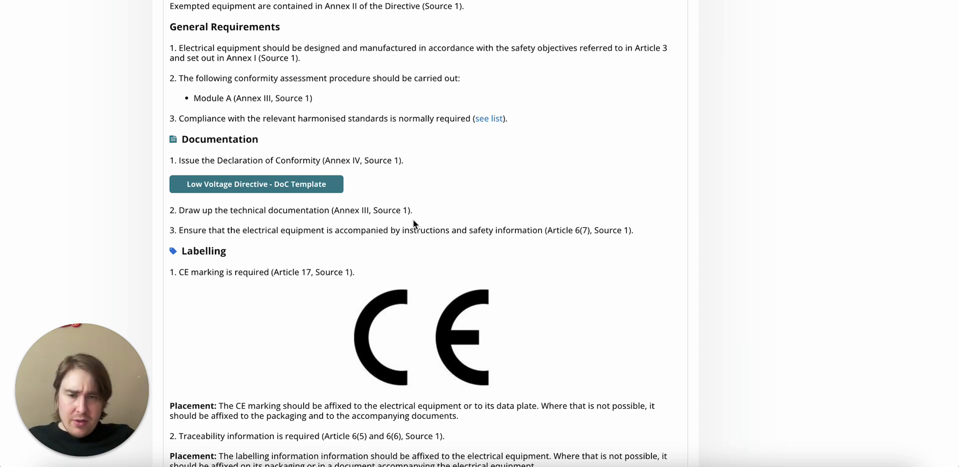
{"action": "scroll", "scroll_direction": "down", "scroll_amount": 3}
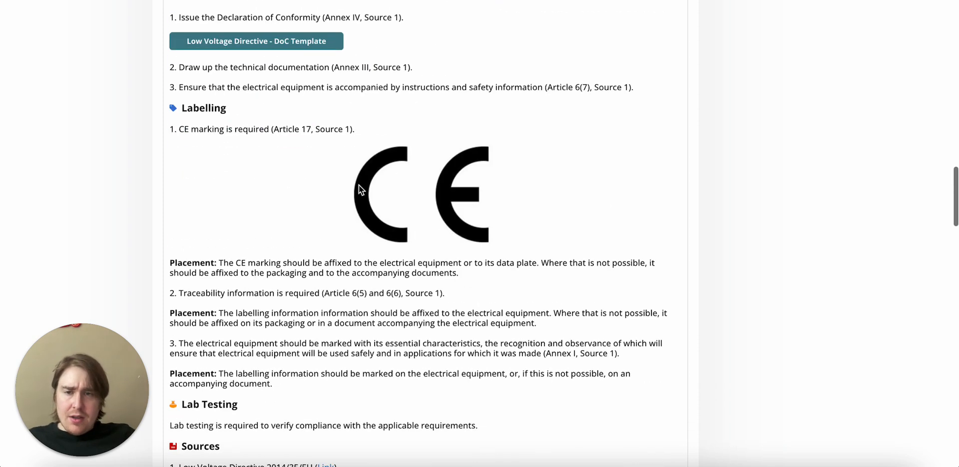
{"action": "mouse_move", "coordinate": [456, 184]}
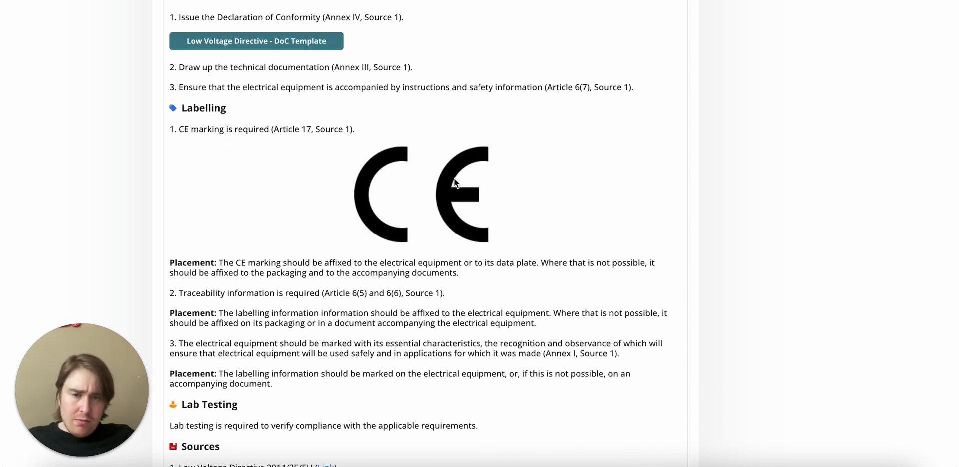
{"action": "mouse_move", "coordinate": [525, 195]}
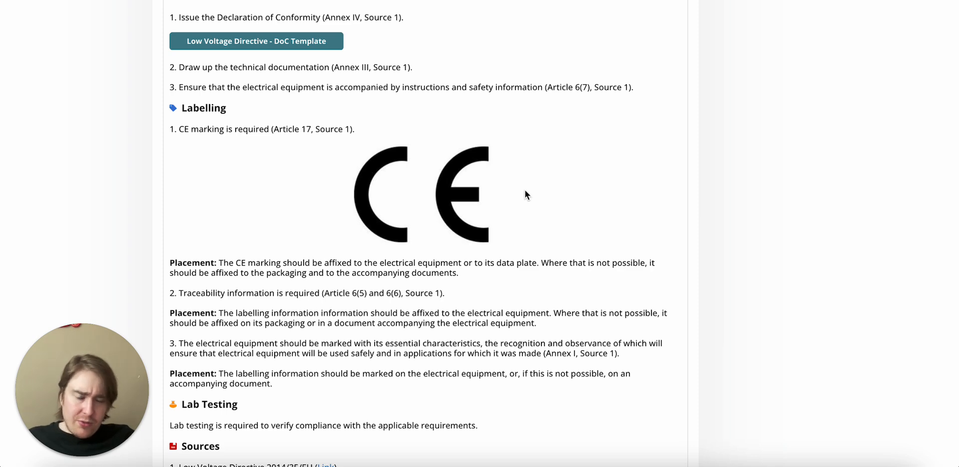
{"action": "scroll", "scroll_direction": "down", "scroll_amount": 3}
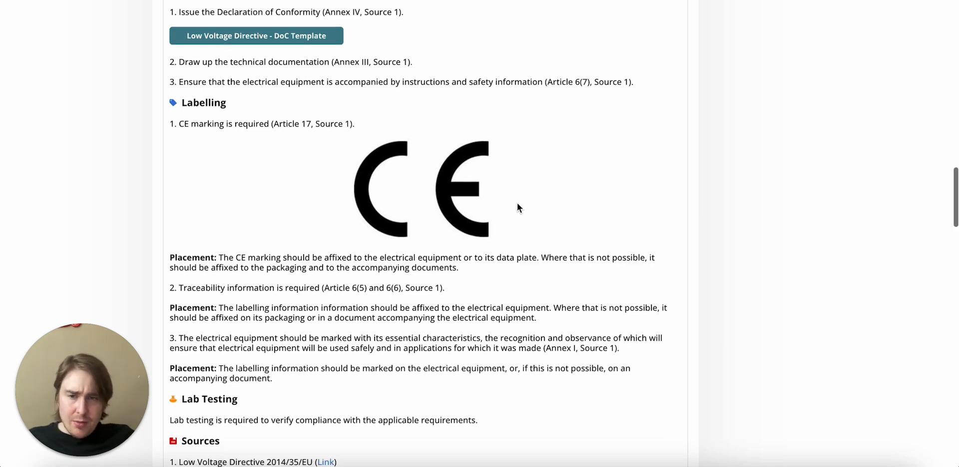
{"action": "scroll", "scroll_direction": "down", "scroll_amount": 3}
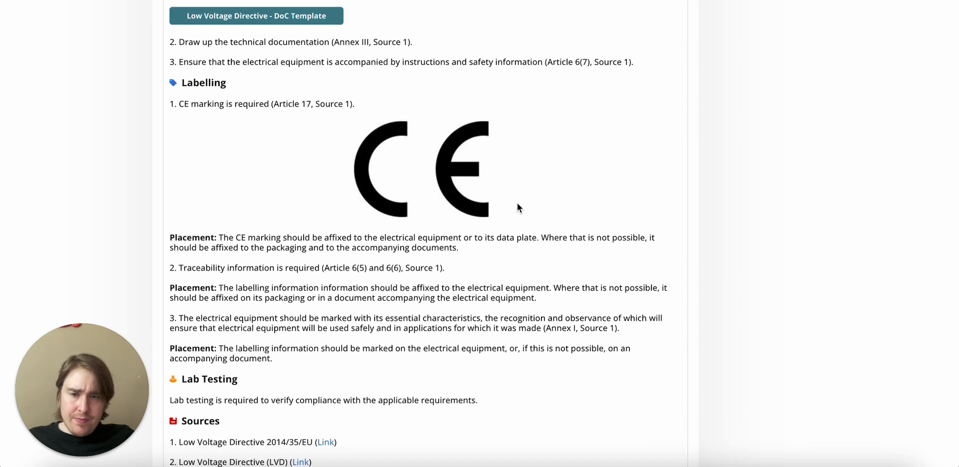
{"action": "scroll", "scroll_direction": "down", "scroll_amount": 3}
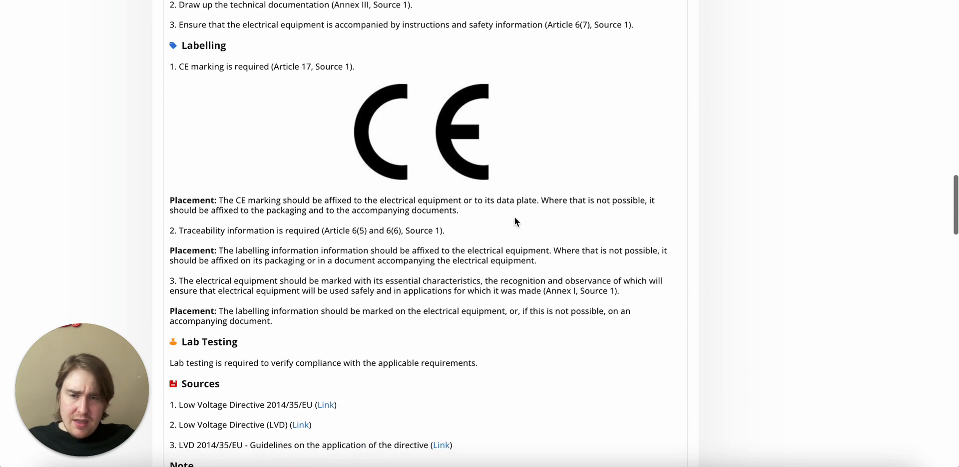
{"action": "mouse_move", "coordinate": [534, 232]}
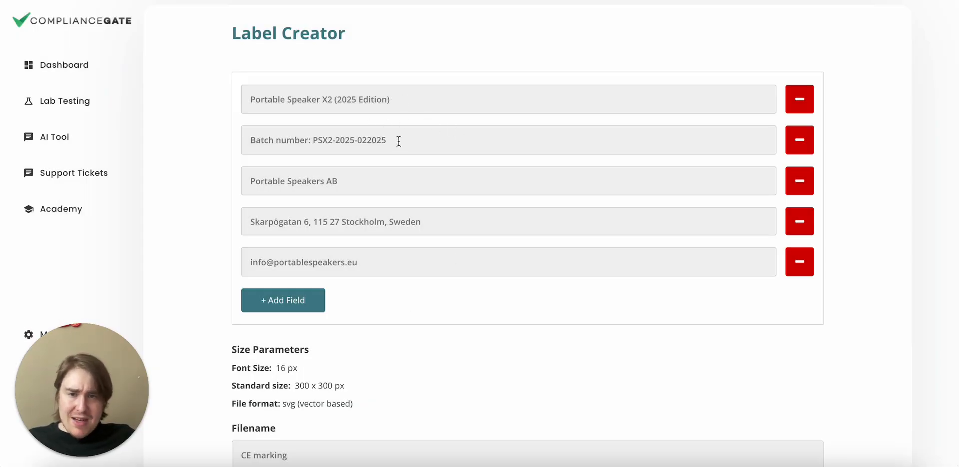
{"action": "mouse_move", "coordinate": [364, 189]}
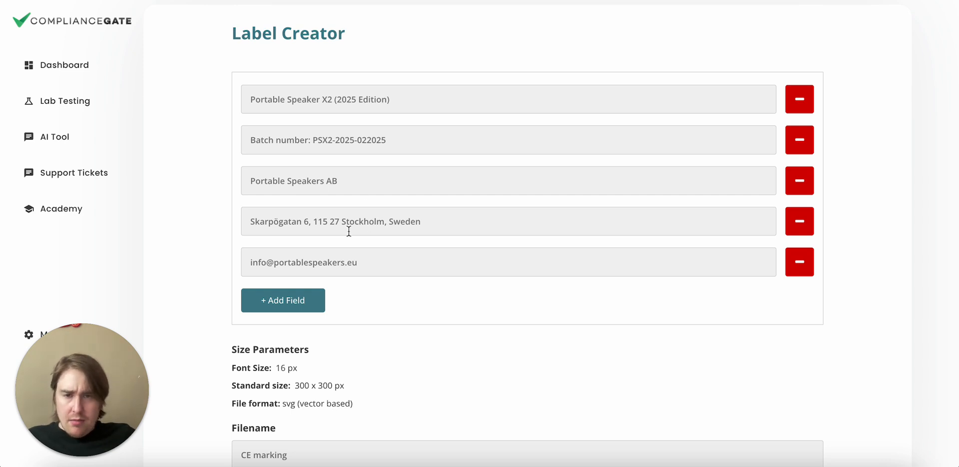
{"action": "mouse_move", "coordinate": [389, 272]}
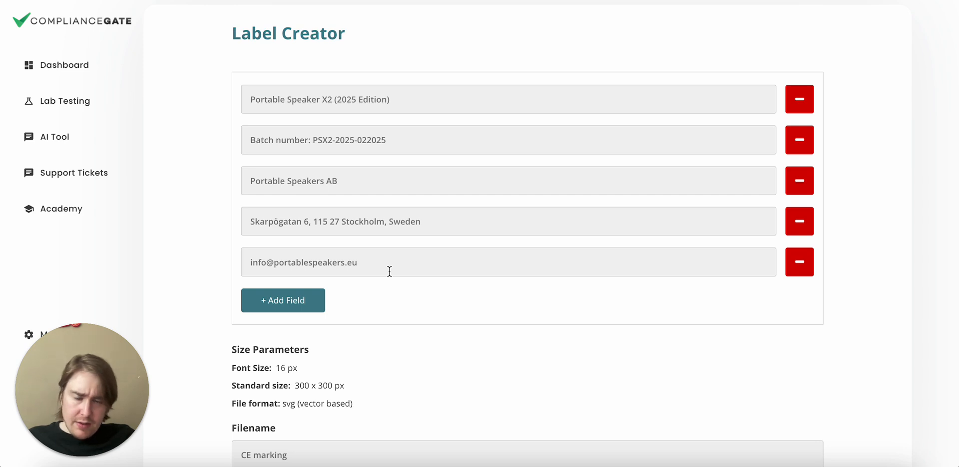
{"action": "mouse_move", "coordinate": [393, 284]}
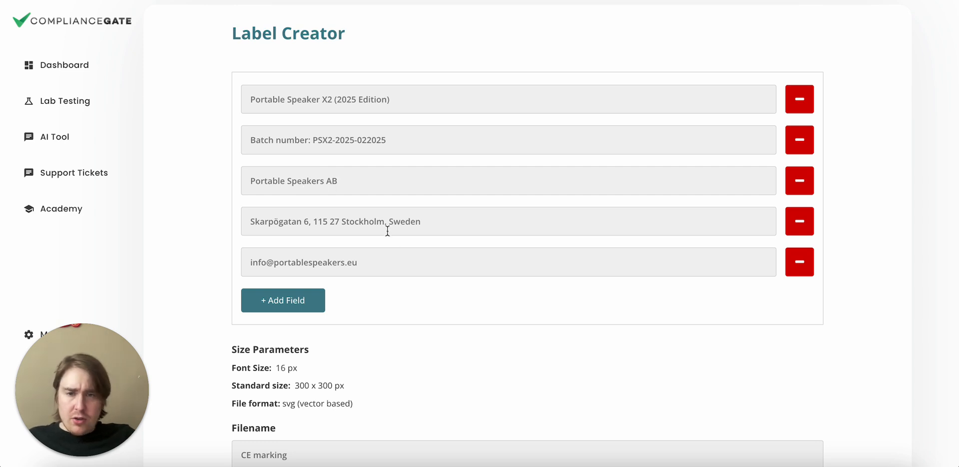
{"action": "mouse_move", "coordinate": [306, 159]}
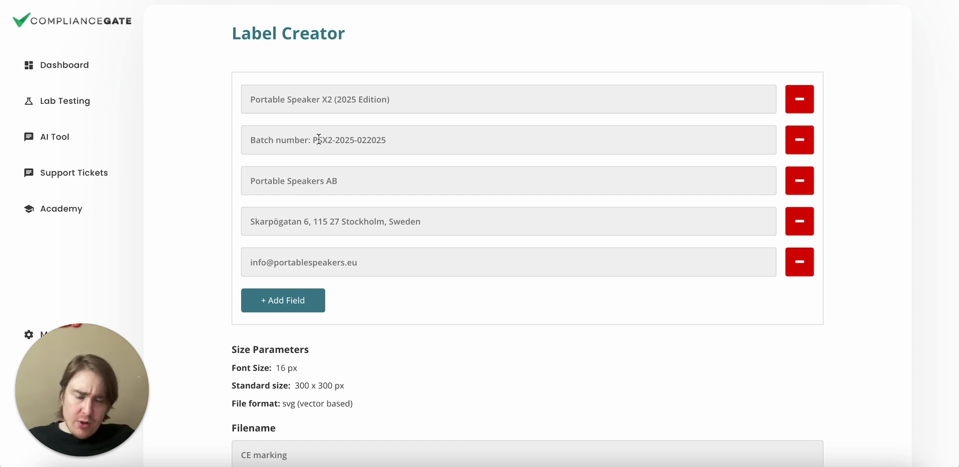
{"action": "mouse_move", "coordinate": [300, 91]}
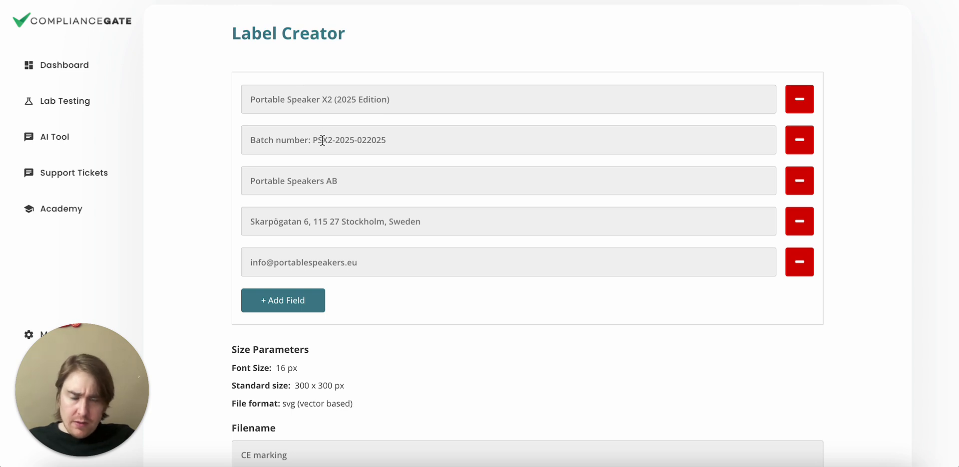
{"action": "mouse_move", "coordinate": [367, 189]}
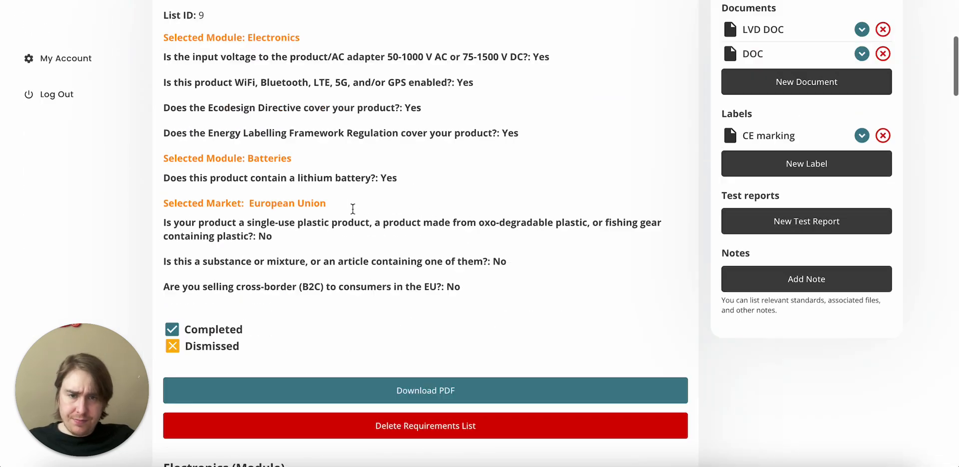
- Scroll through the labelling and Lab Testing sections and back up to the directive's header in Electronics (Specifications)
{"action": "scroll", "scroll_direction": "down", "scroll_amount": 3}
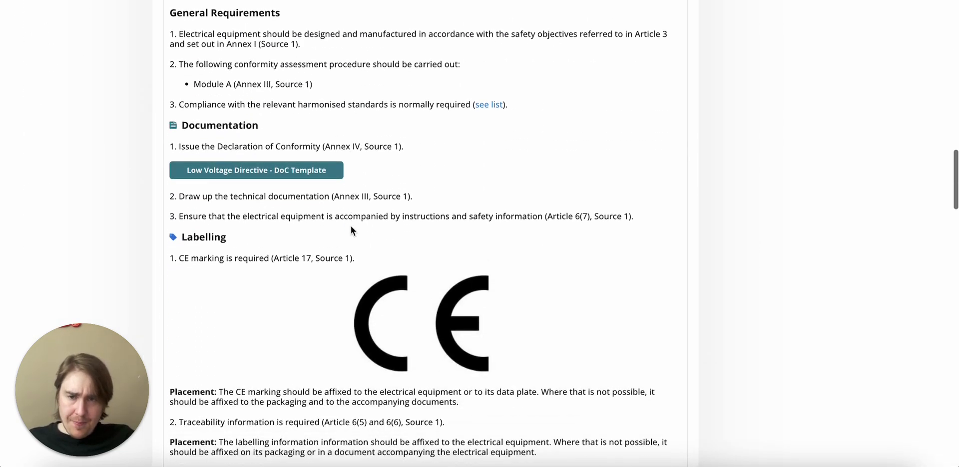
{"action": "scroll", "scroll_direction": "down", "scroll_amount": 3}
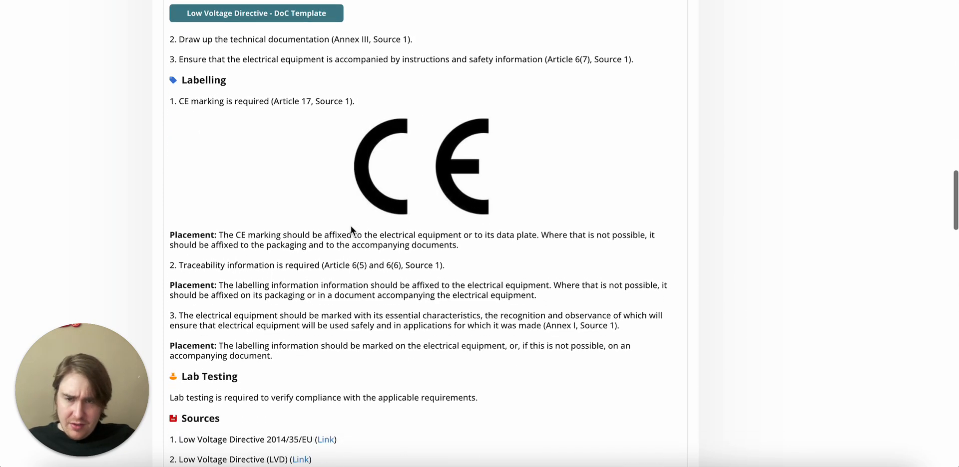
{"action": "scroll", "scroll_direction": "up", "scroll_amount": 3}
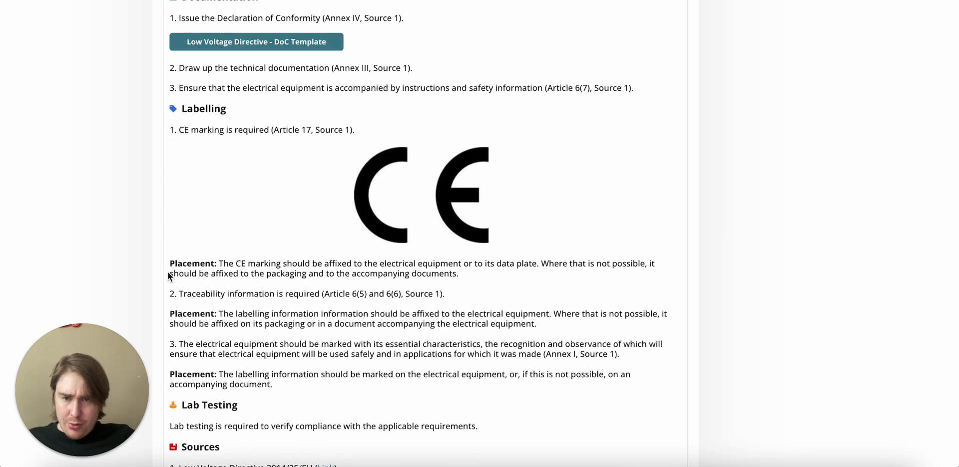
{"action": "scroll", "scroll_direction": "down", "scroll_amount": 3}
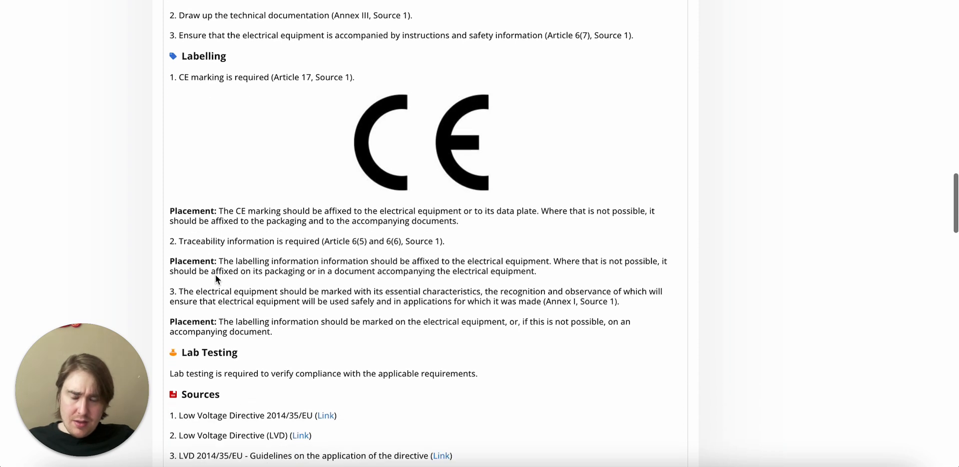
{"action": "scroll", "scroll_direction": "down", "scroll_amount": 3}
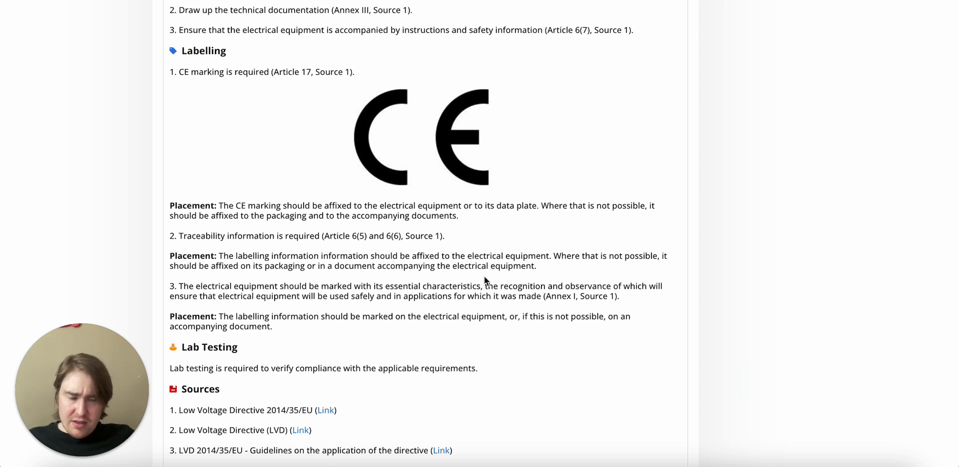
{"action": "mouse_move", "coordinate": [496, 283]}
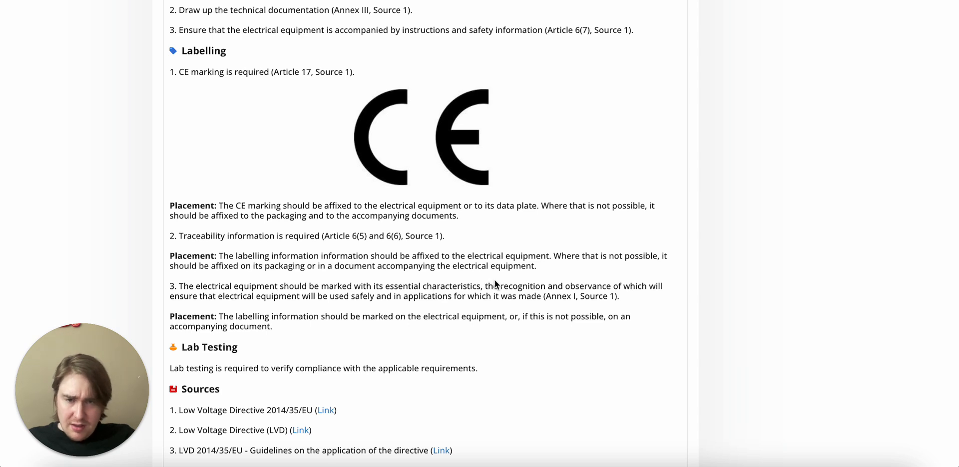
{"action": "mouse_move", "coordinate": [518, 304]}
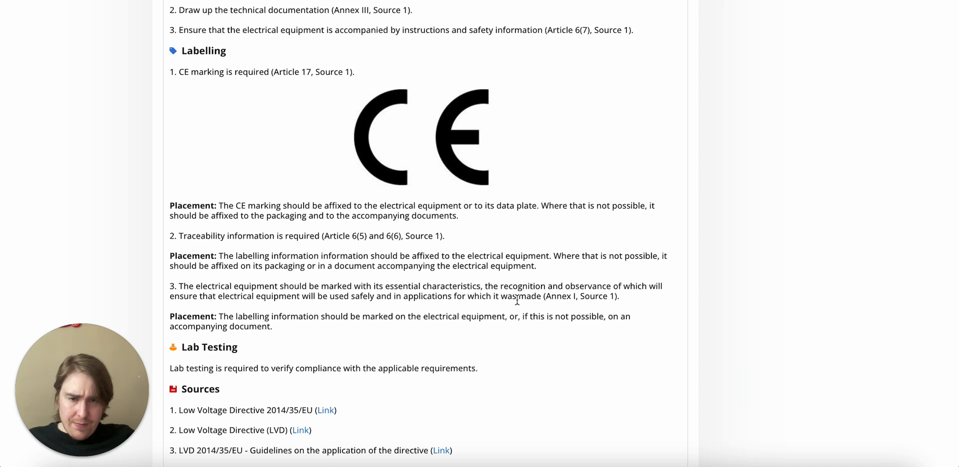
{"action": "mouse_move", "coordinate": [575, 300]}
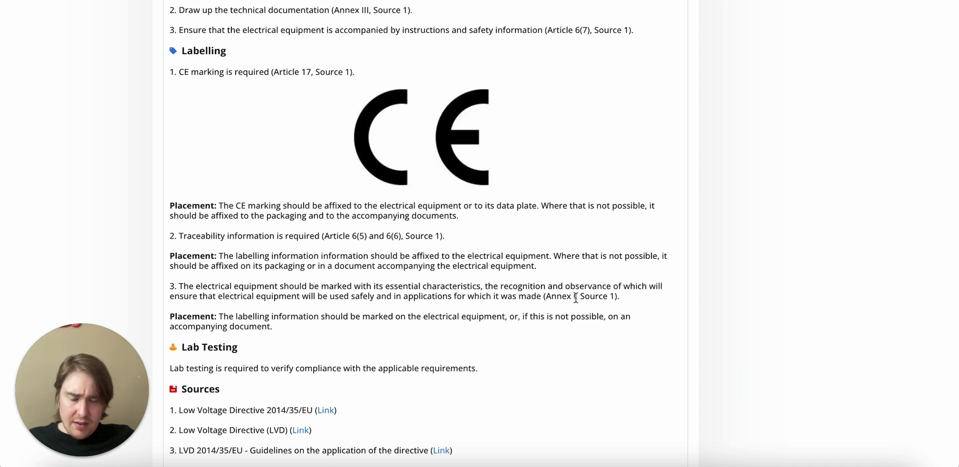
{"action": "mouse_move", "coordinate": [457, 273]}
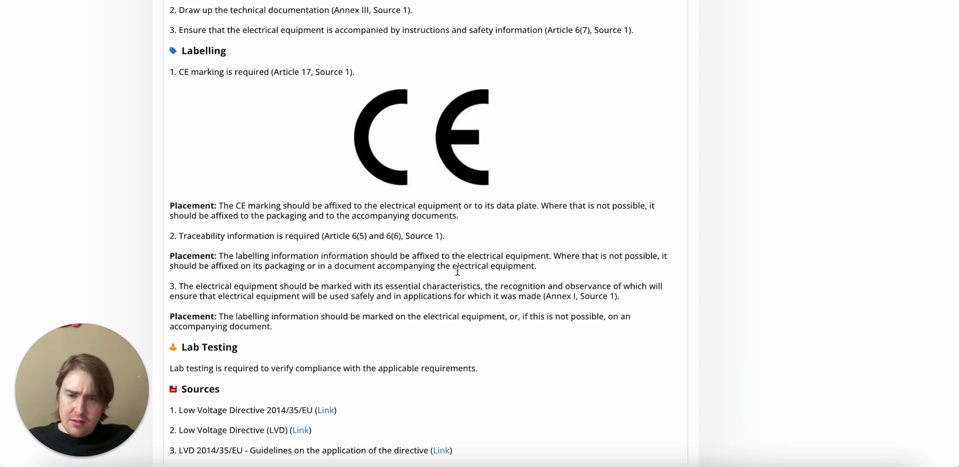
{"action": "scroll", "scroll_direction": "down", "scroll_amount": 3}
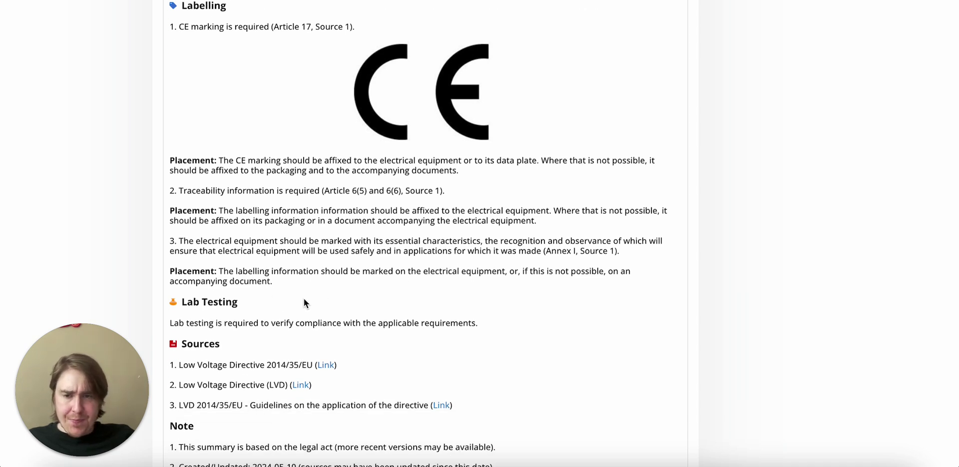
{"action": "mouse_move", "coordinate": [398, 302]}
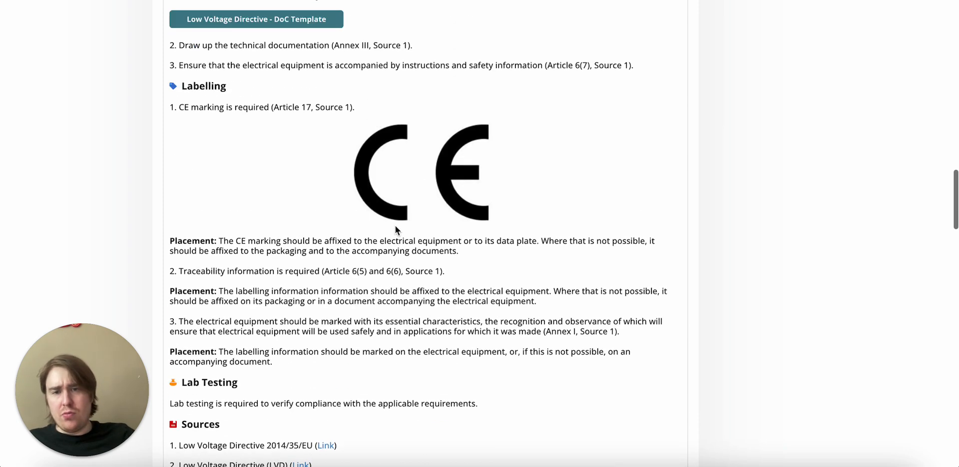
{"action": "scroll", "scroll_direction": "up", "scroll_amount": 3}
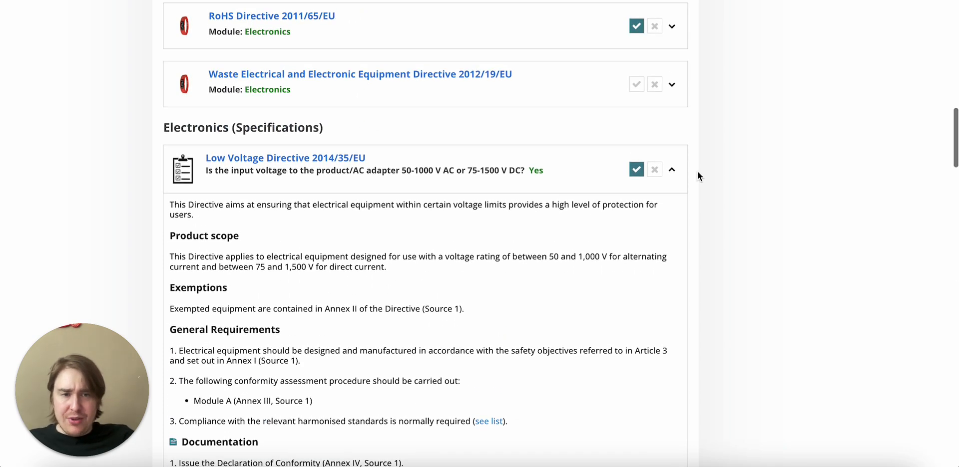
- Briefly collapse and re-expand the Low Voltage Directive entry, then review its Labelling and Lab Testing sections
{"action": "left_click", "coordinate": [672, 171]}
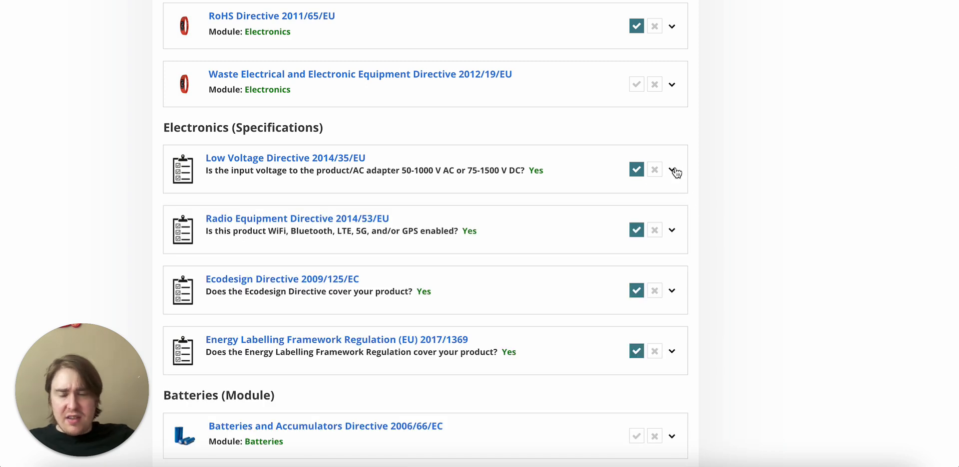
{"action": "left_click", "coordinate": [672, 171]}
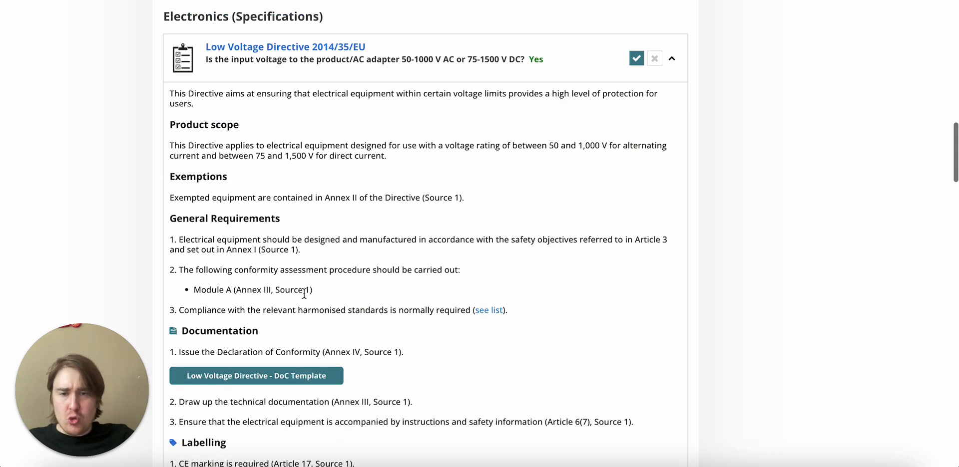
{"action": "mouse_move", "coordinate": [395, 137]}
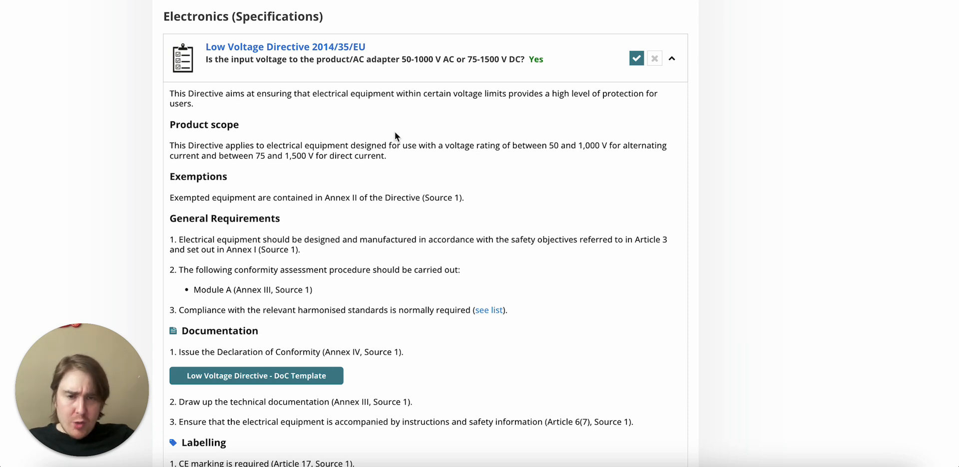
{"action": "scroll", "scroll_direction": "down", "scroll_amount": 3}
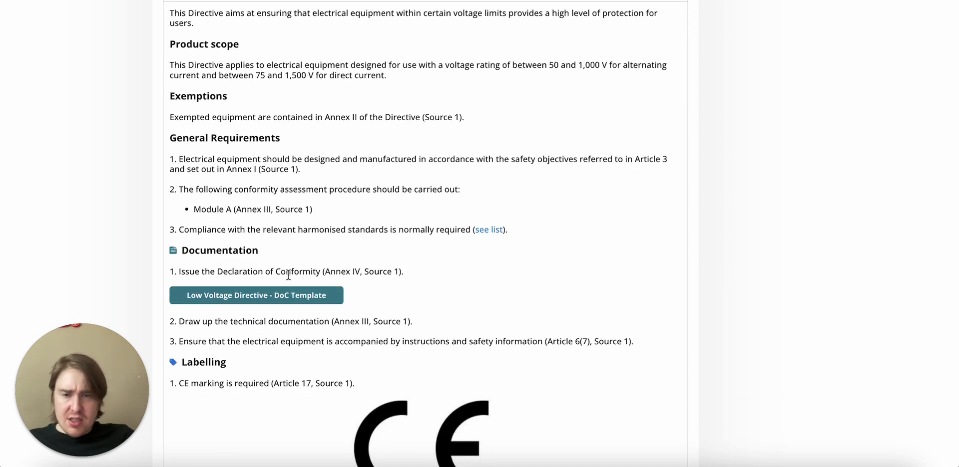
{"action": "mouse_move", "coordinate": [246, 327]}
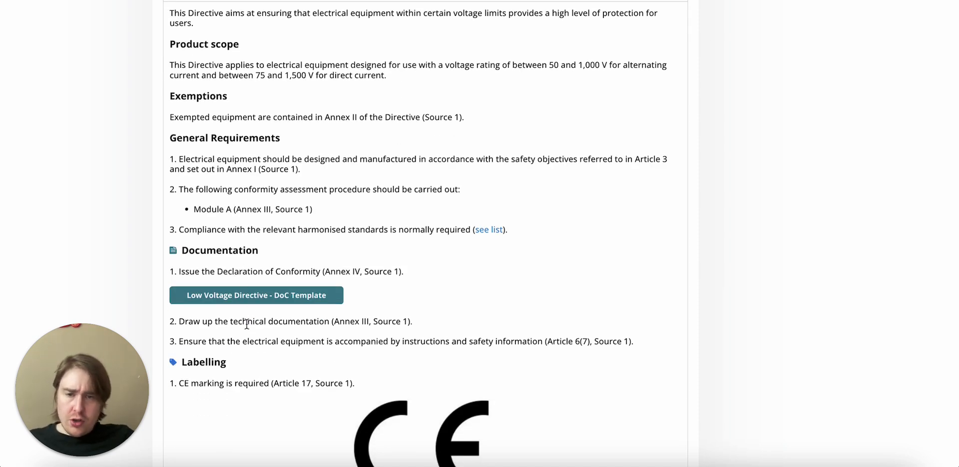
{"action": "scroll", "scroll_direction": "down", "scroll_amount": 3}
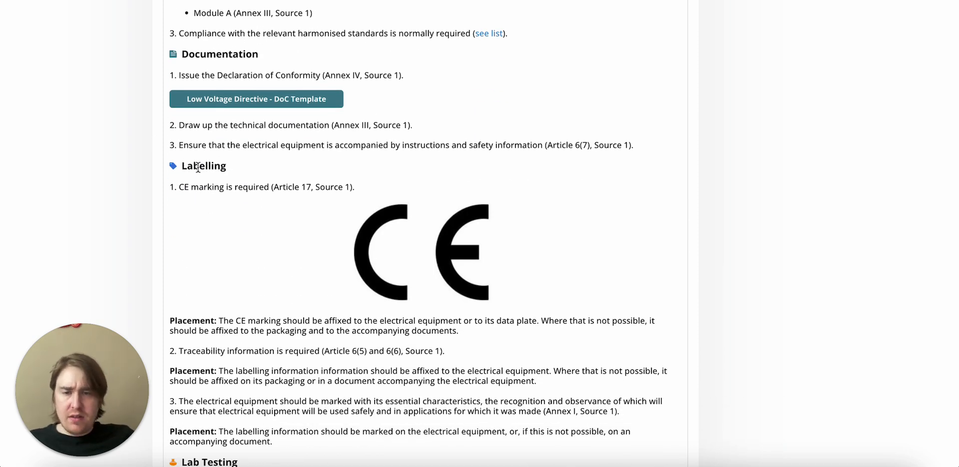
{"action": "scroll", "scroll_direction": "down", "scroll_amount": 3}
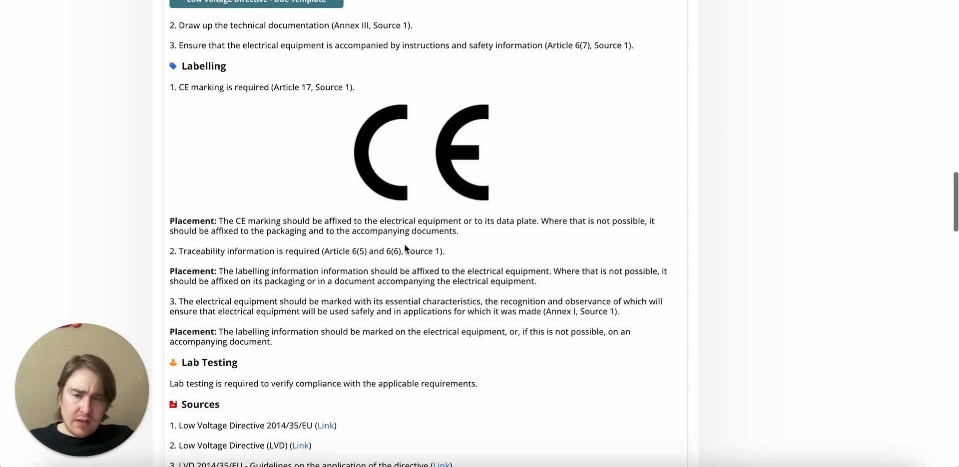
{"action": "scroll", "scroll_direction": "up", "scroll_amount": 3}
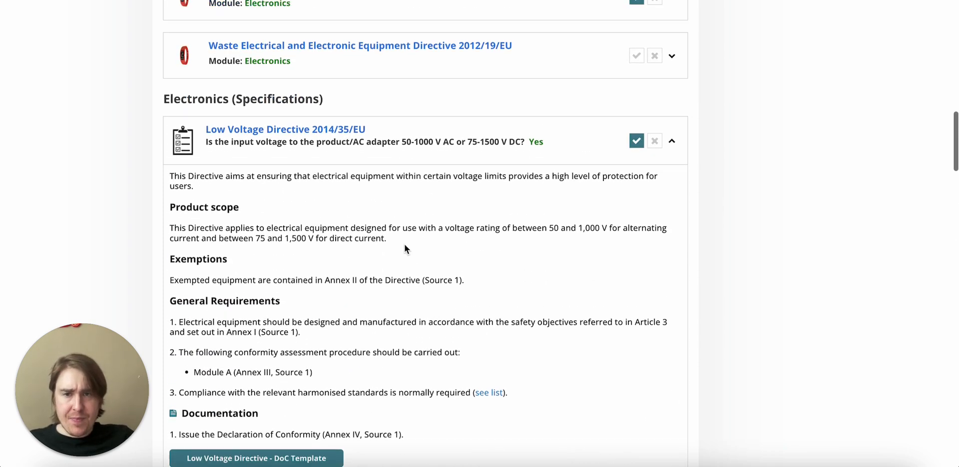
- Collapse the Low Voltage Directive entry and scroll to the specifications and batteries requirements below
{"action": "left_click", "coordinate": [671, 140]}
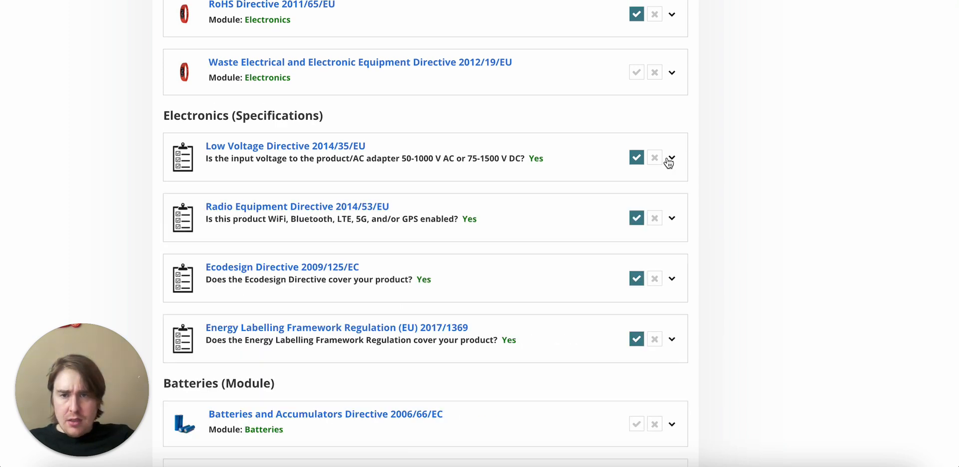
{"action": "mouse_move", "coordinate": [672, 224]}
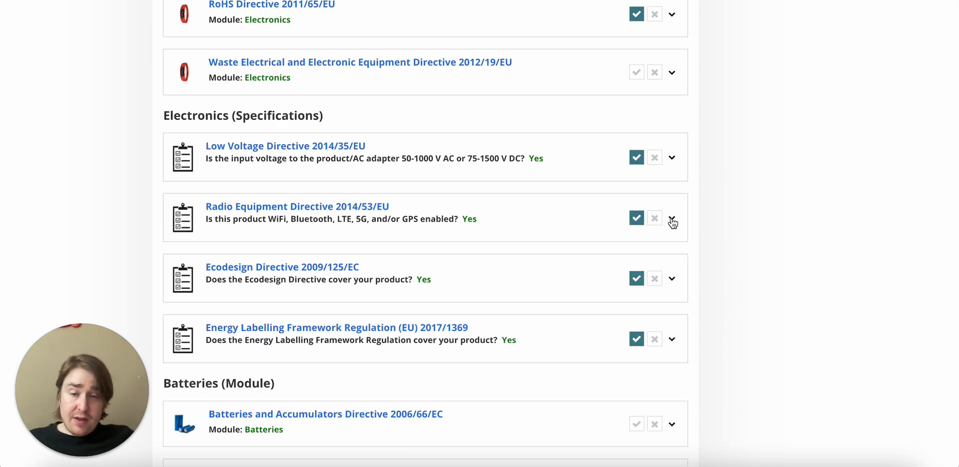
{"action": "scroll", "scroll_direction": "down", "scroll_amount": 3}
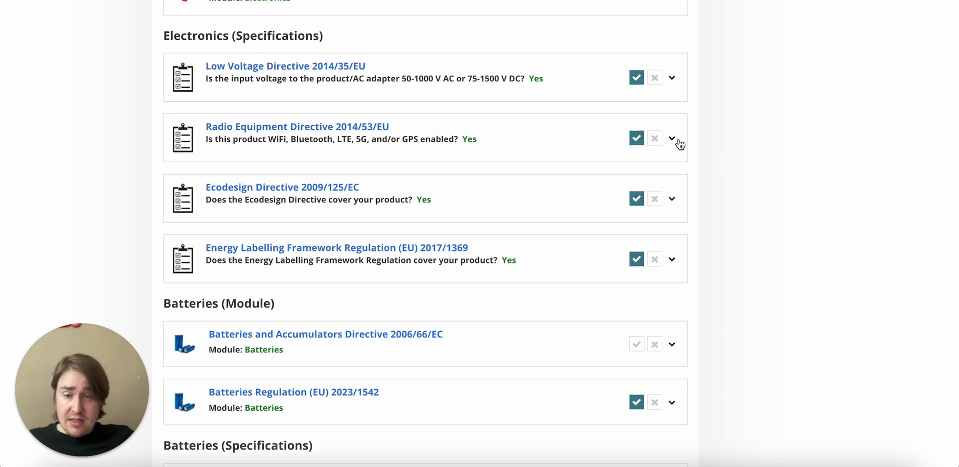
{"action": "scroll", "scroll_direction": "down", "scroll_amount": 3}
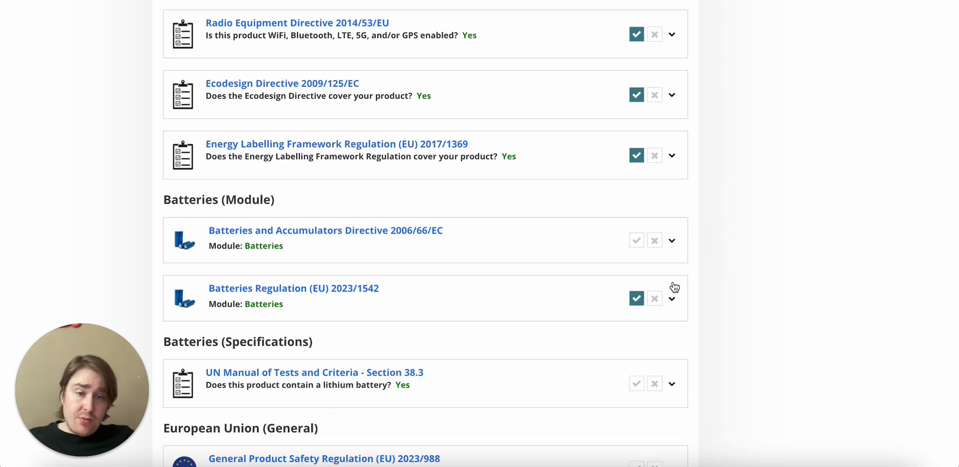
{"action": "left_click", "coordinate": [672, 299]}
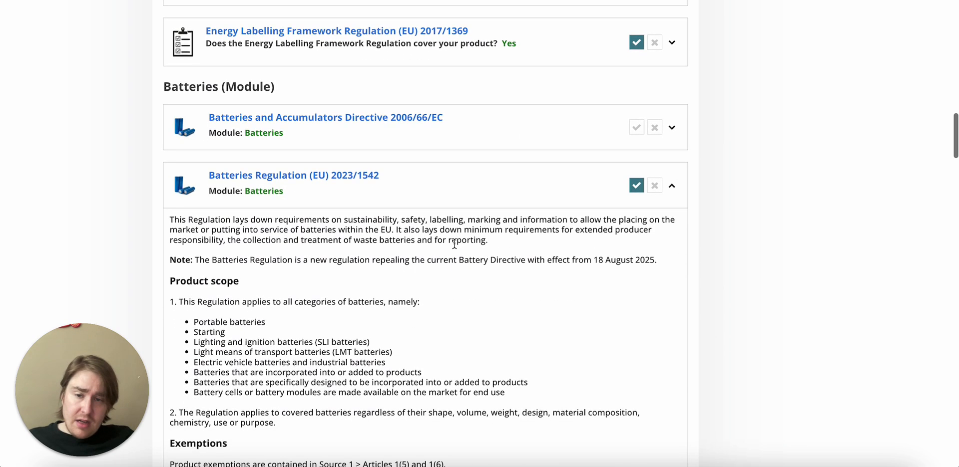
{"action": "scroll", "scroll_direction": "down", "scroll_amount": 3}
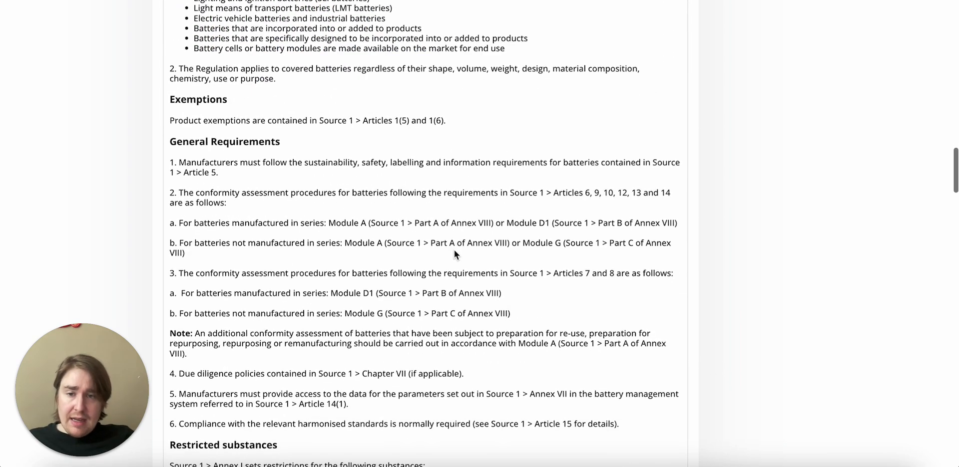
{"action": "scroll", "scroll_direction": "down", "scroll_amount": 3}
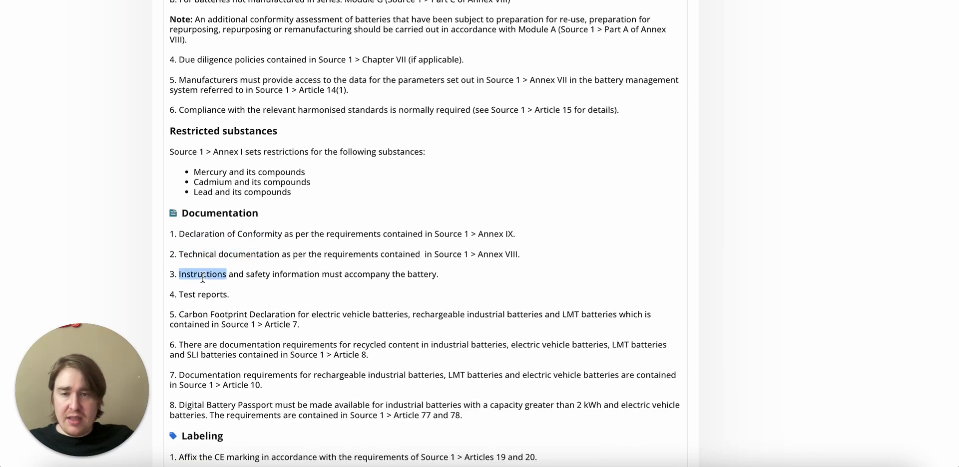
{"action": "scroll", "scroll_direction": "down", "scroll_amount": 3}
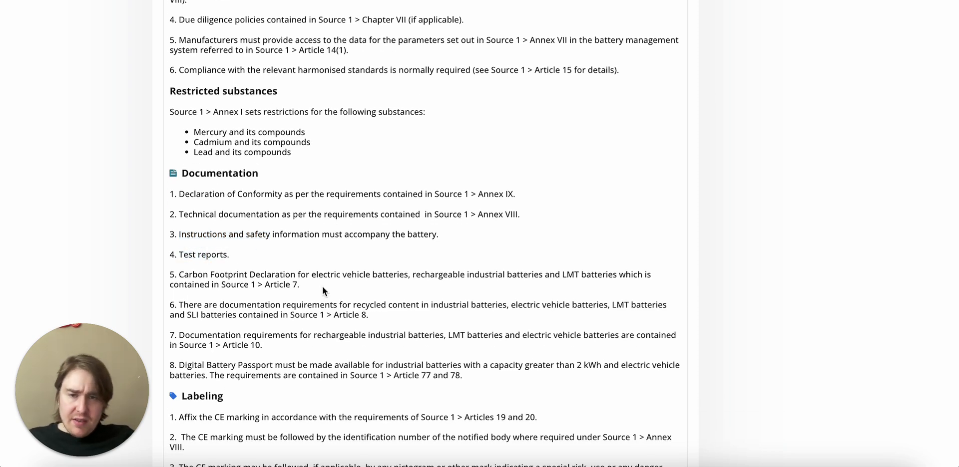
{"action": "mouse_move", "coordinate": [286, 269]}
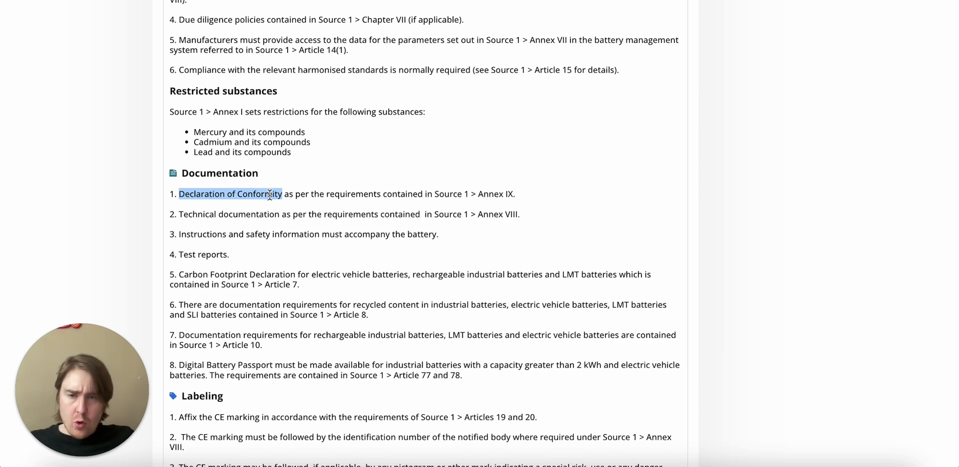
{"action": "mouse_move", "coordinate": [231, 218]}
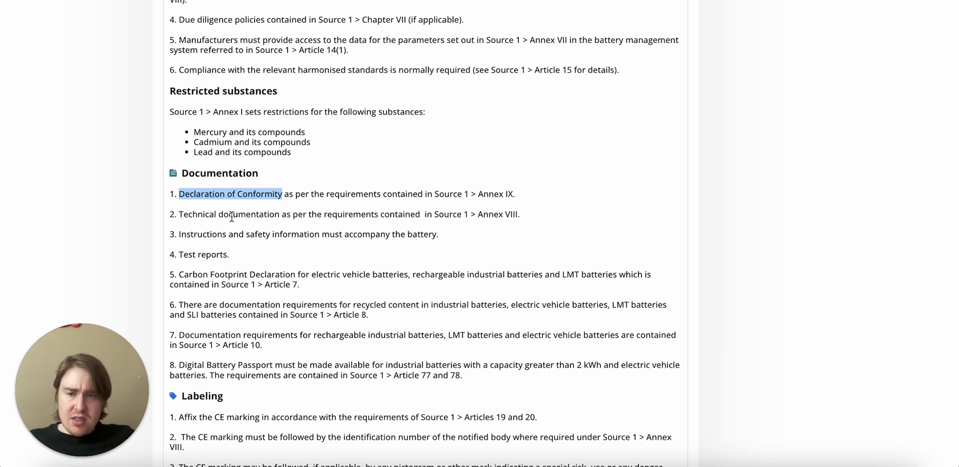
{"action": "mouse_move", "coordinate": [202, 212]}
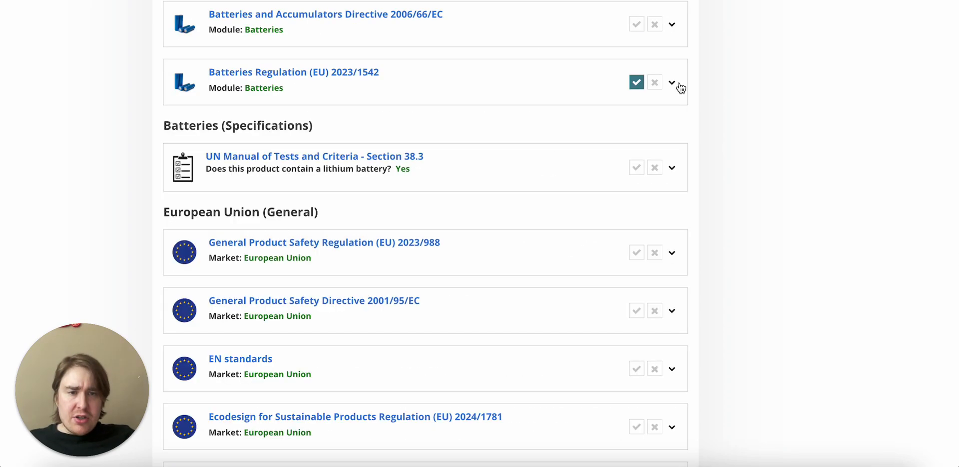
{"action": "mouse_move", "coordinate": [549, 83]}
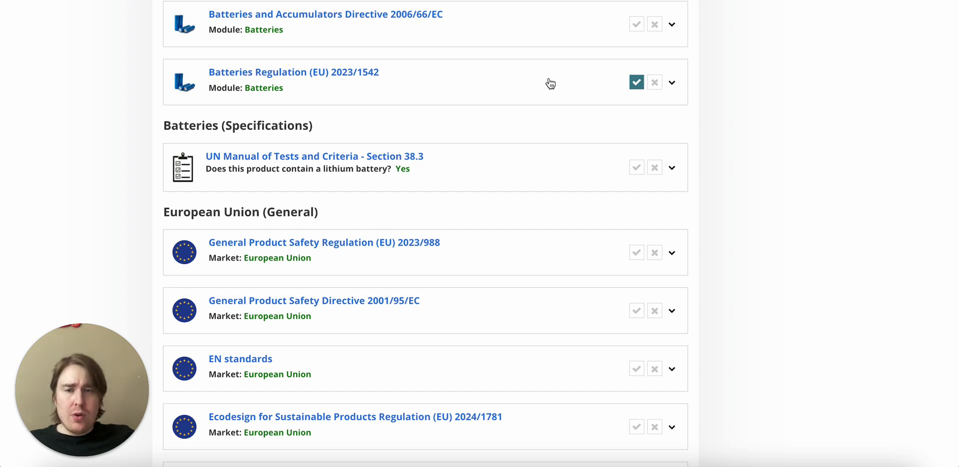
- Briefly expand and collapse the Low Voltage Directive entry in the requirements list
{"action": "scroll", "scroll_direction": "up", "scroll_amount": 3}
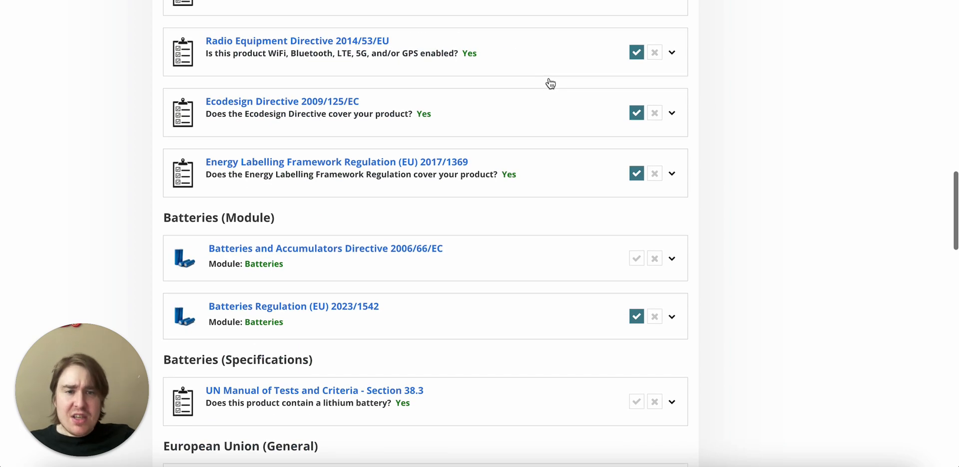
{"action": "mouse_move", "coordinate": [697, 211]}
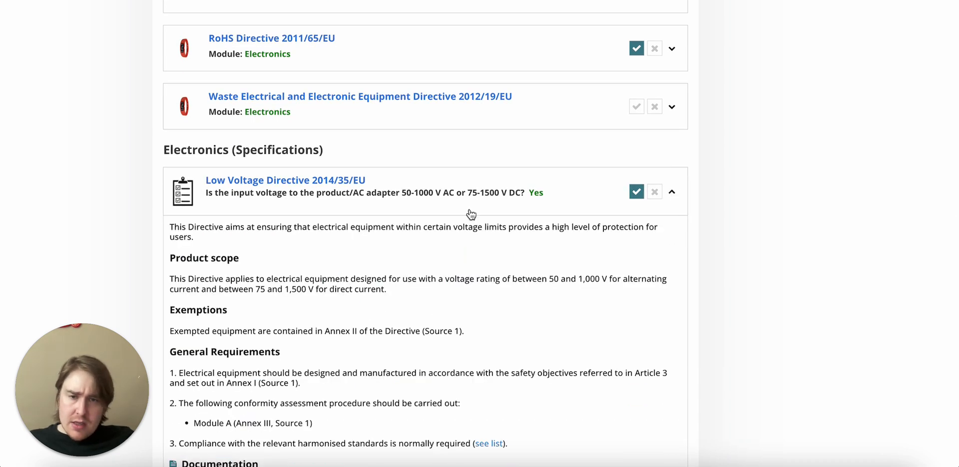
{"action": "mouse_move", "coordinate": [470, 270]}
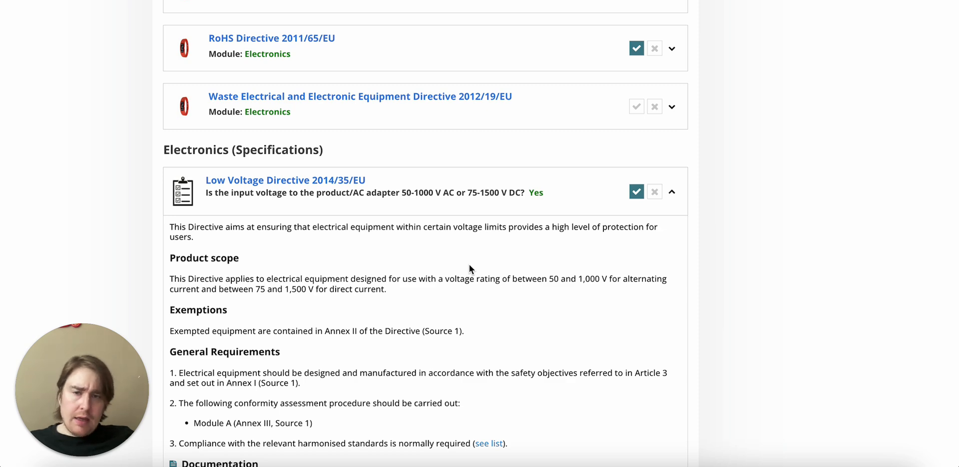
{"action": "left_click", "coordinate": [671, 192]}
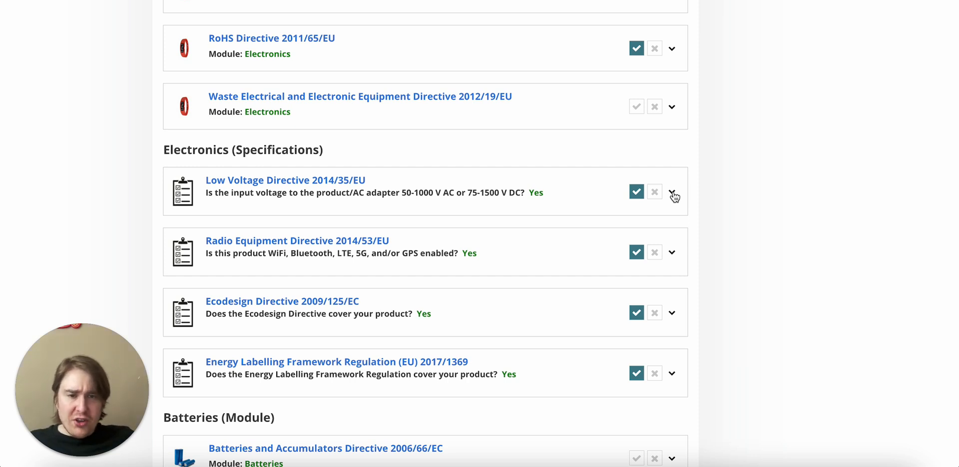
{"action": "left_click", "coordinate": [671, 193]}
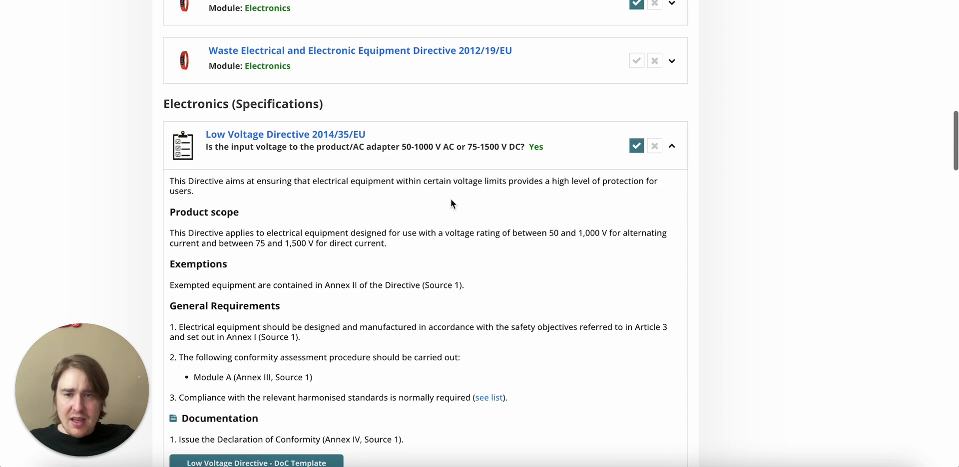
{"action": "left_click", "coordinate": [671, 147]}
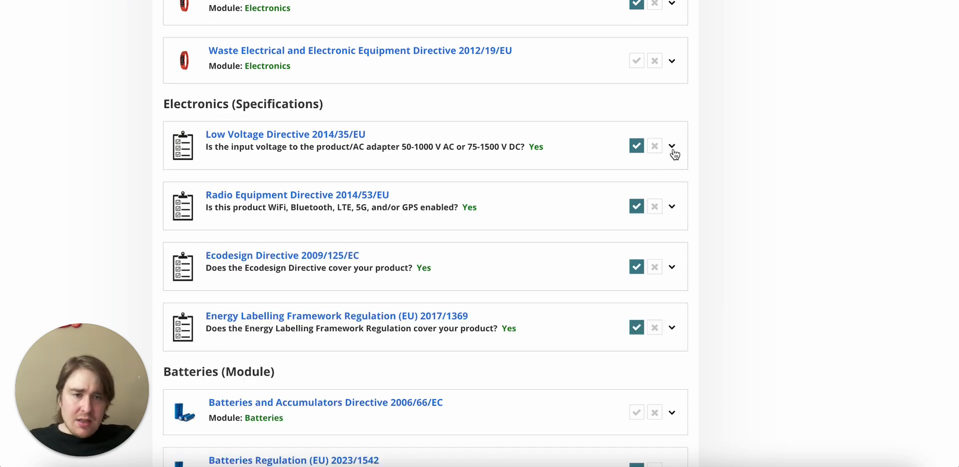
- Start booking a free 30-minute consultation call from the ComplianceGate page
{"action": "scroll", "scroll_direction": "down", "scroll_amount": 3}
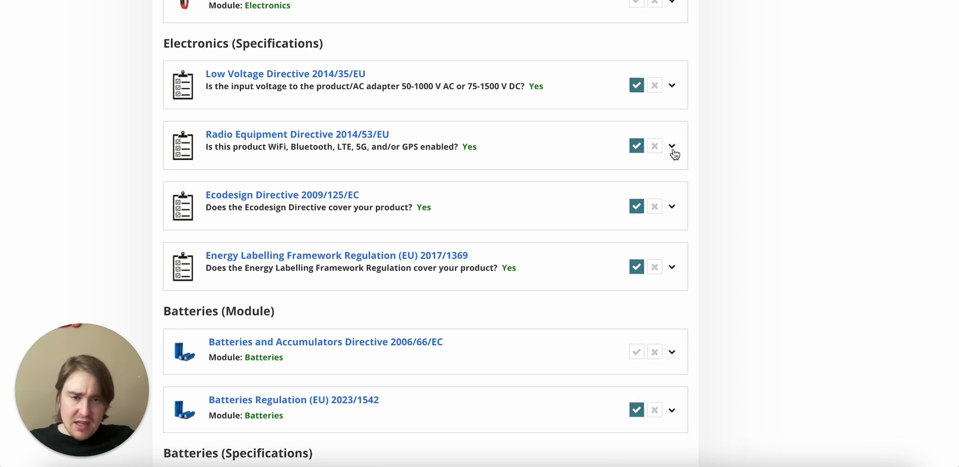
{"action": "scroll", "scroll_direction": "down", "scroll_amount": 3}
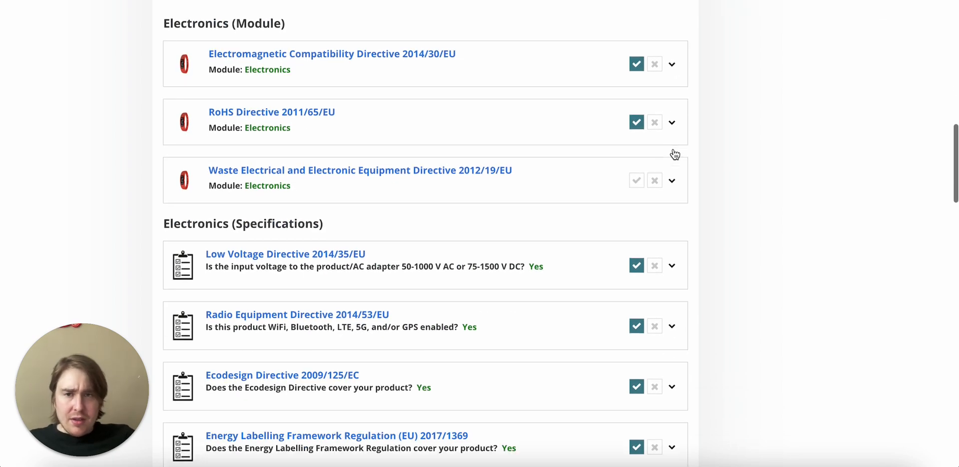
{"action": "scroll", "scroll_direction": "down", "scroll_amount": 3}
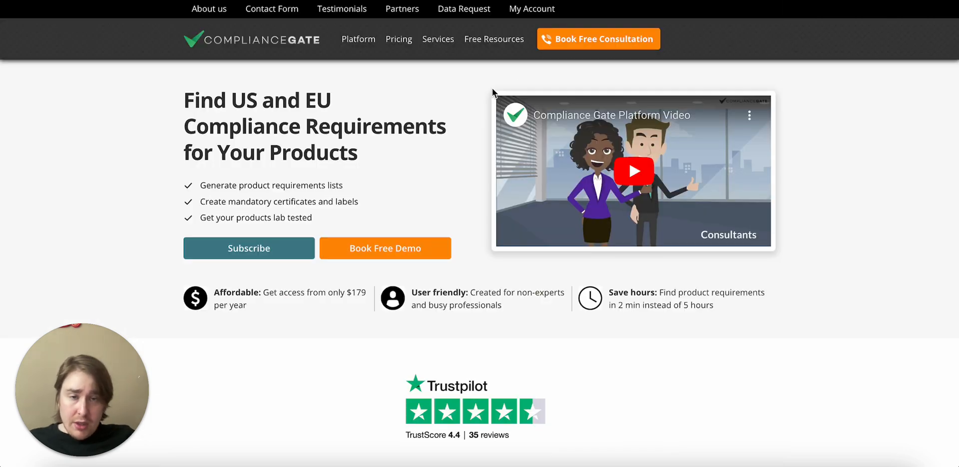
{"action": "left_click", "coordinate": [598, 38]}
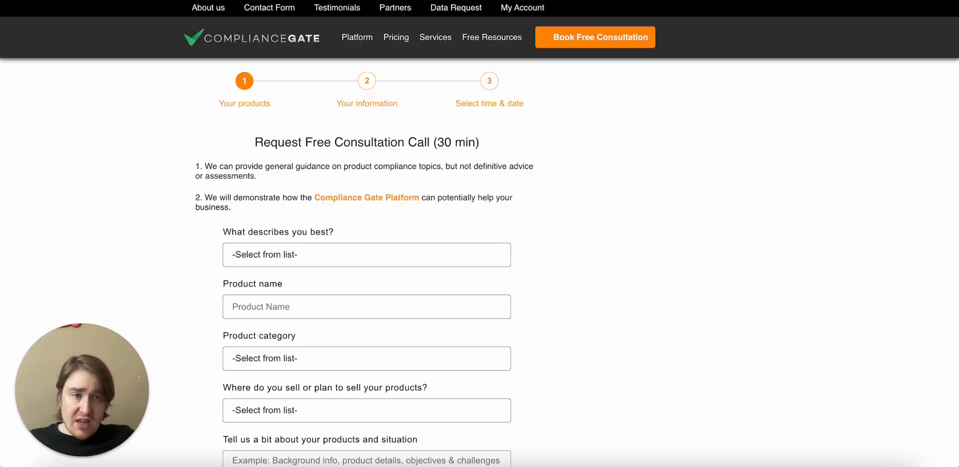